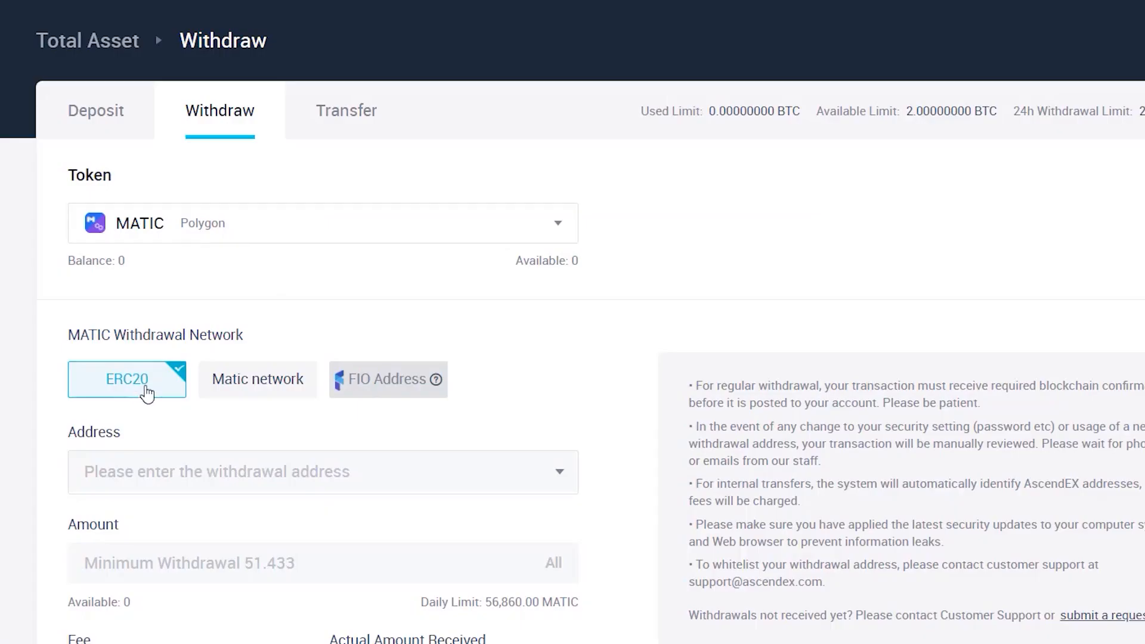
mouse_move(169, 386)
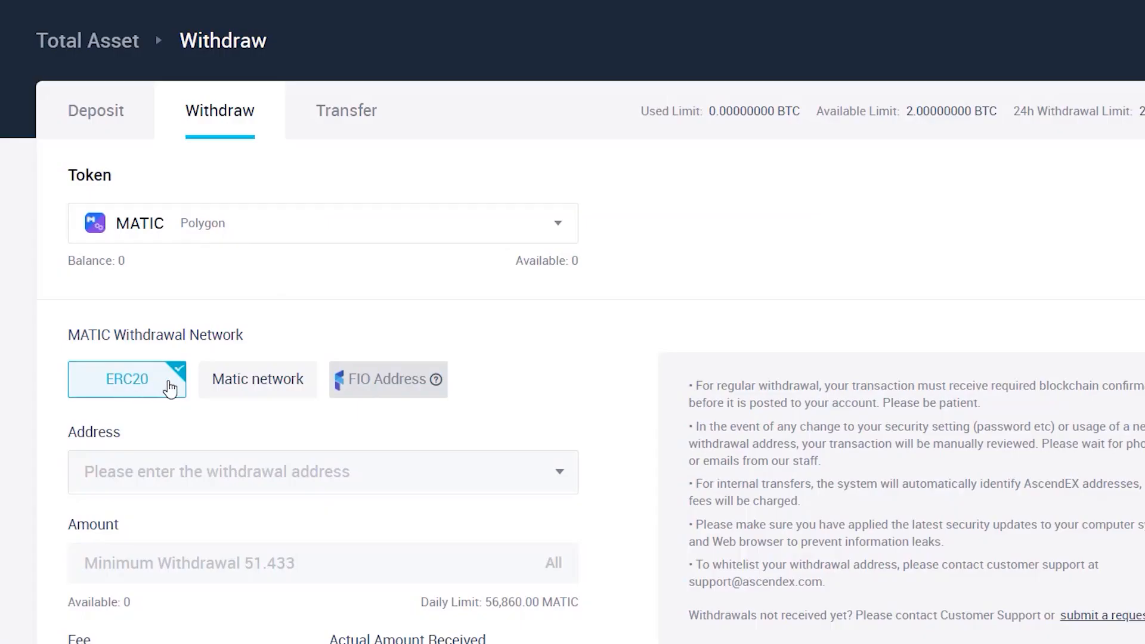
Open Polygon Bridge from Use Polygon and sign in with the MetaMask wallet.
left_click(257, 380)
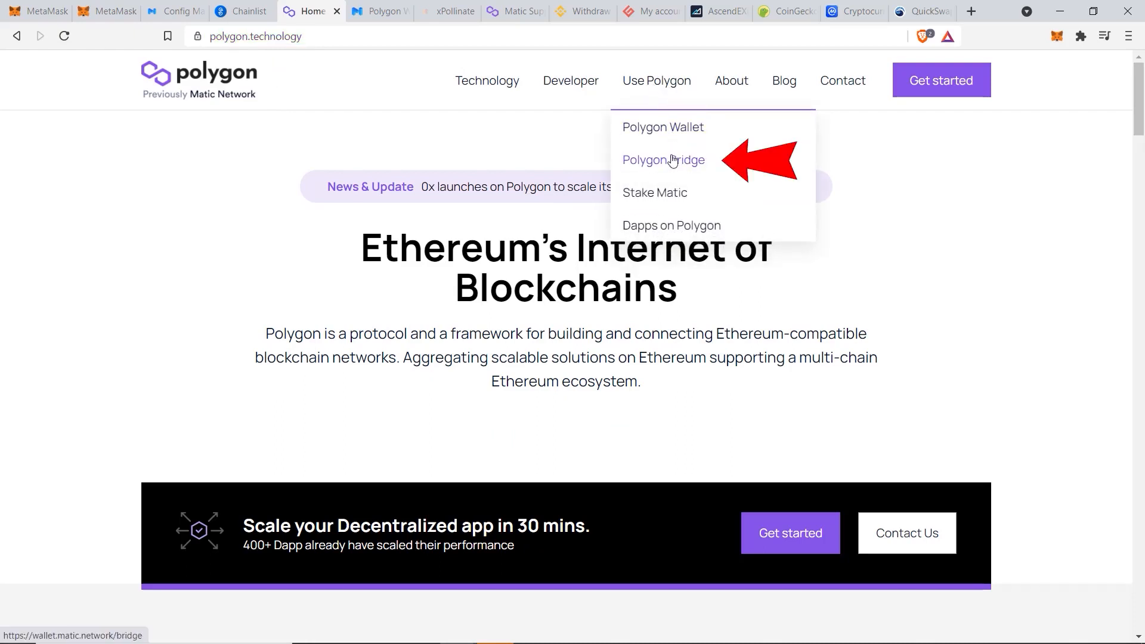
left_click(663, 159)
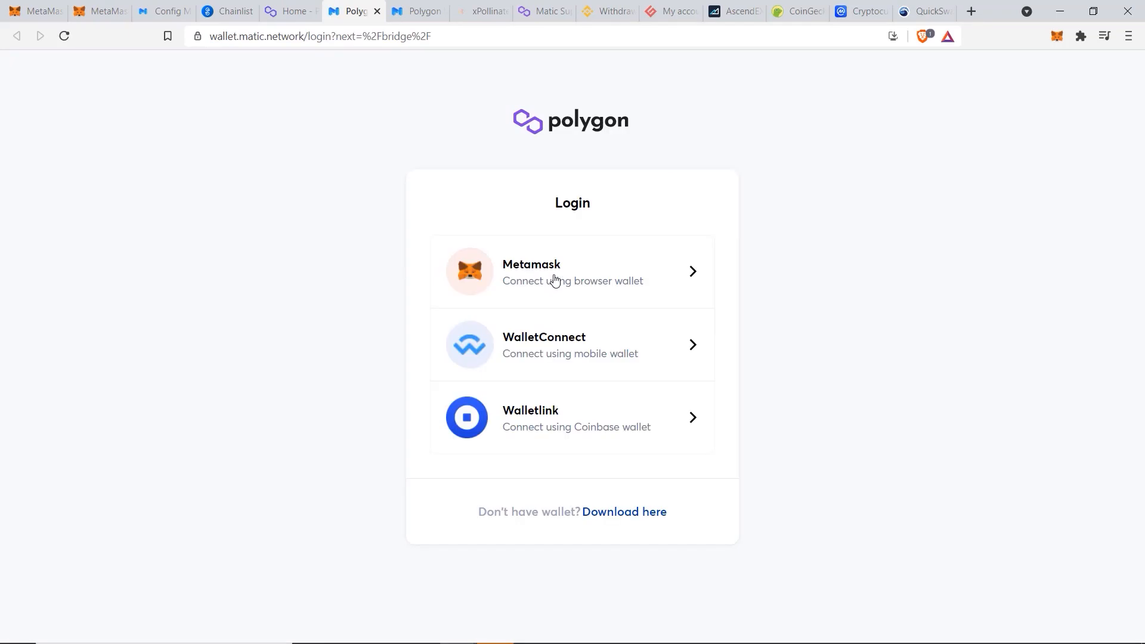
left_click(572, 271)
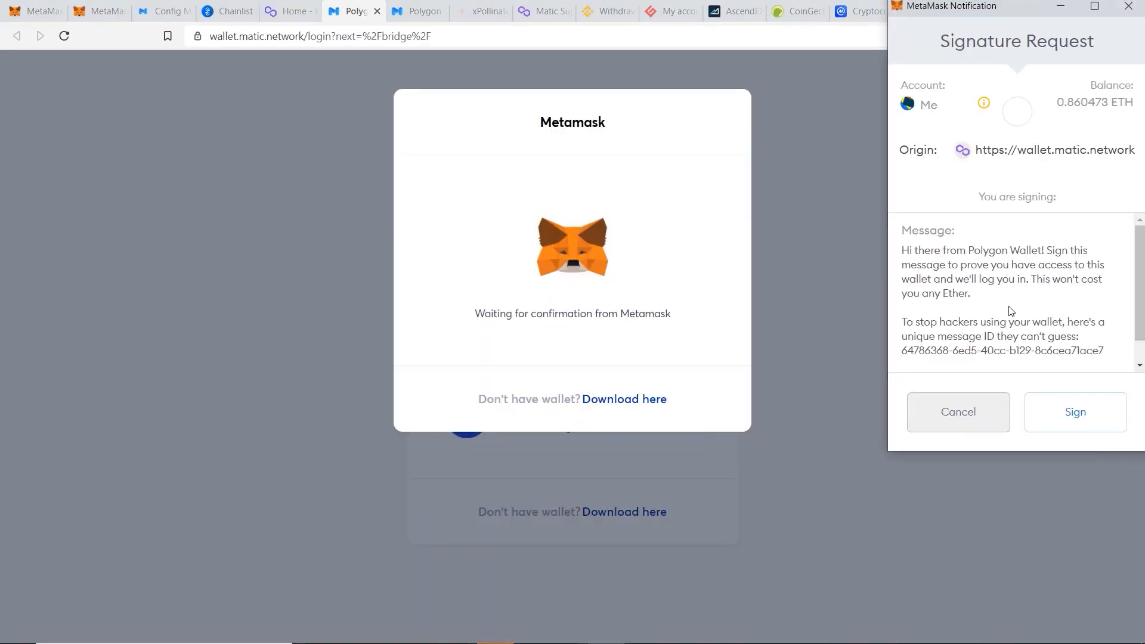
left_click(1074, 412)
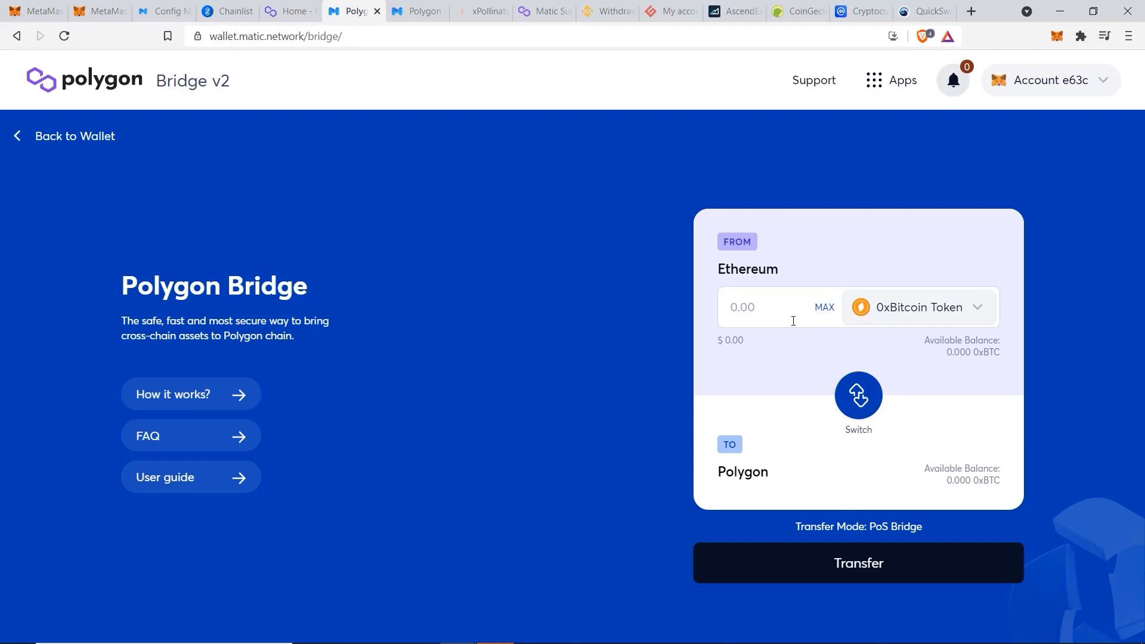
mouse_move(791, 408)
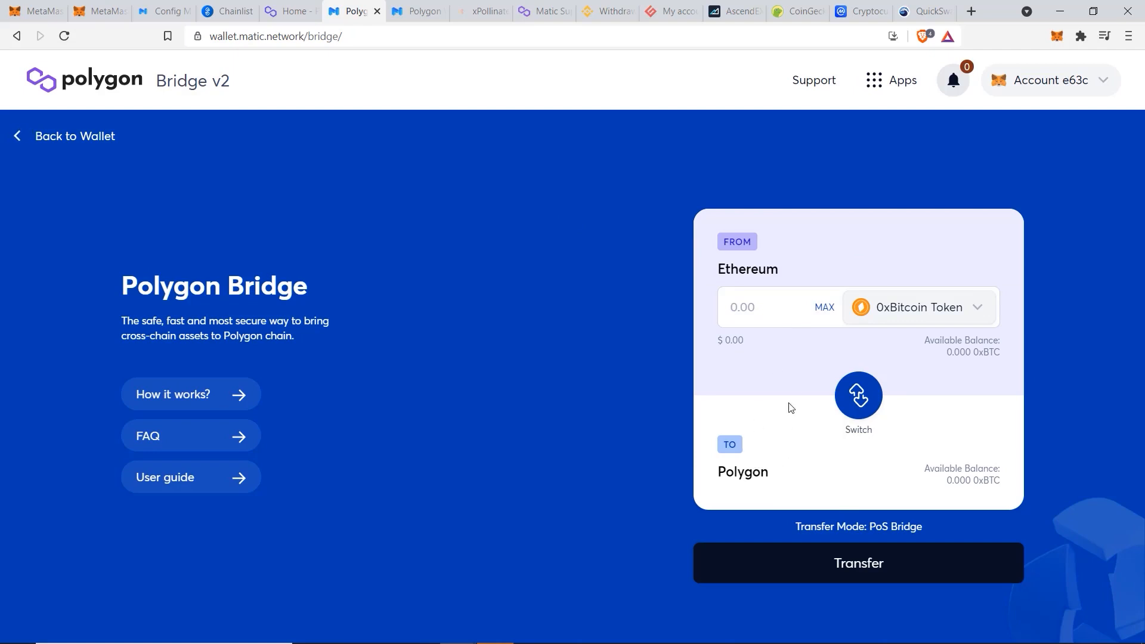
mouse_move(997, 186)
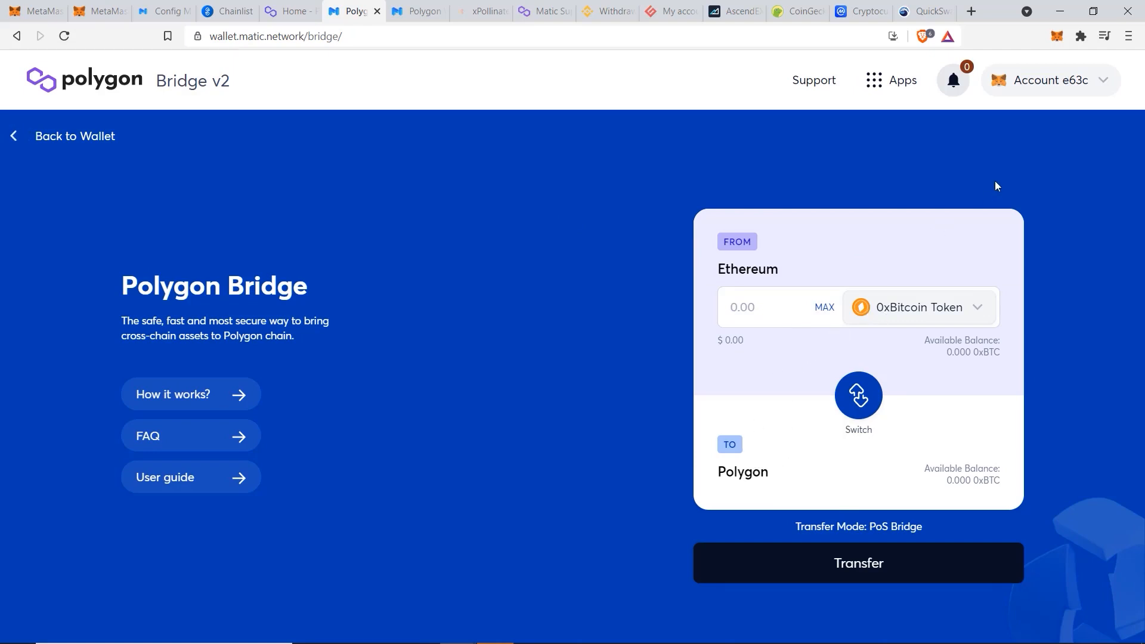
mouse_move(924, 261)
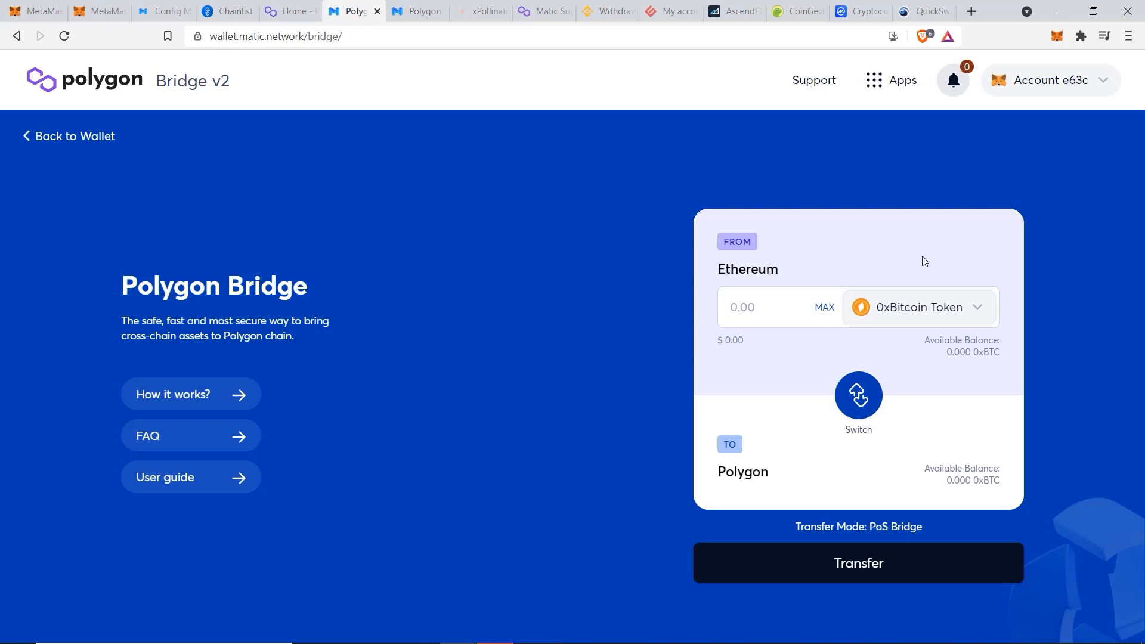
mouse_move(902, 305)
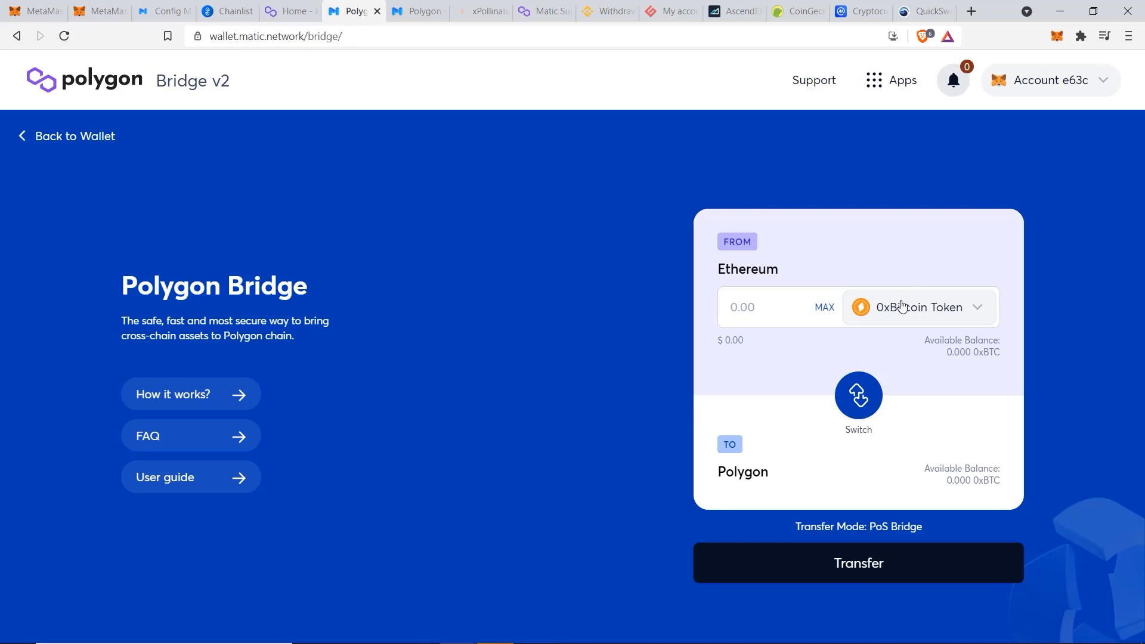
Select Ether as the FROM token on Polygon Bridge, then move to xPollinate.
left_click(918, 307)
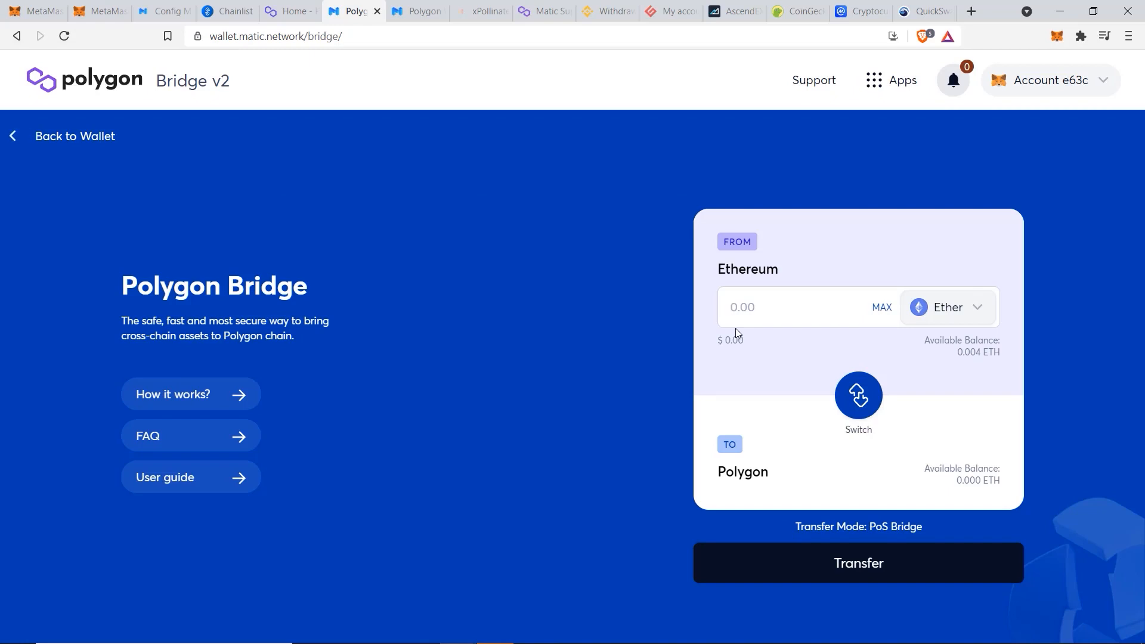
mouse_move(528, 261)
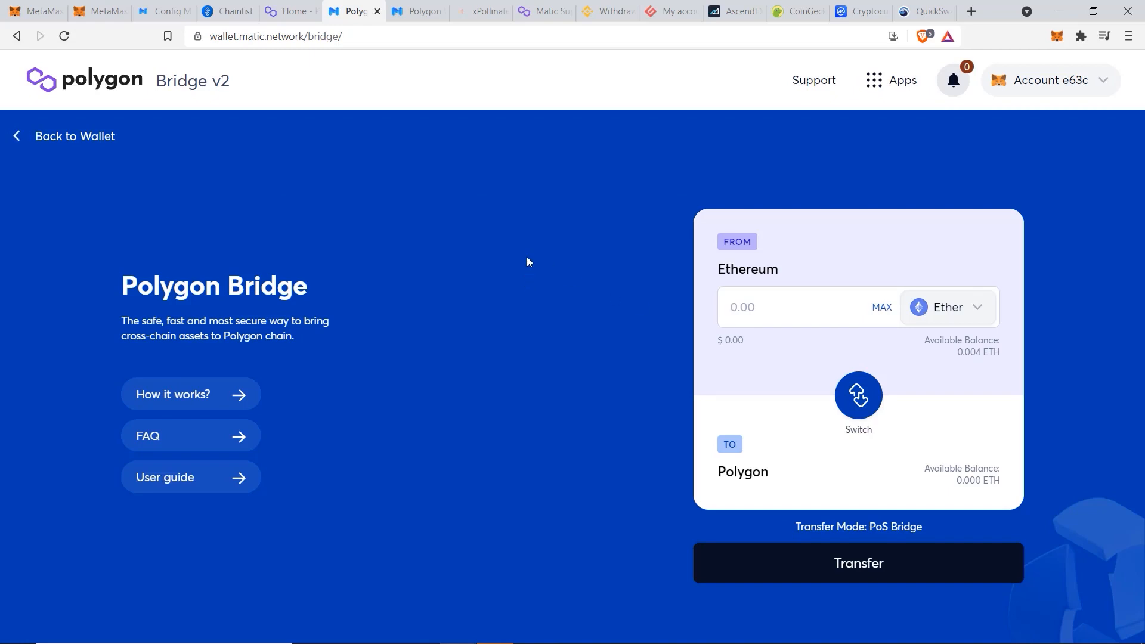
mouse_move(463, 51)
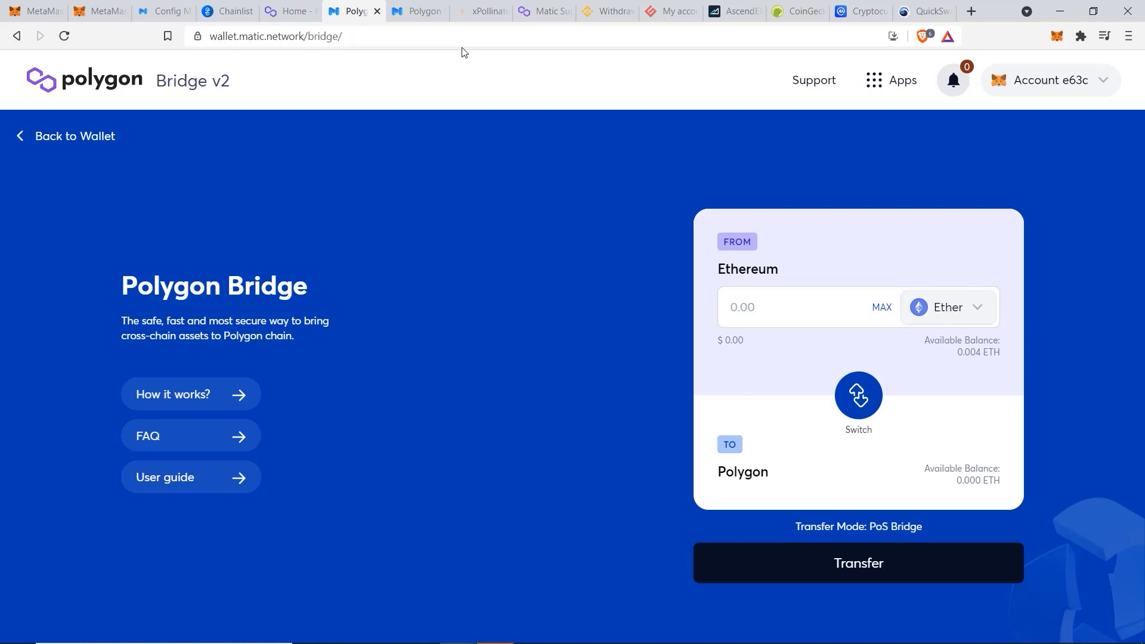
left_click(481, 11)
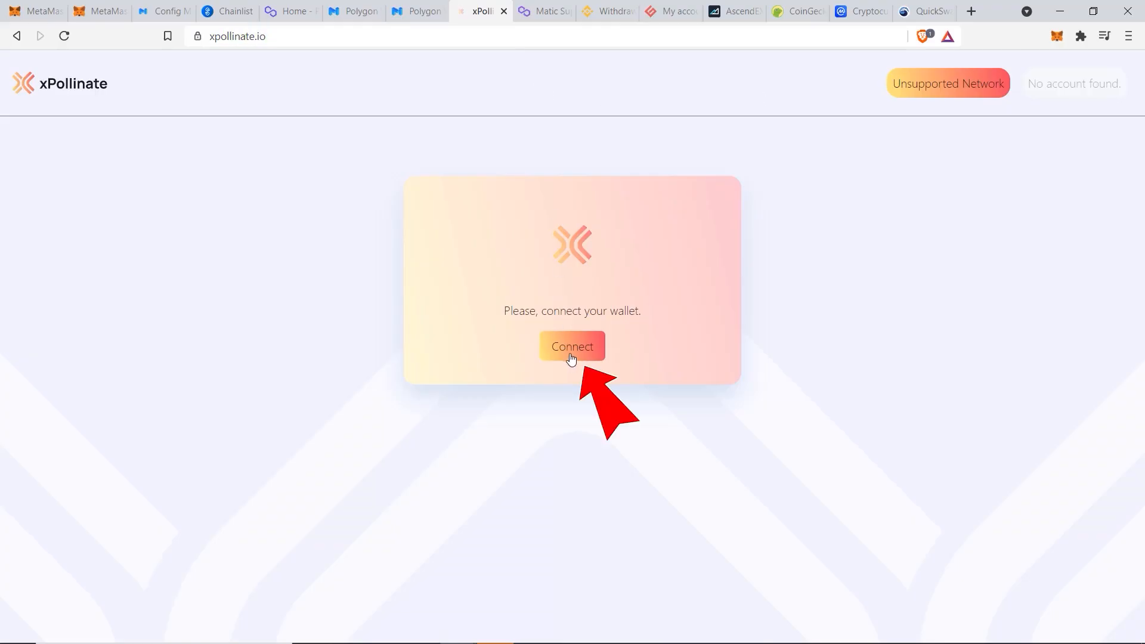
Connect MetaMask to xPollinate, confirming the selected account in the popup.
left_click(572, 346)
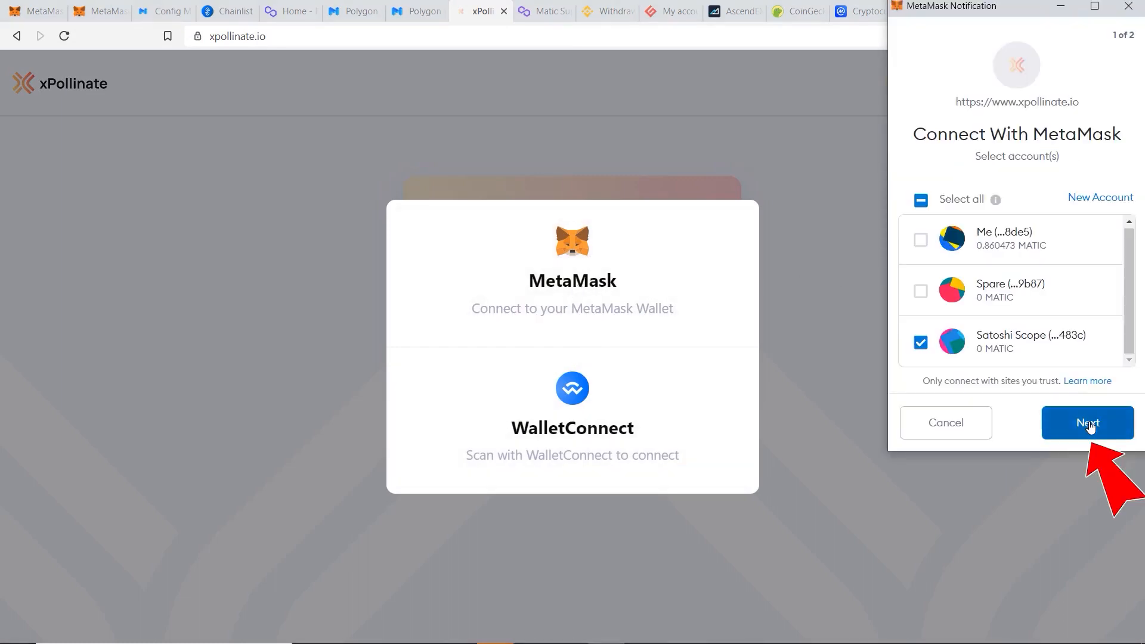
left_click(1087, 422)
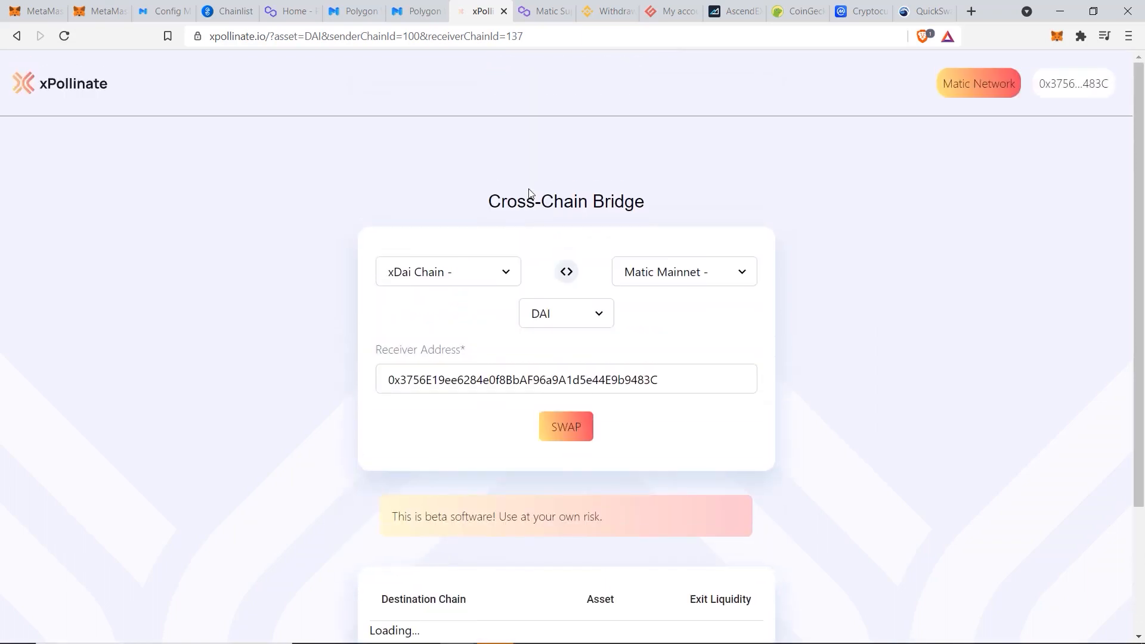
Scroll xPollinate to the Destination Chain / Asset / Exit Liquidity table.
scroll("down", 3)
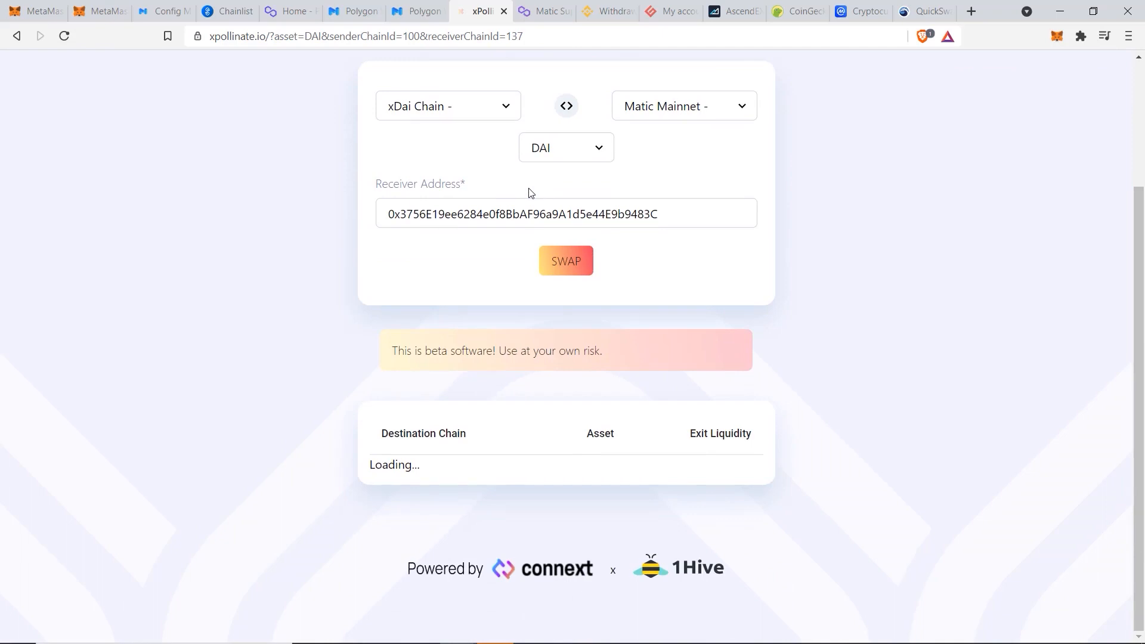
scroll("down", 3)
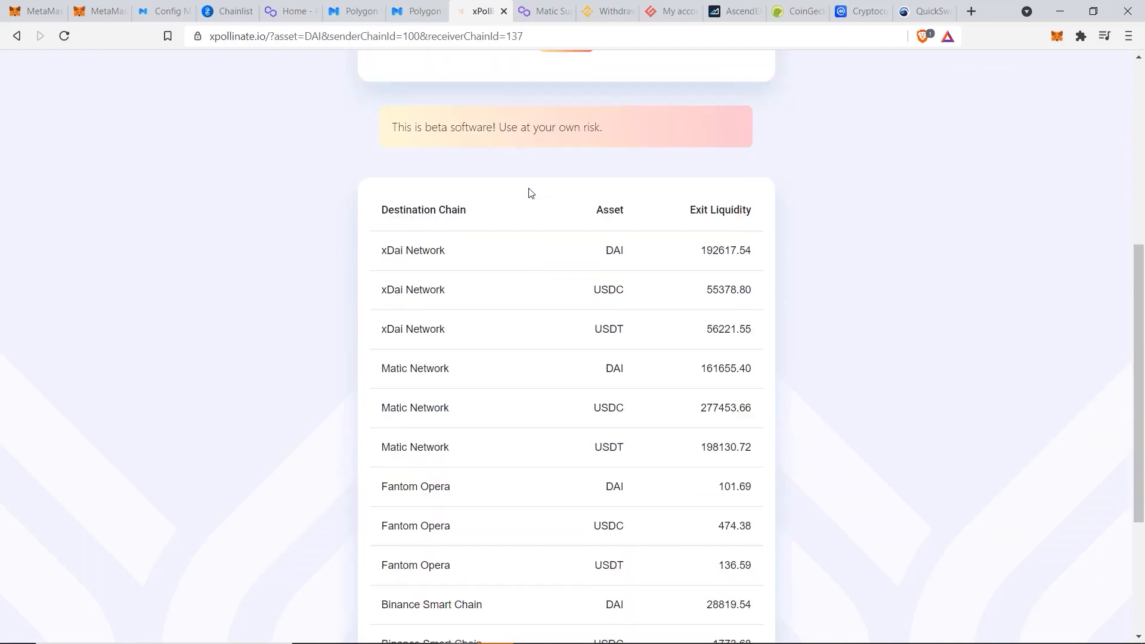
scroll("down", 3)
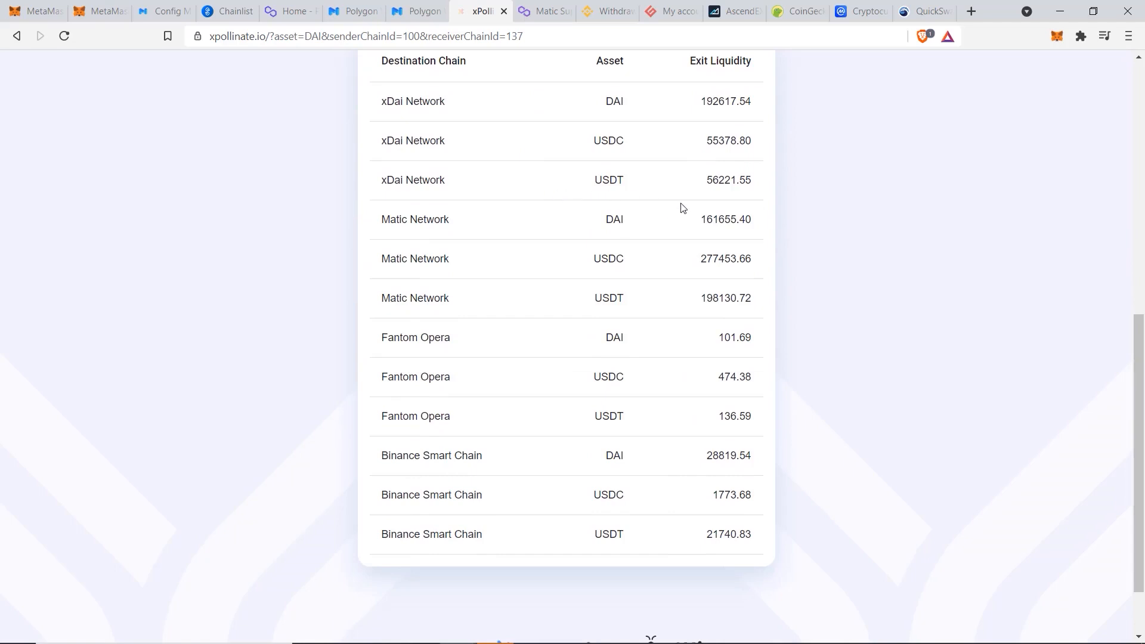
mouse_move(738, 248)
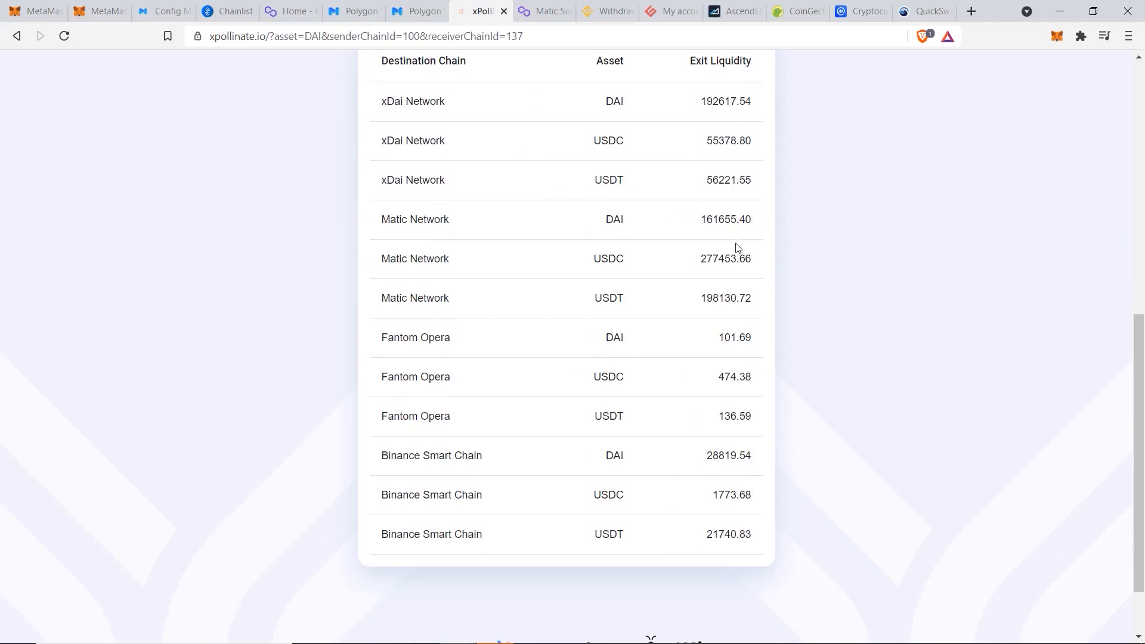
mouse_move(735, 154)
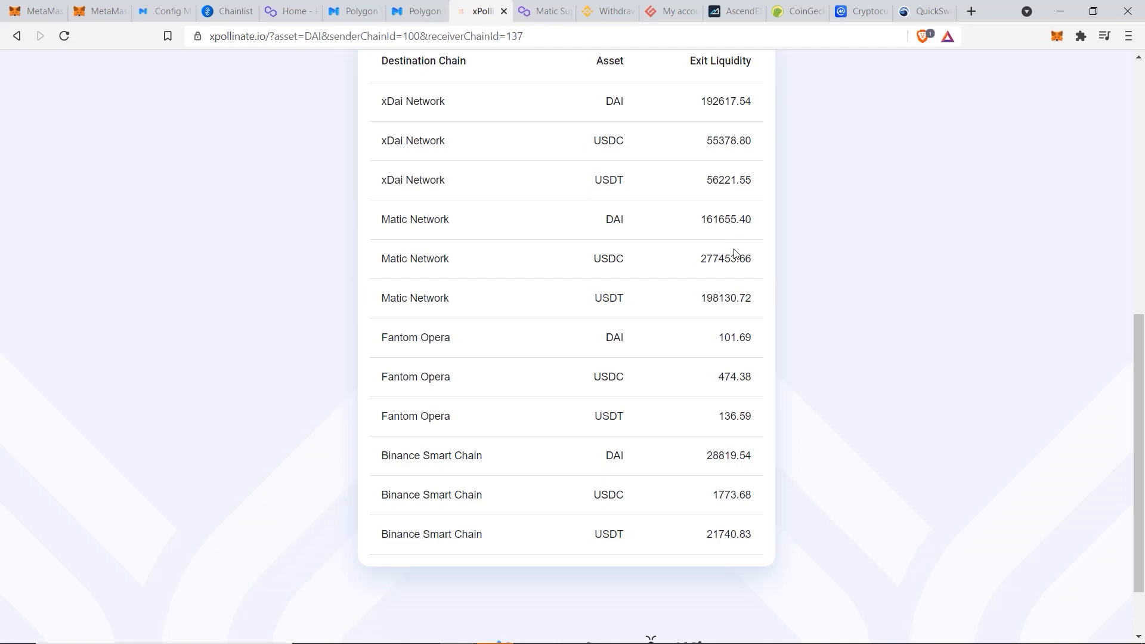
scroll("up", 3)
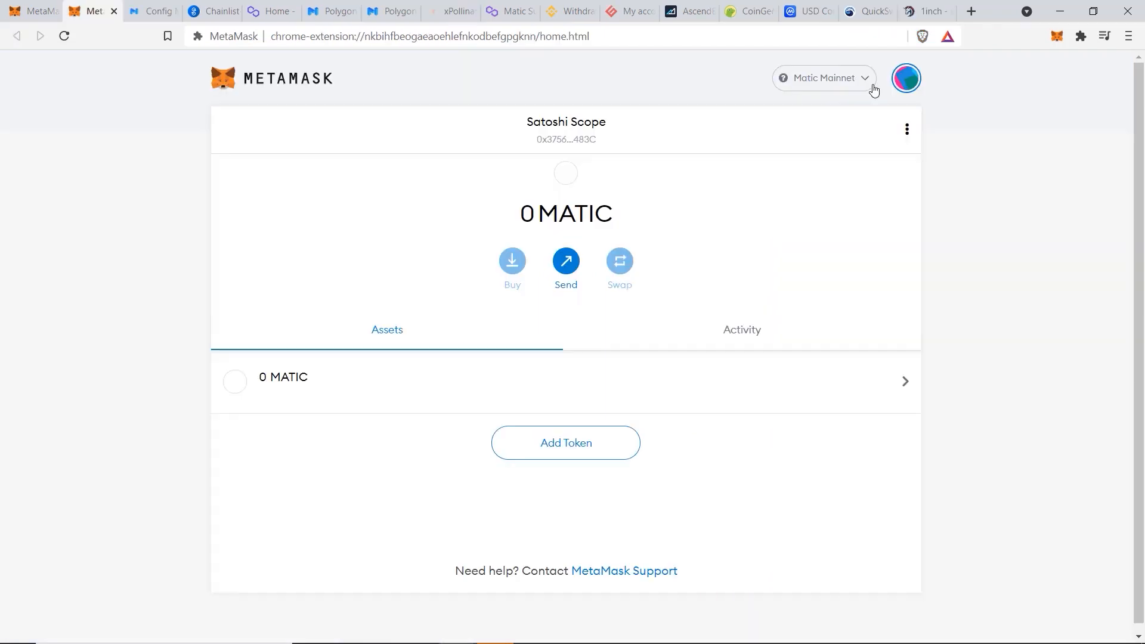
Switch MetaMask to Binance Smart Chain Mainnet to reveal about 4.01 USDC, then return to xPollinate.
left_click(824, 78)
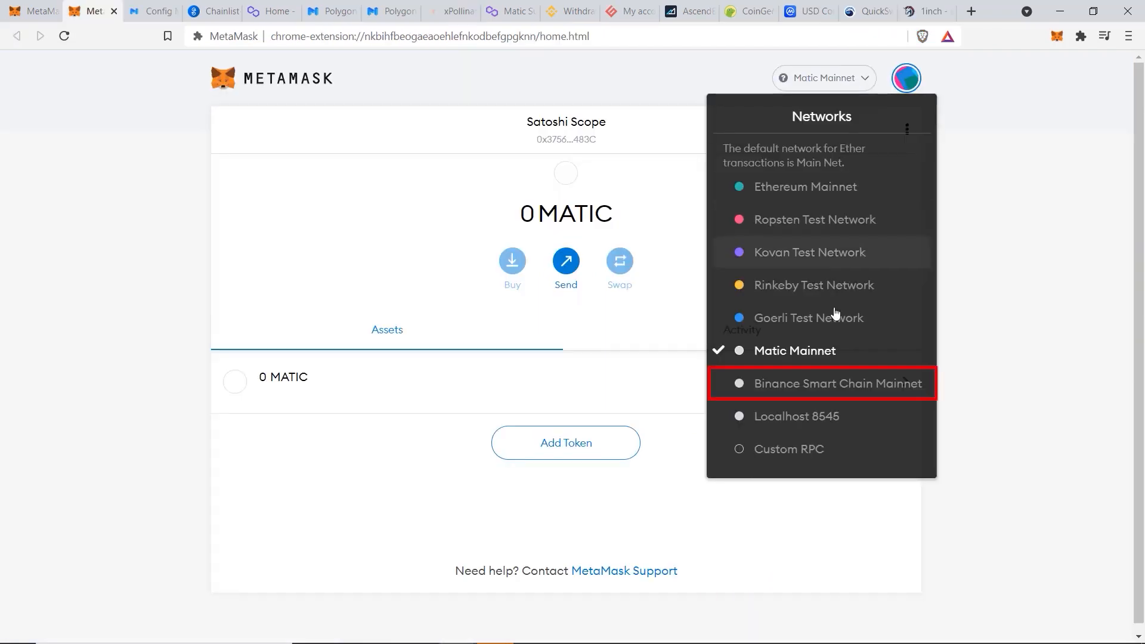
left_click(821, 384)
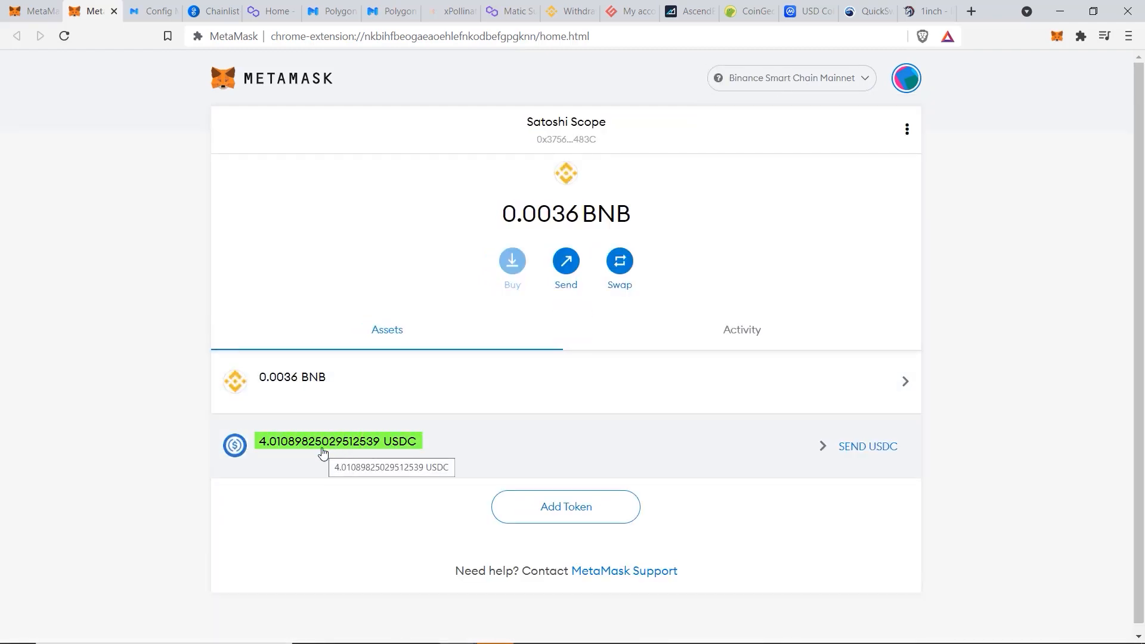
mouse_move(388, 414)
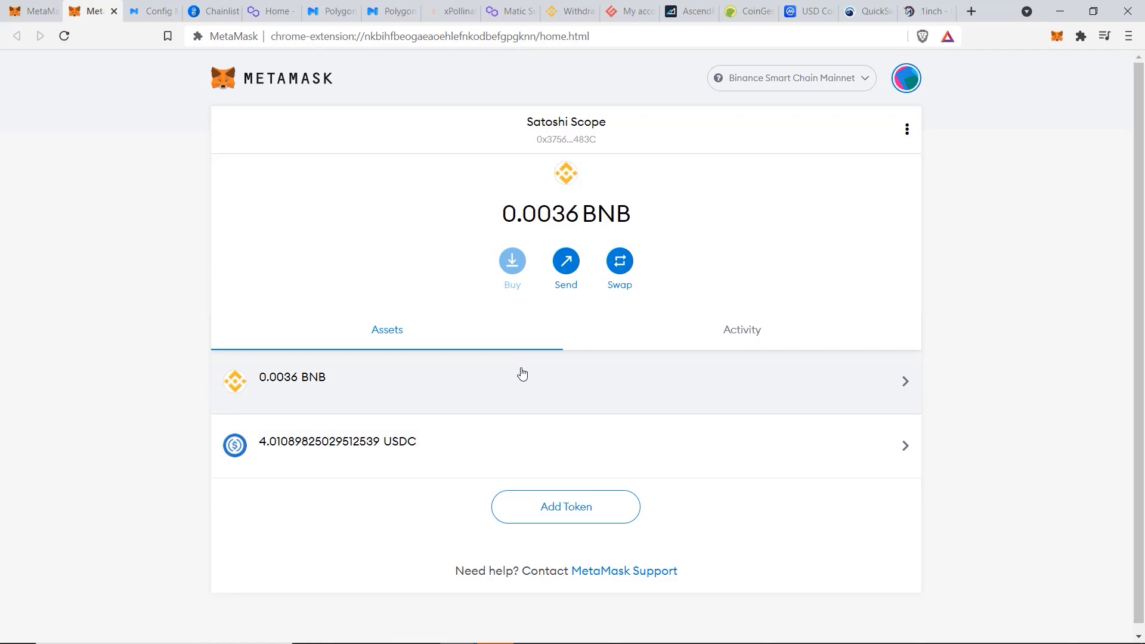
mouse_move(544, 387)
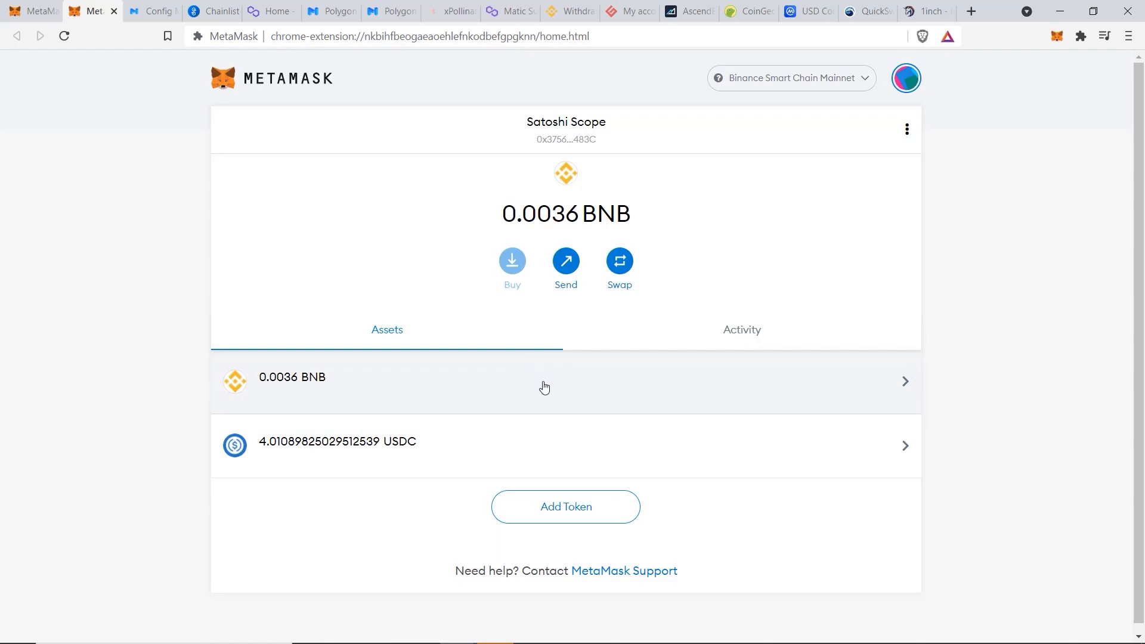
left_click(451, 10)
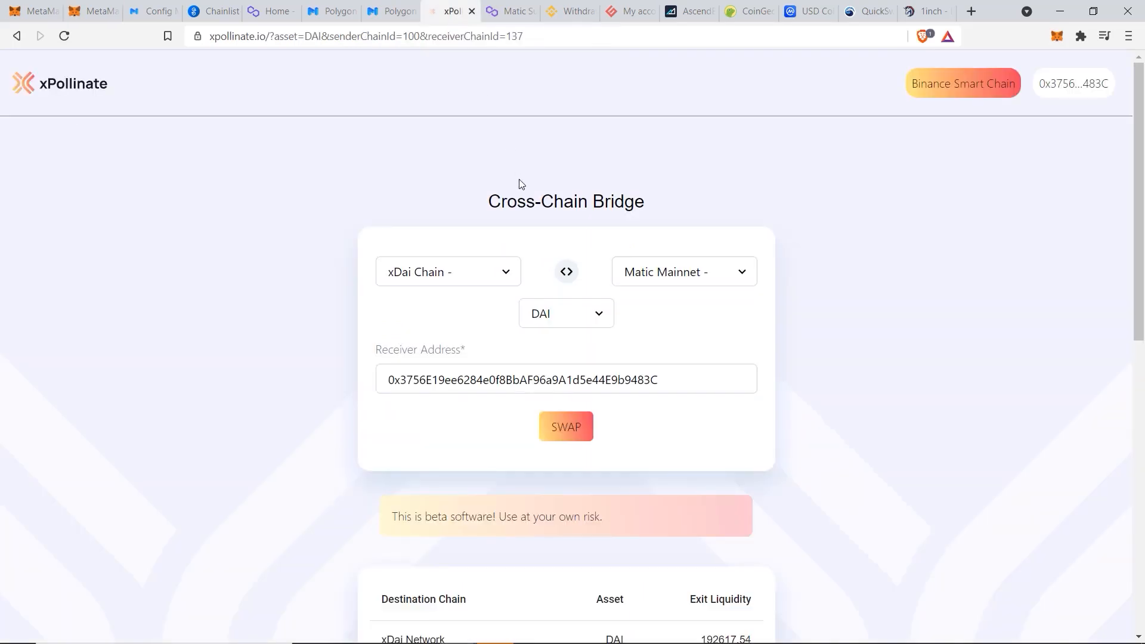
Configure xPollinate for USDC from Binance Smart Chain to Matic Mainnet and start the swap.
left_click(963, 83)
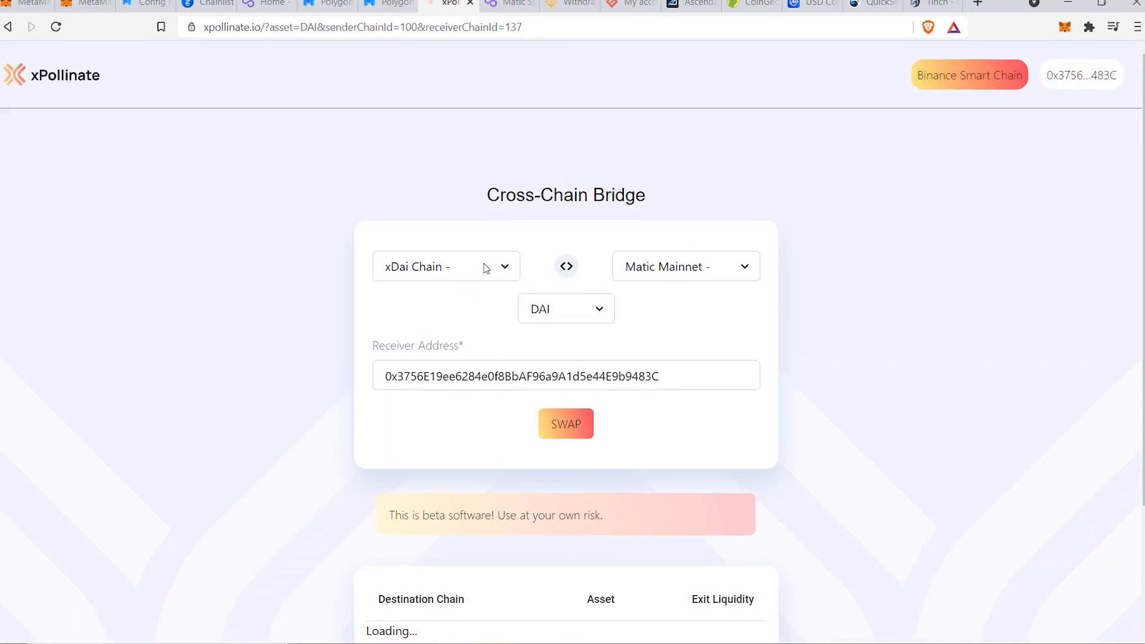
left_click(446, 266)
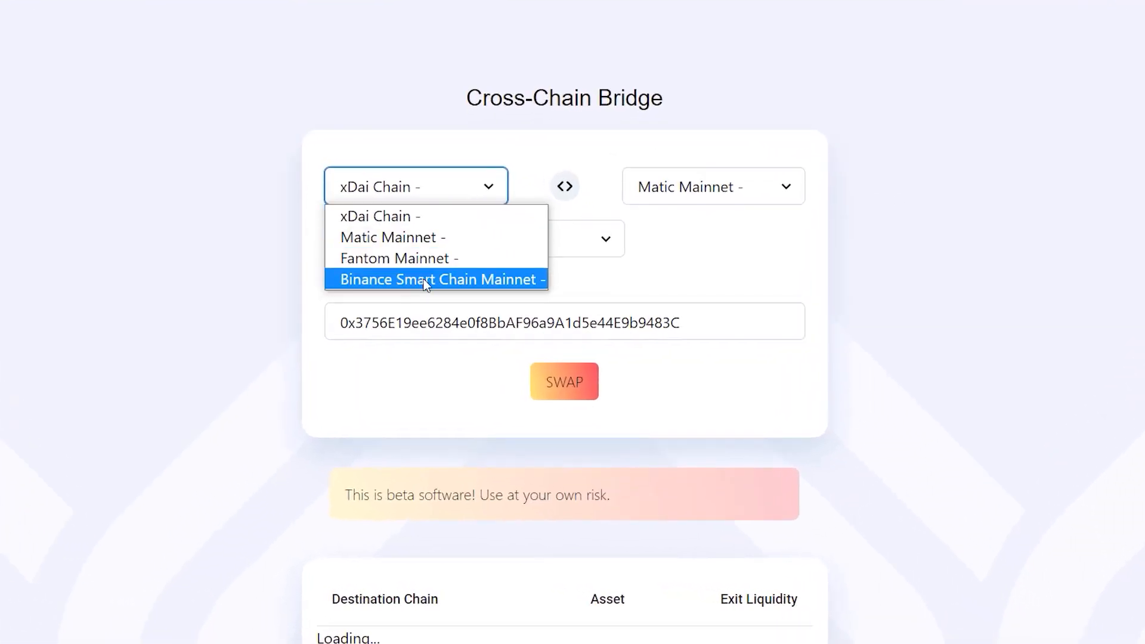
left_click(439, 280)
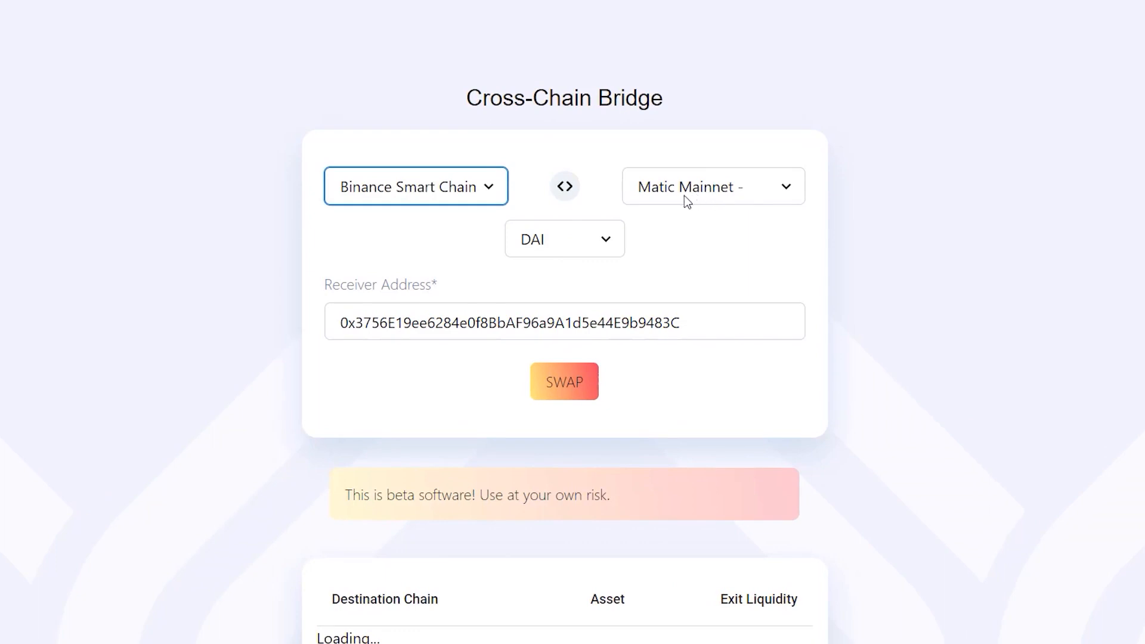
mouse_move(731, 197)
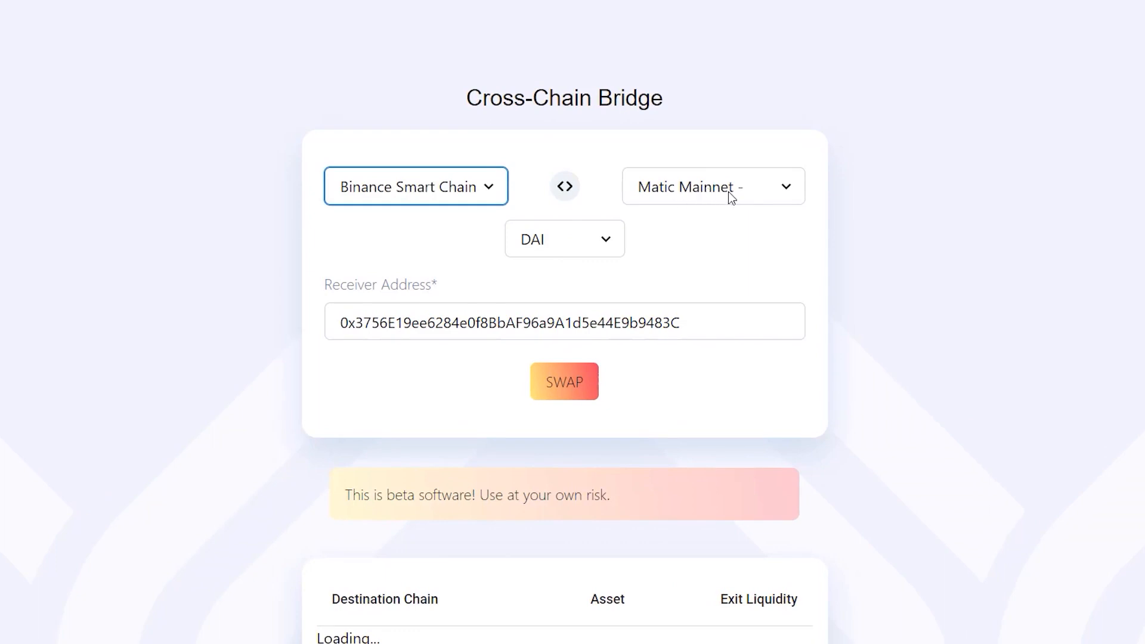
left_click(563, 238)
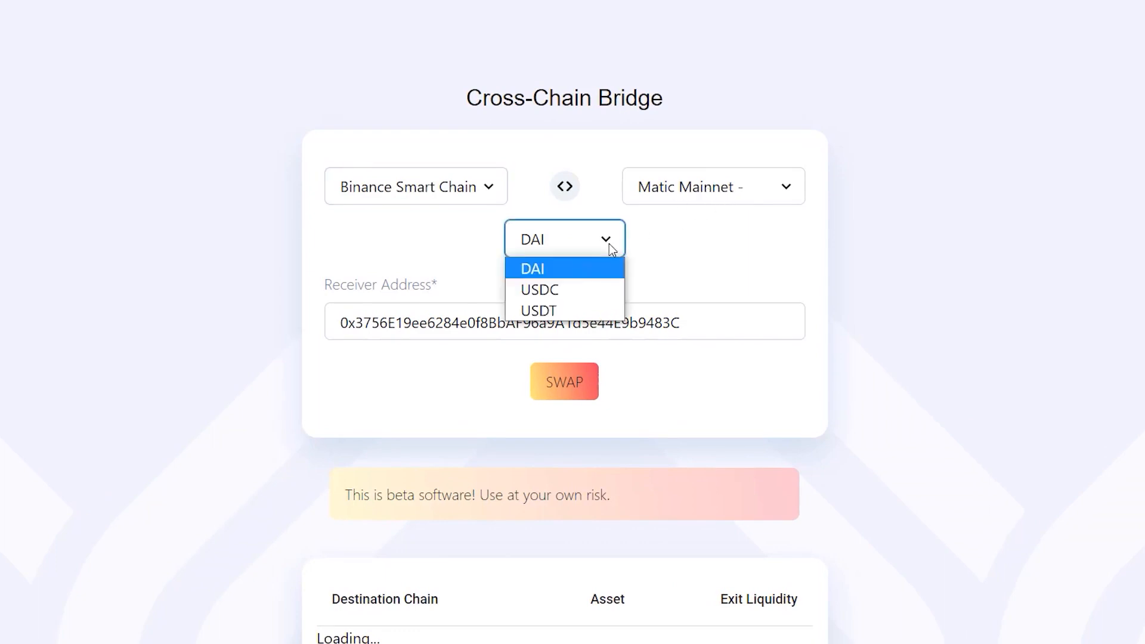
left_click(537, 289)
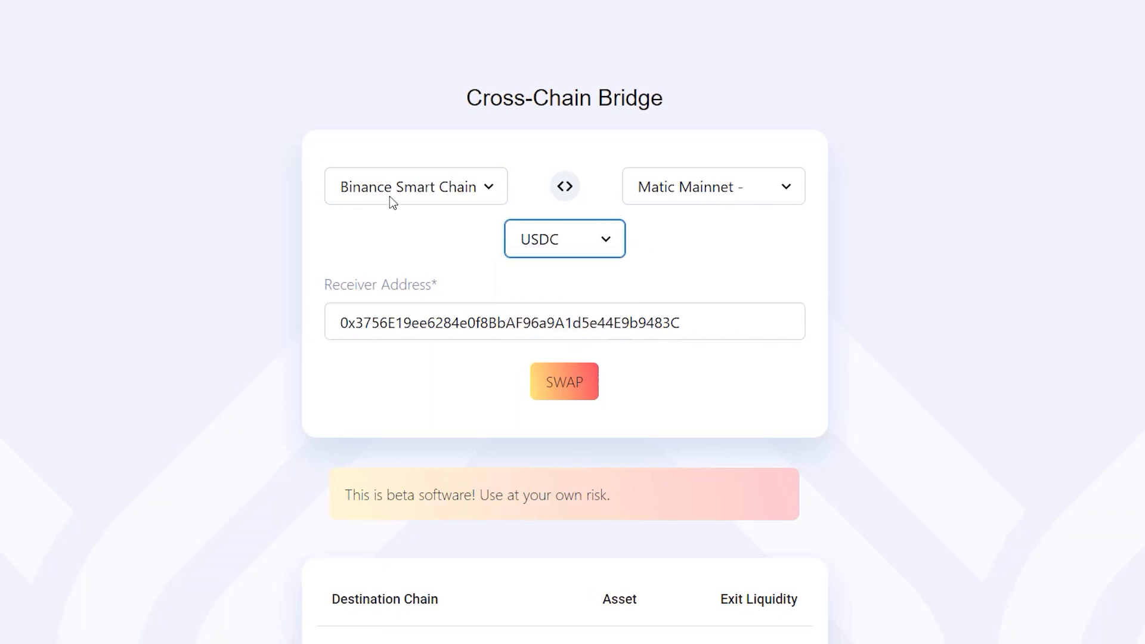
mouse_move(509, 239)
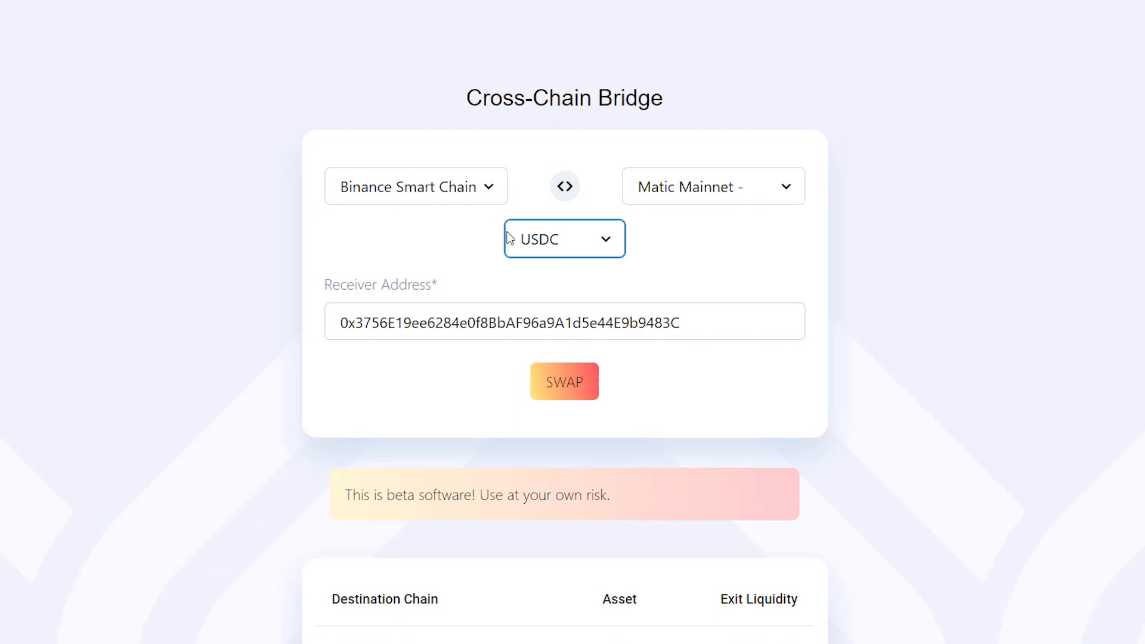
mouse_move(680, 198)
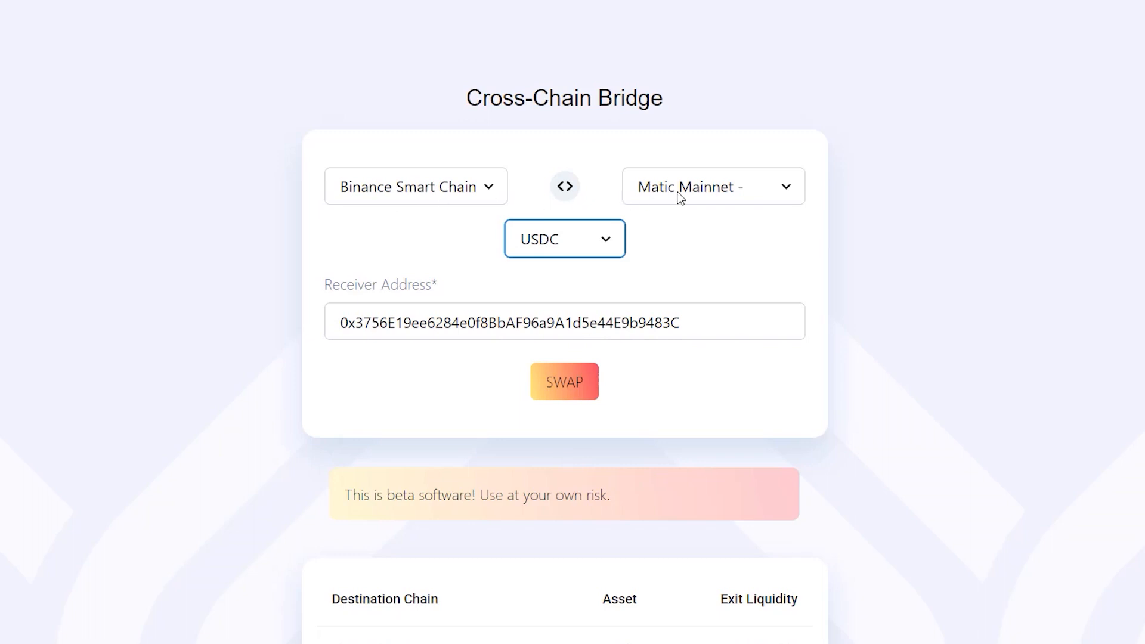
left_click(564, 381)
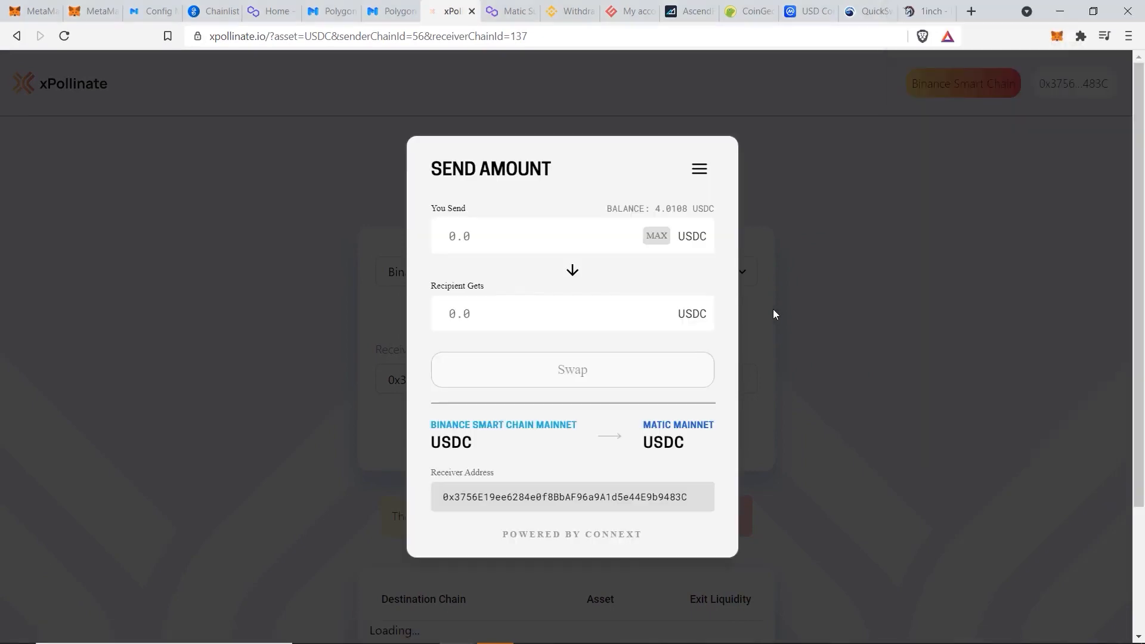
Send 1 USDC to Matic Mainnet and approve the transfer in MetaMask.
left_click(655, 235)
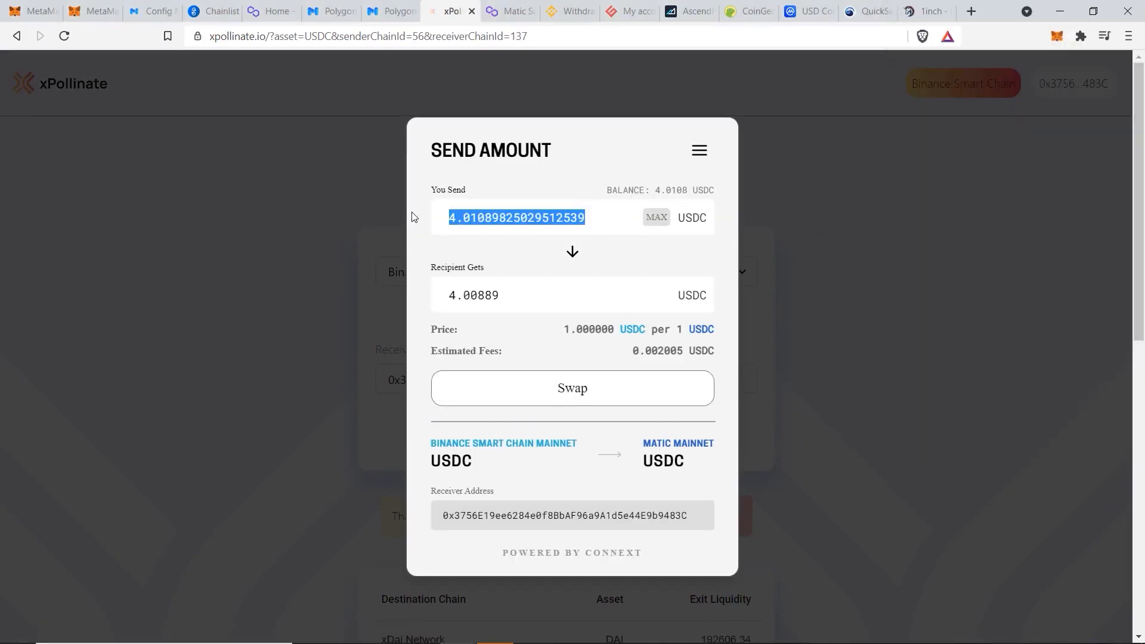
type("1")
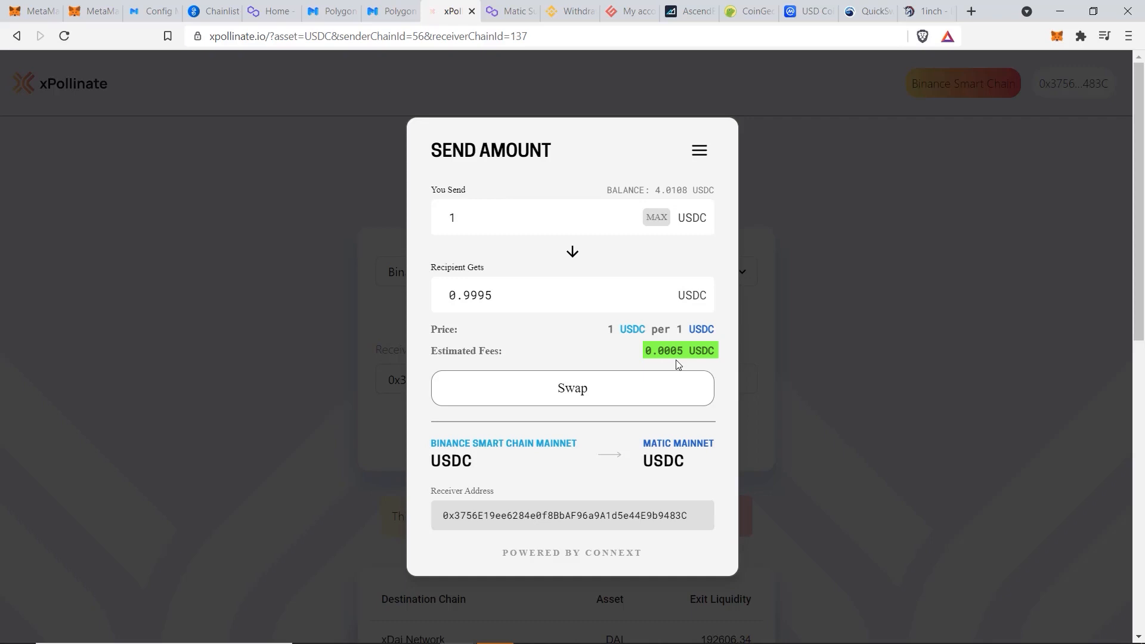
mouse_move(624, 363)
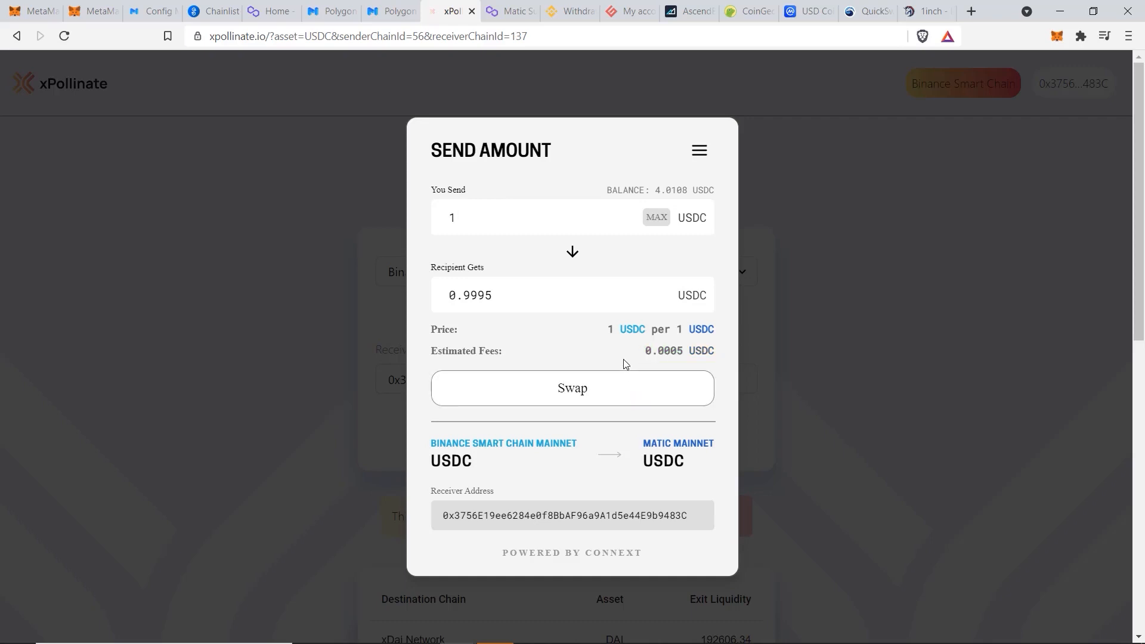
type("10000")
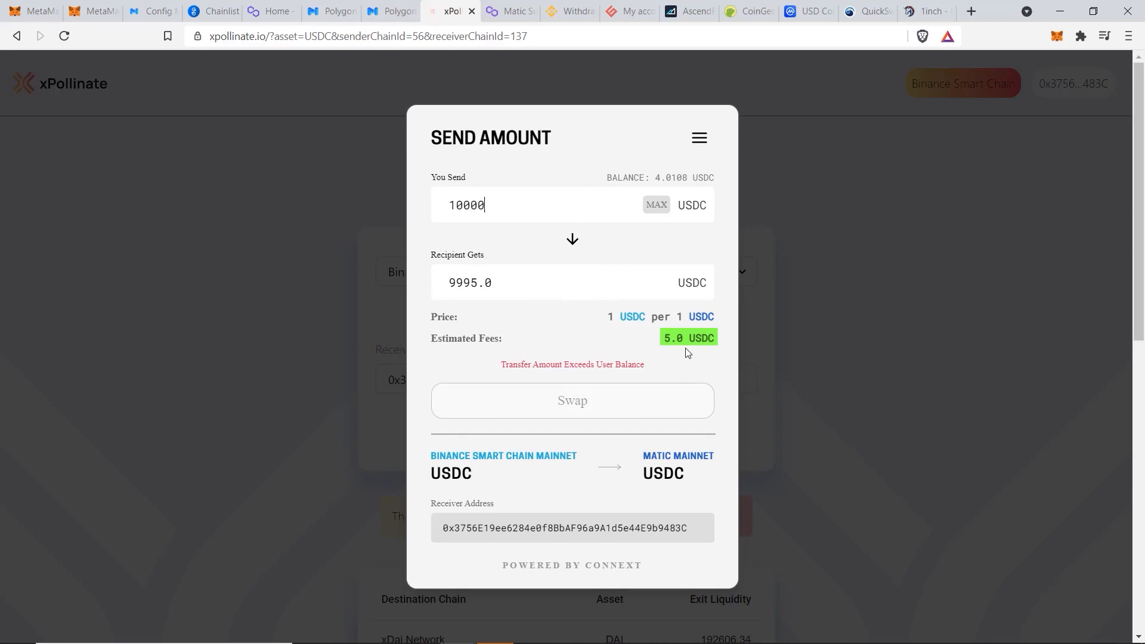
mouse_move(631, 316)
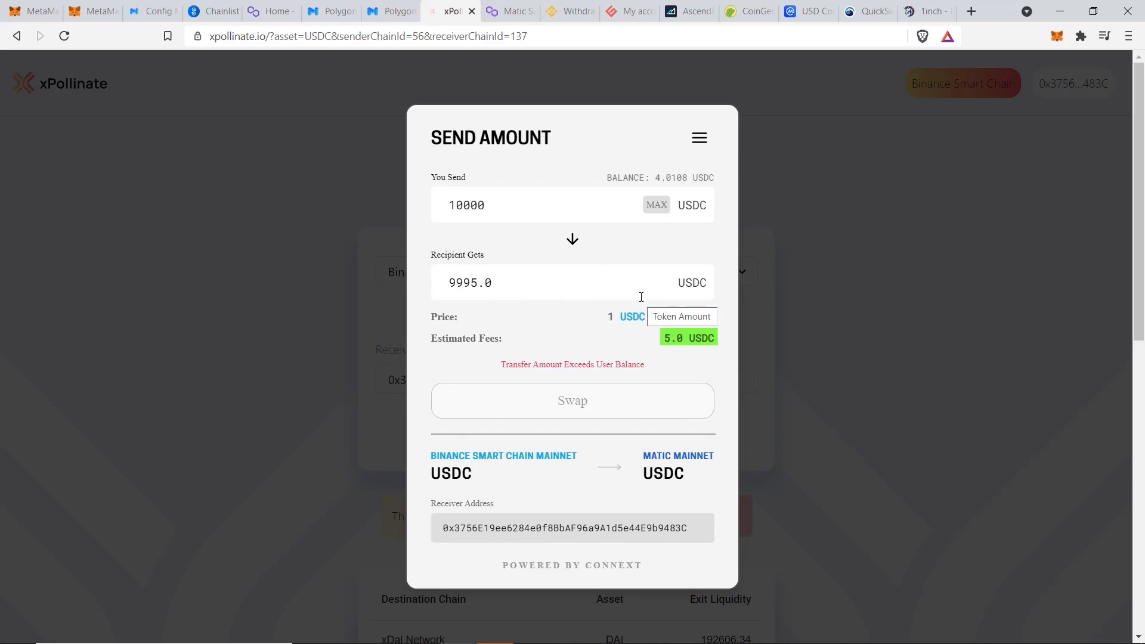
type("1")
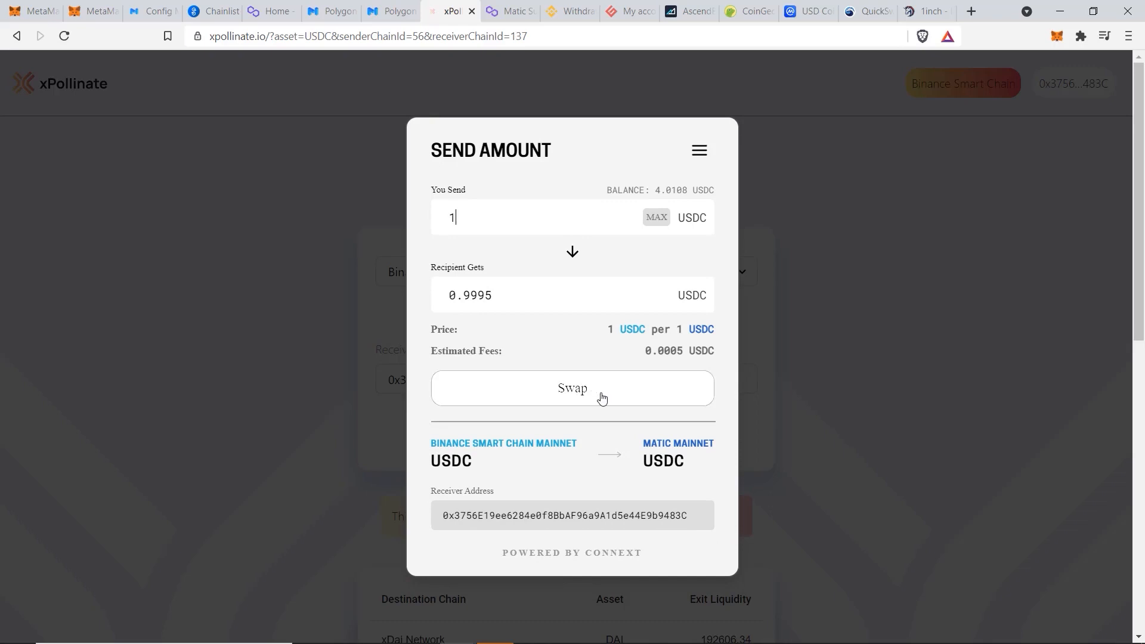
left_click(572, 387)
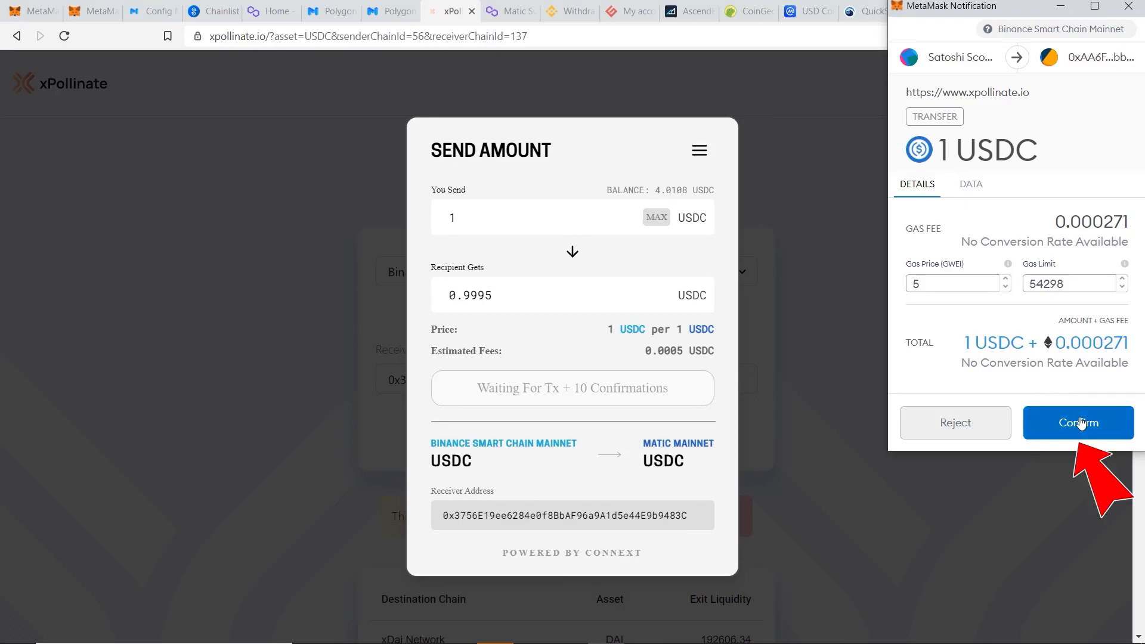
left_click(1078, 422)
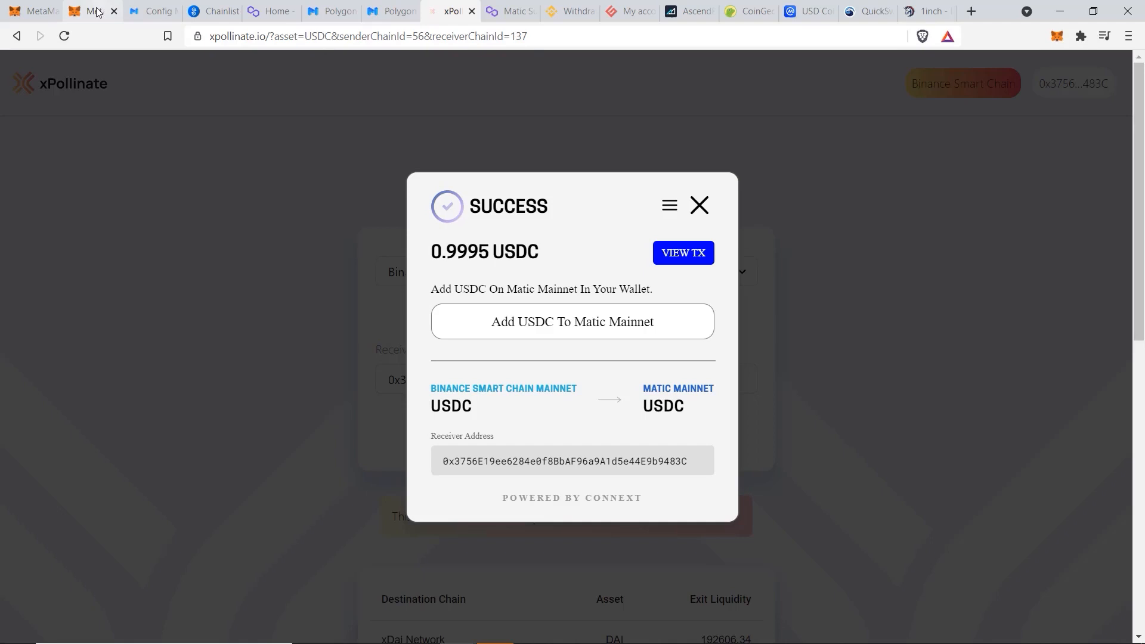
Switch MetaMask to Matic Mainnet and enter USDC contract 0xb86991c6…eb48 as a custom token.
left_click(87, 11)
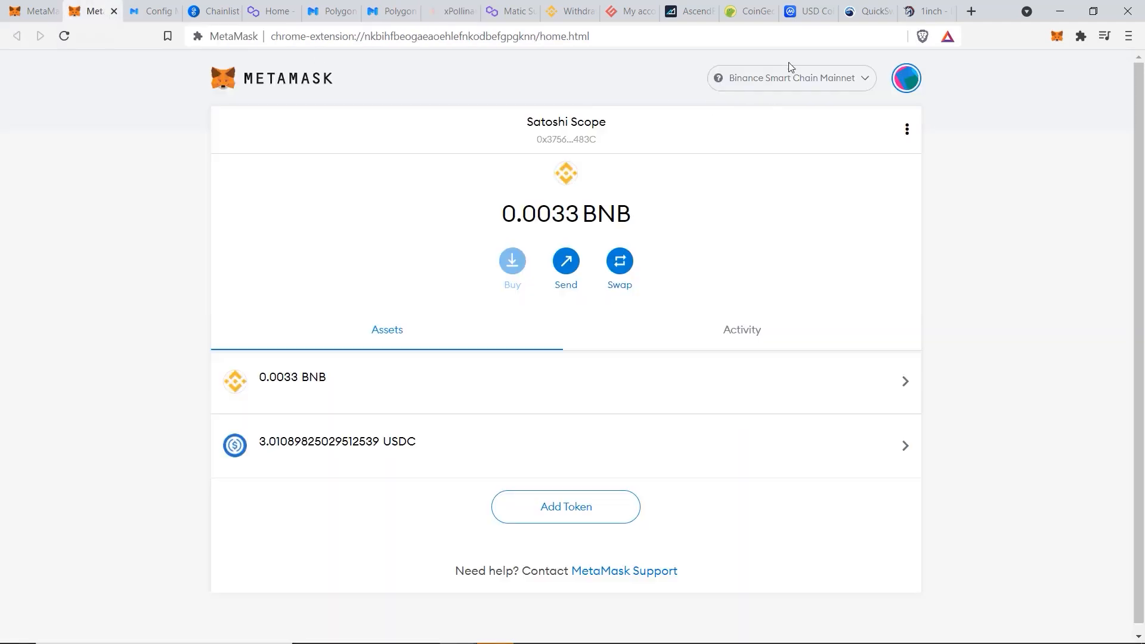
left_click(790, 78)
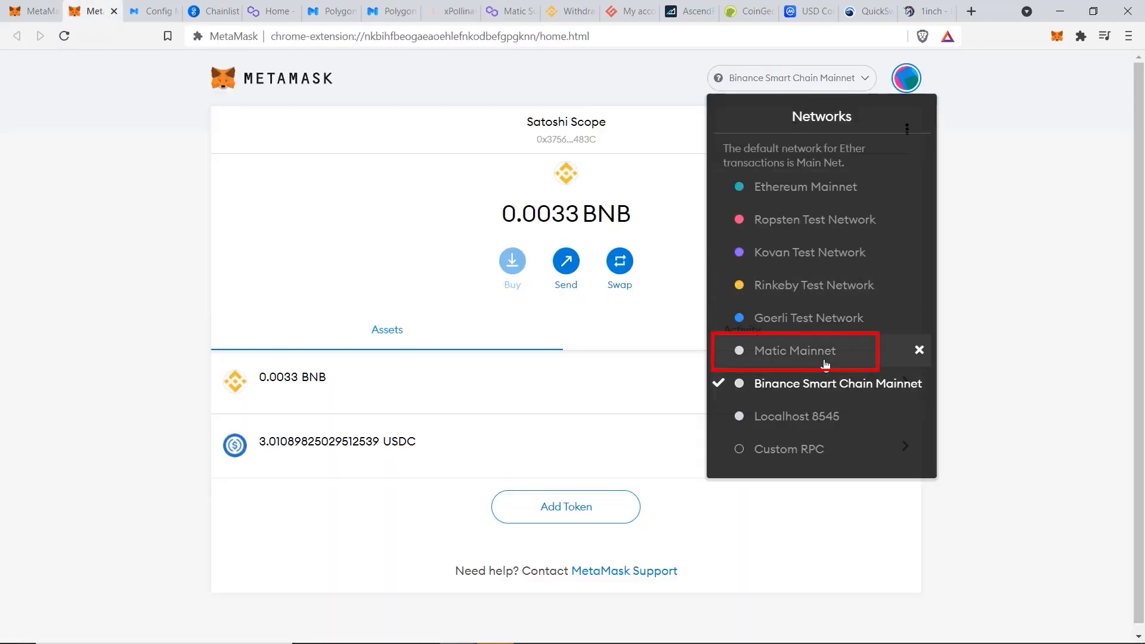
left_click(791, 351)
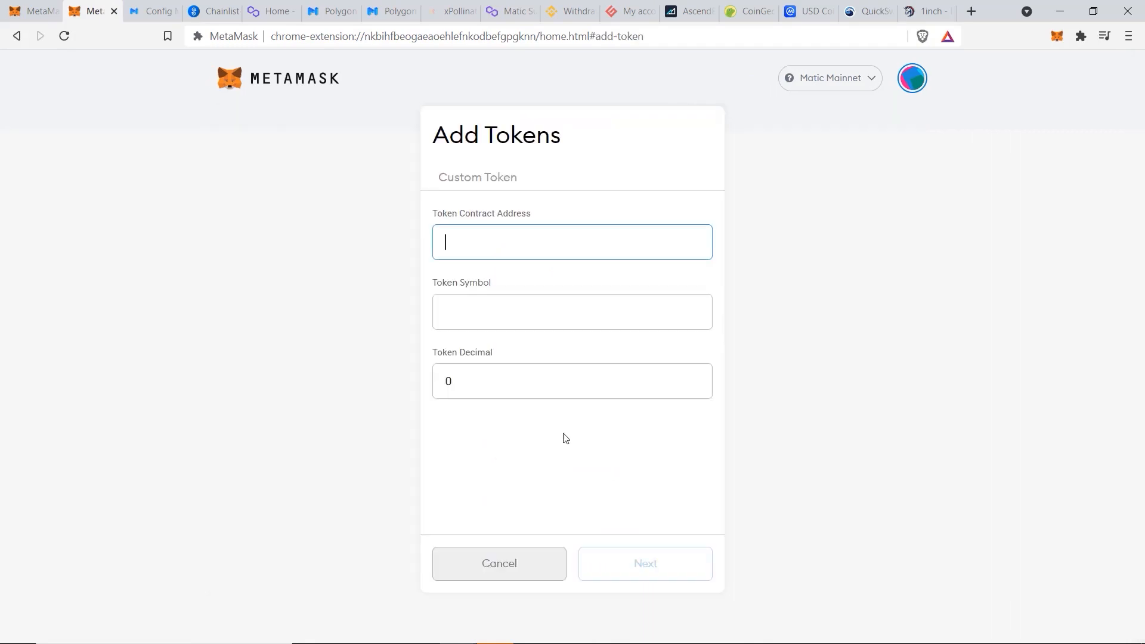
type("0xb86991c6218b36c1d19d4a2e9eb0ce3606eb48")
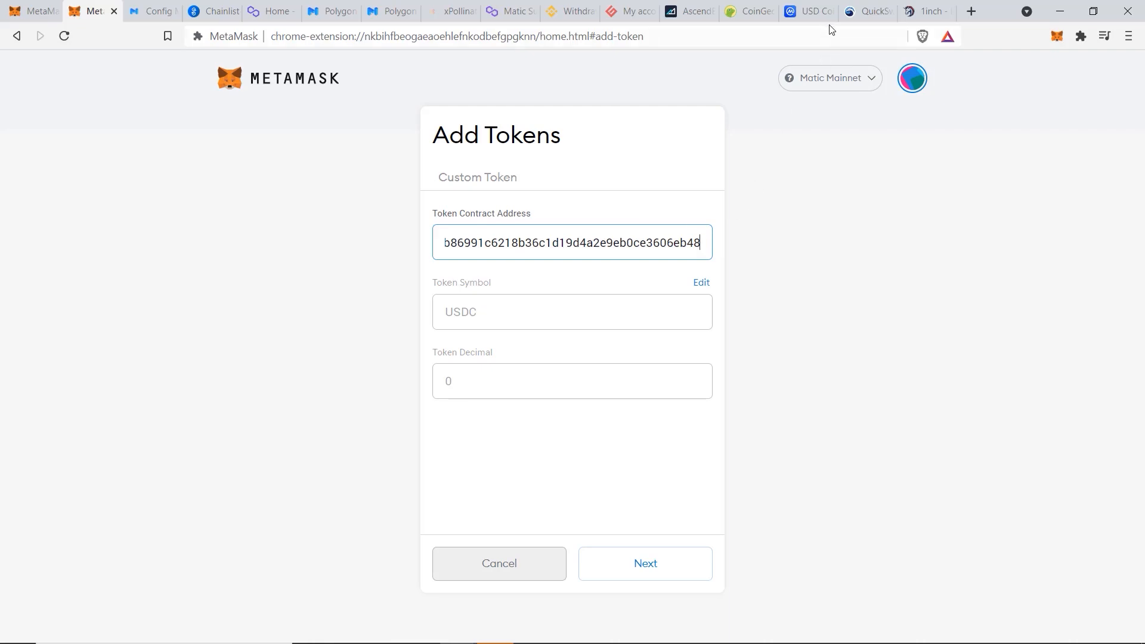
left_click(747, 11)
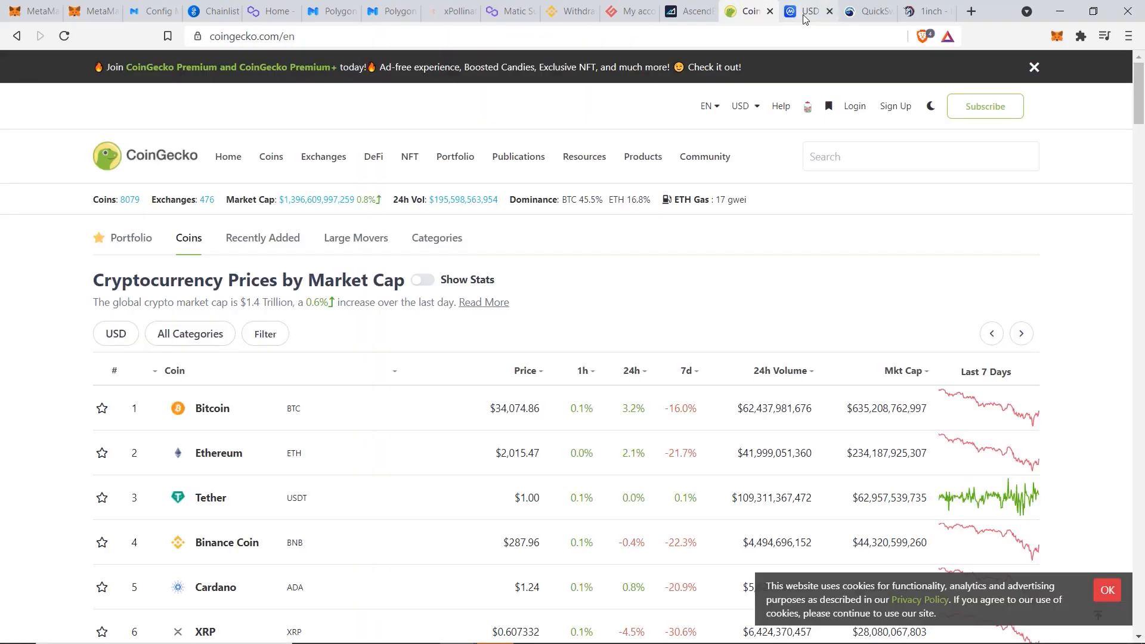
Add Polygon USDC to MetaMask from CoinMarketCap's USD Coin contracts list.
left_click(807, 11)
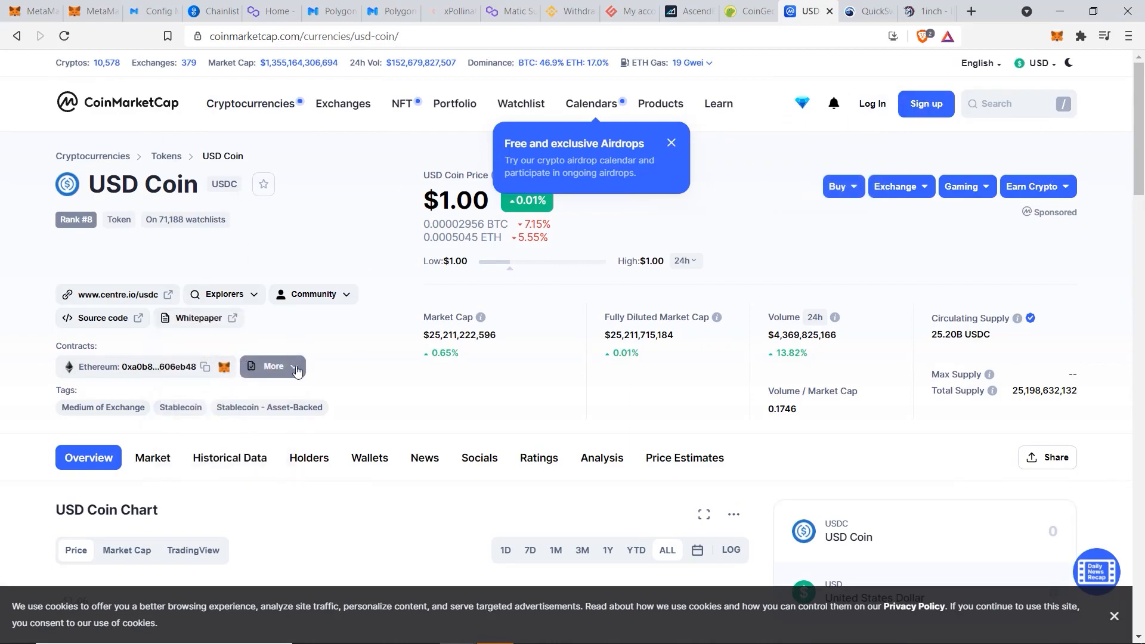
left_click(272, 365)
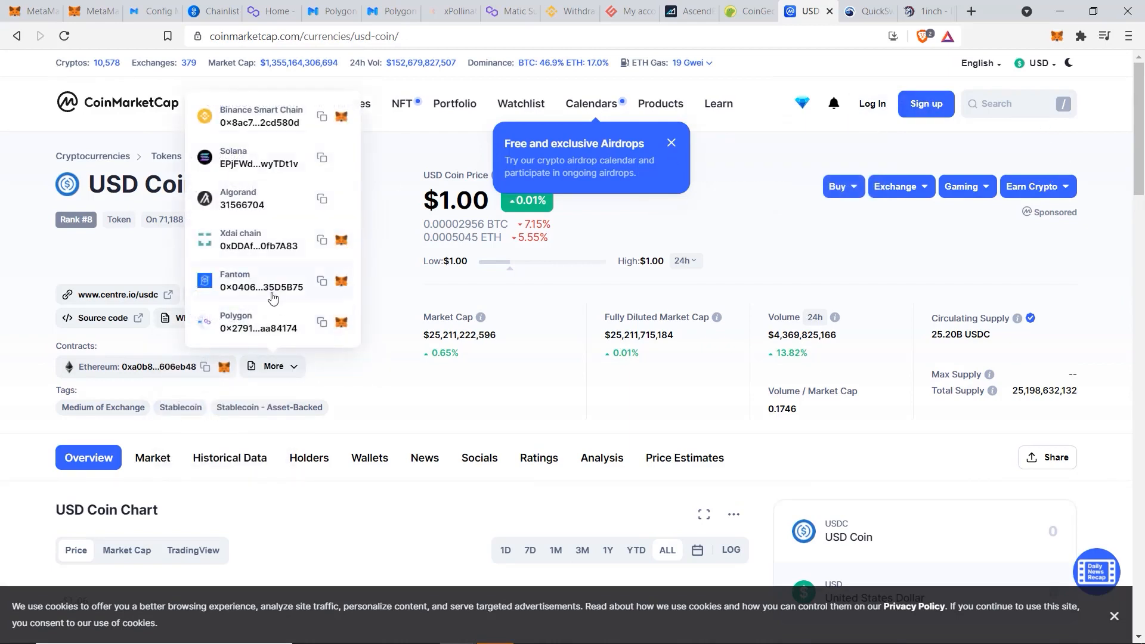
mouse_move(322, 324)
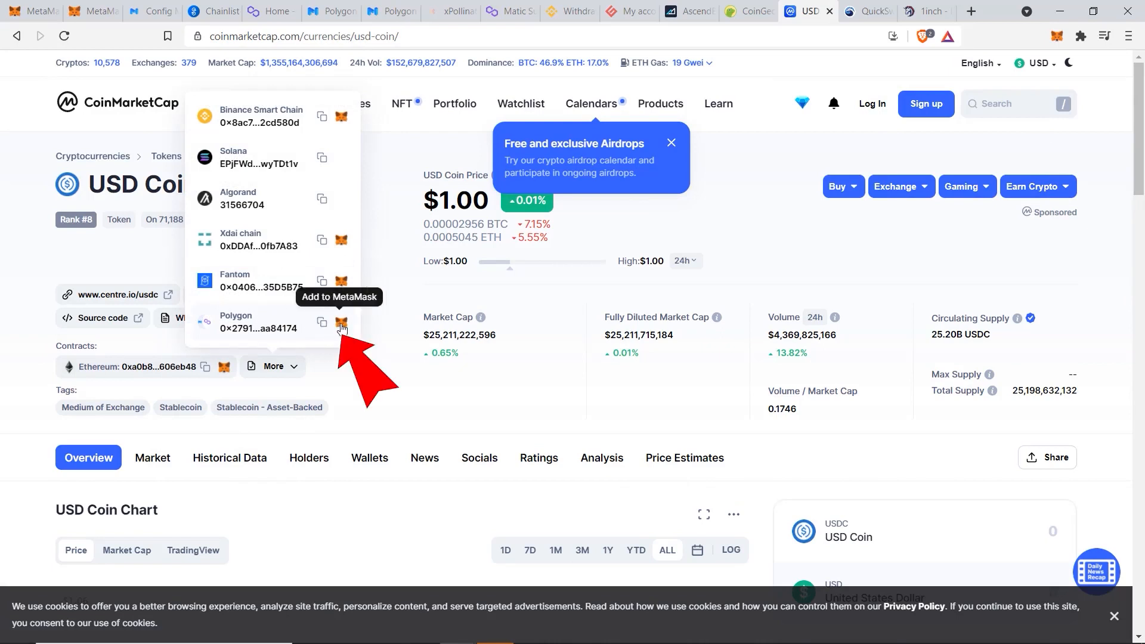
left_click(341, 322)
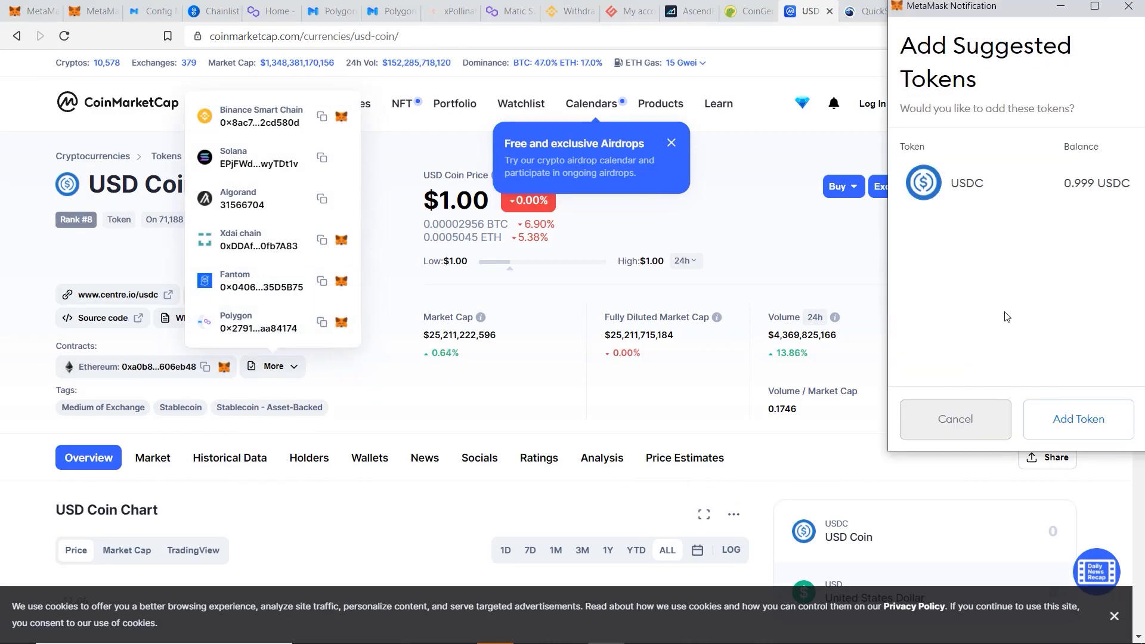
mouse_move(1077, 418)
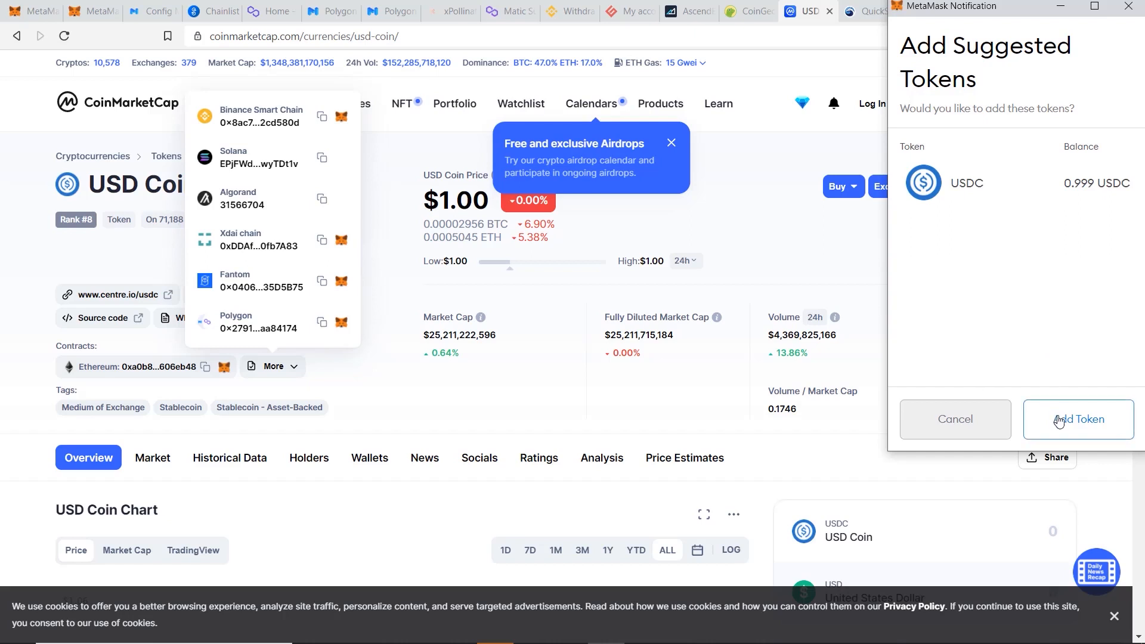
left_click(1078, 419)
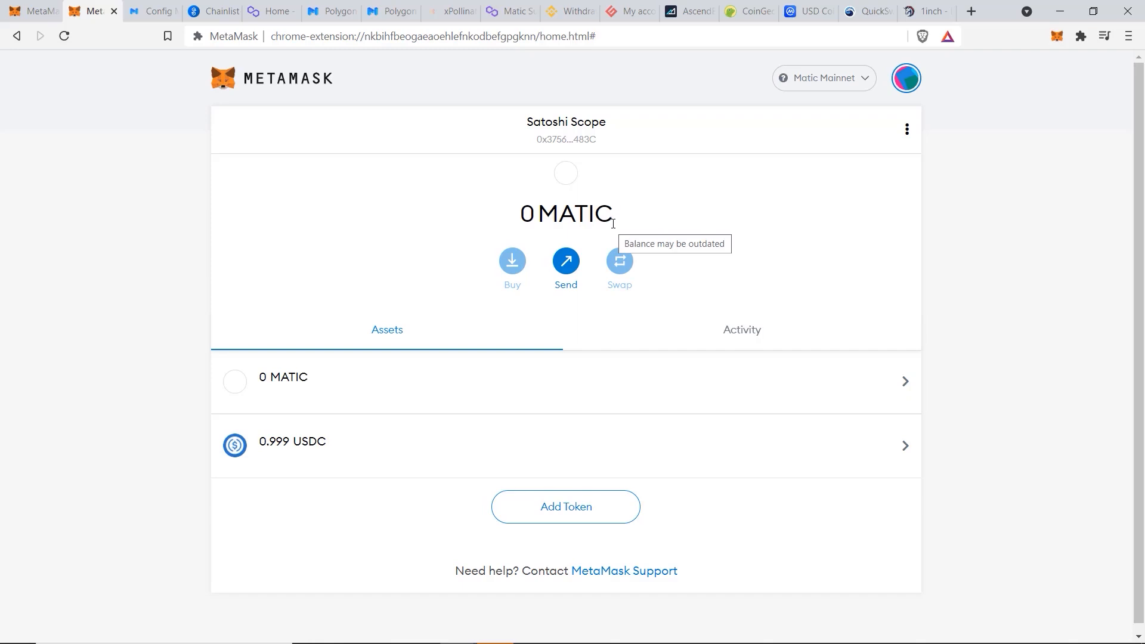
mouse_move(591, 188)
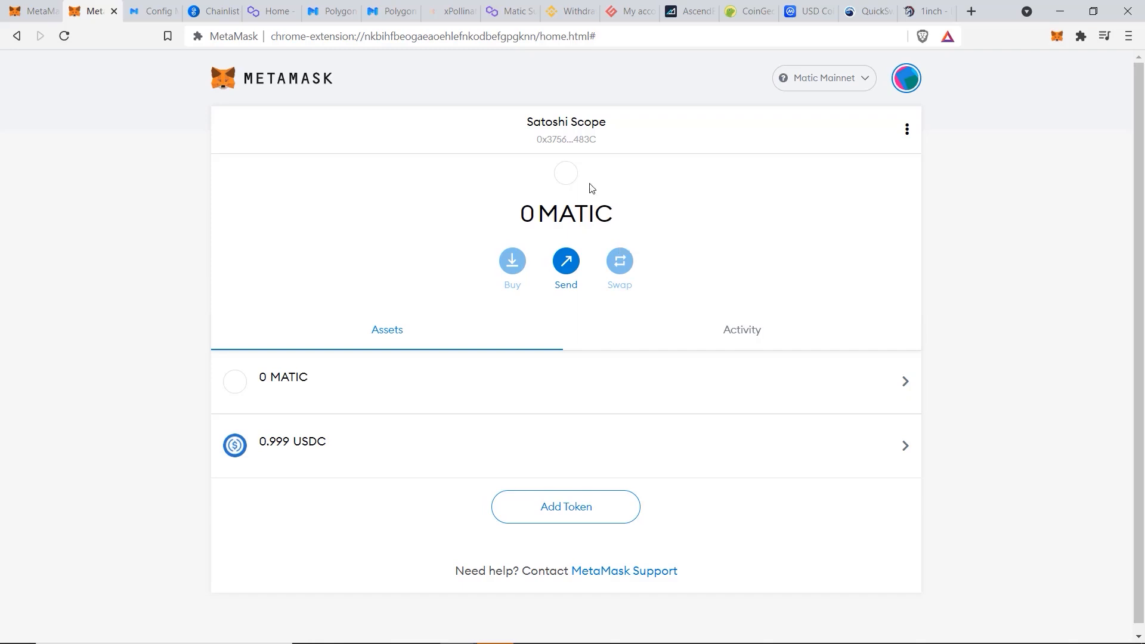
Switch to the Polygon Faucet tab (matic.supply) after checking the 0.999 USDC balance.
left_click(509, 10)
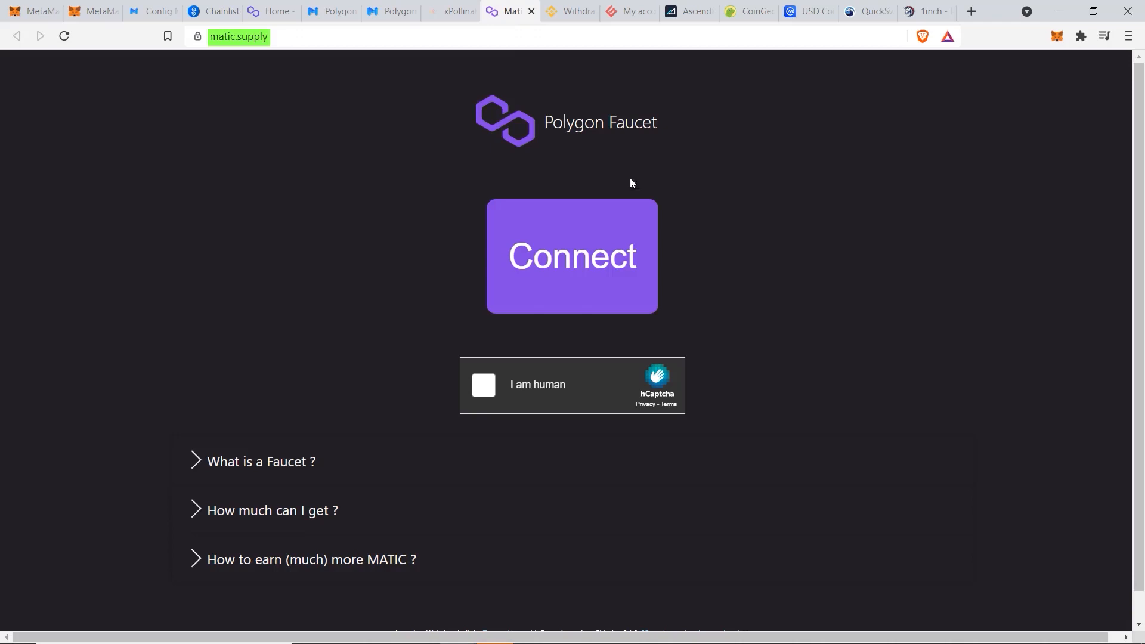
mouse_move(693, 195)
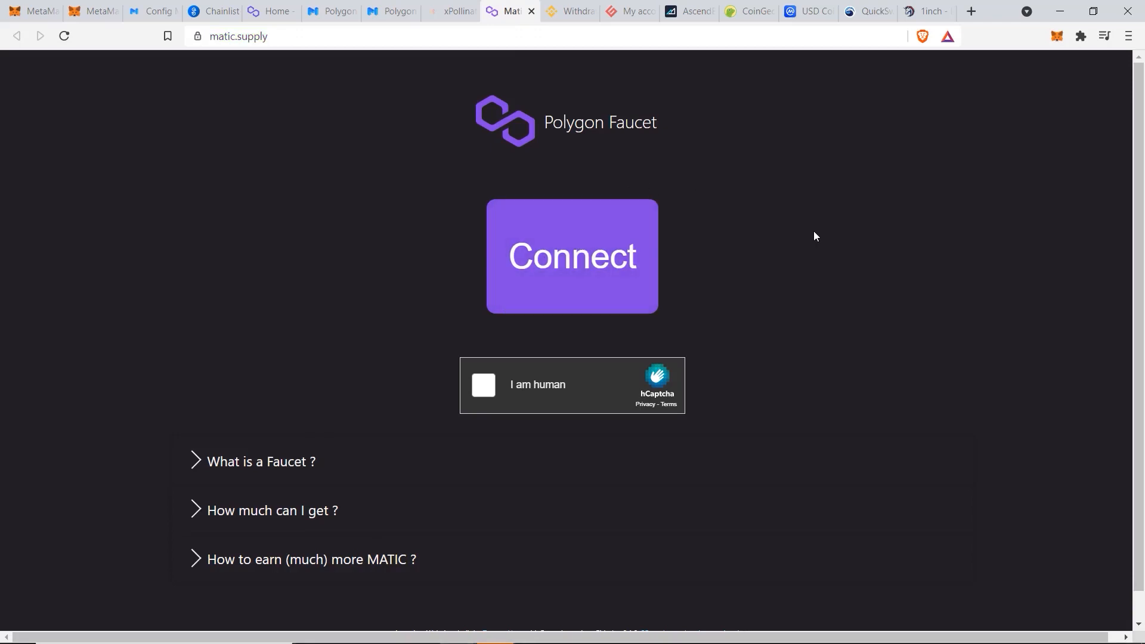
Connect the Polygon Faucet to the MetaMask wallet account.
left_click(572, 256)
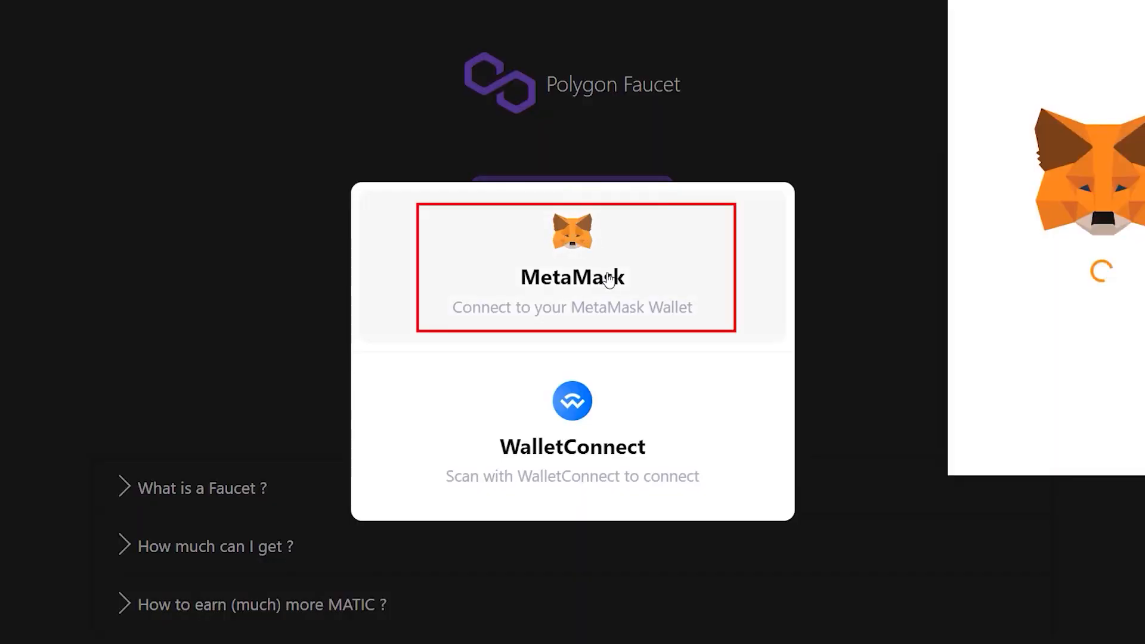
left_click(572, 267)
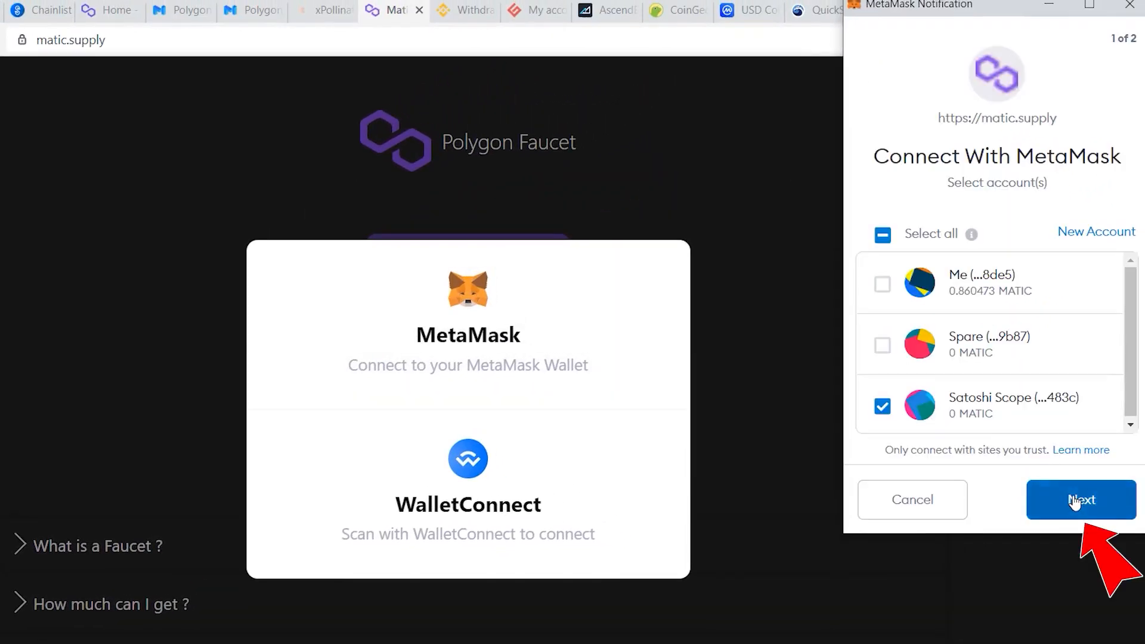
left_click(1080, 500)
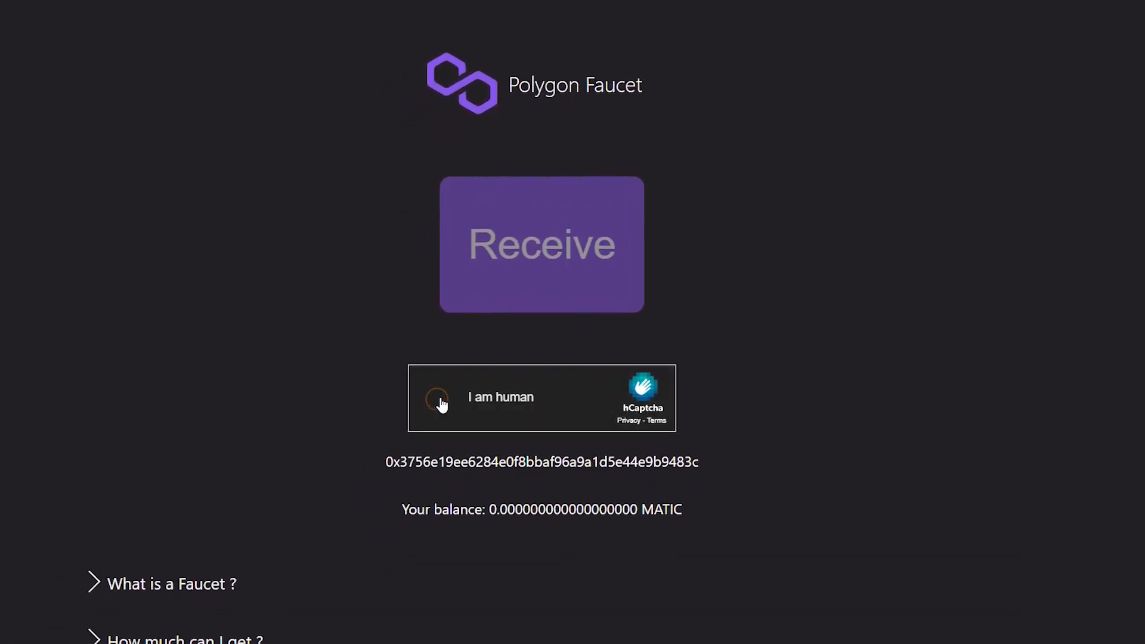
Pass the hCaptcha check, receive free MATIC, and view the transaction on Polygonscan.
left_click(440, 399)
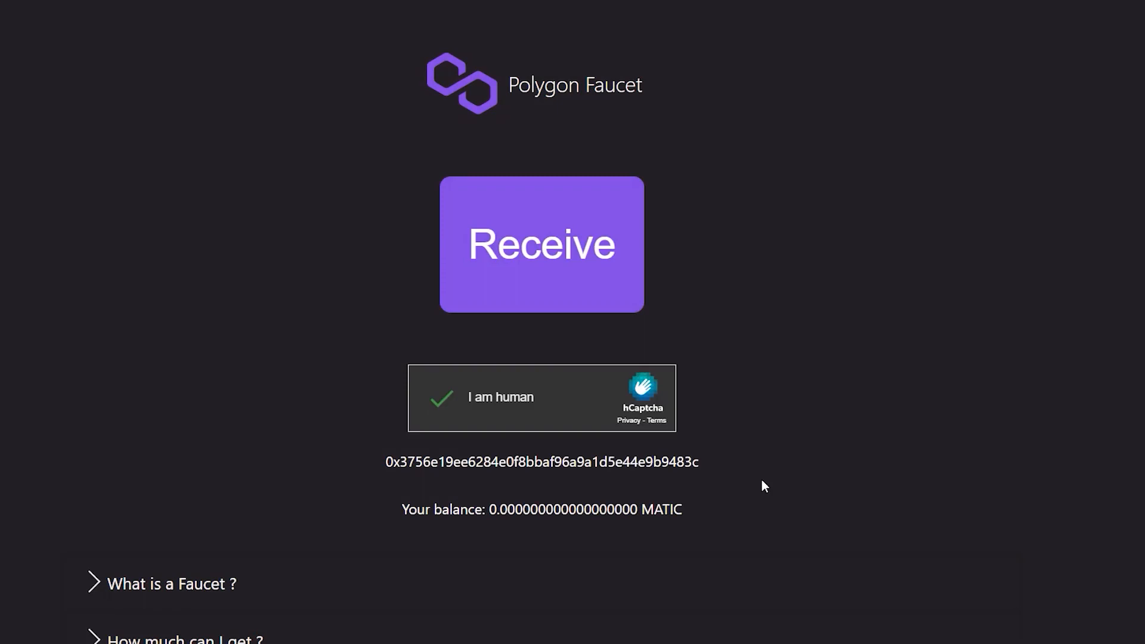
left_click(541, 244)
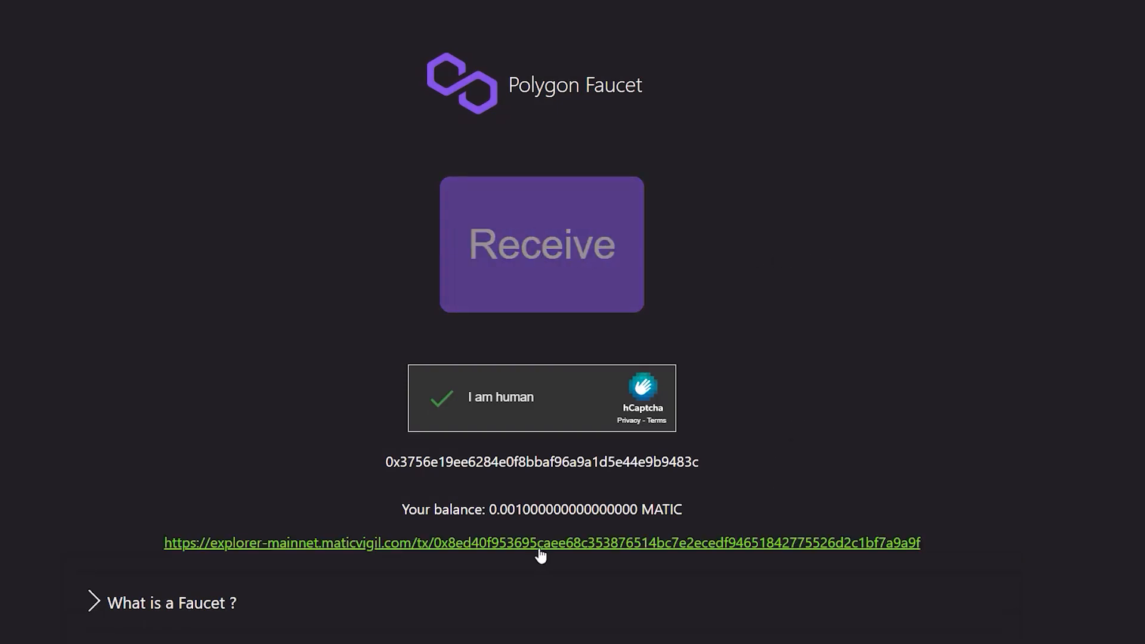
left_click(543, 543)
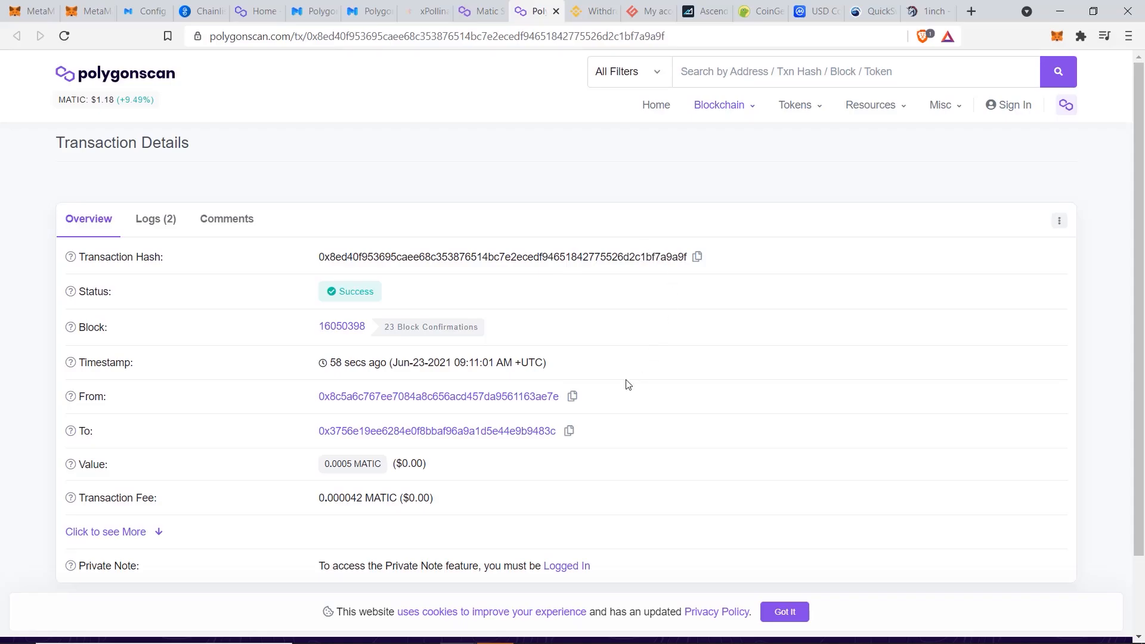
mouse_move(377, 475)
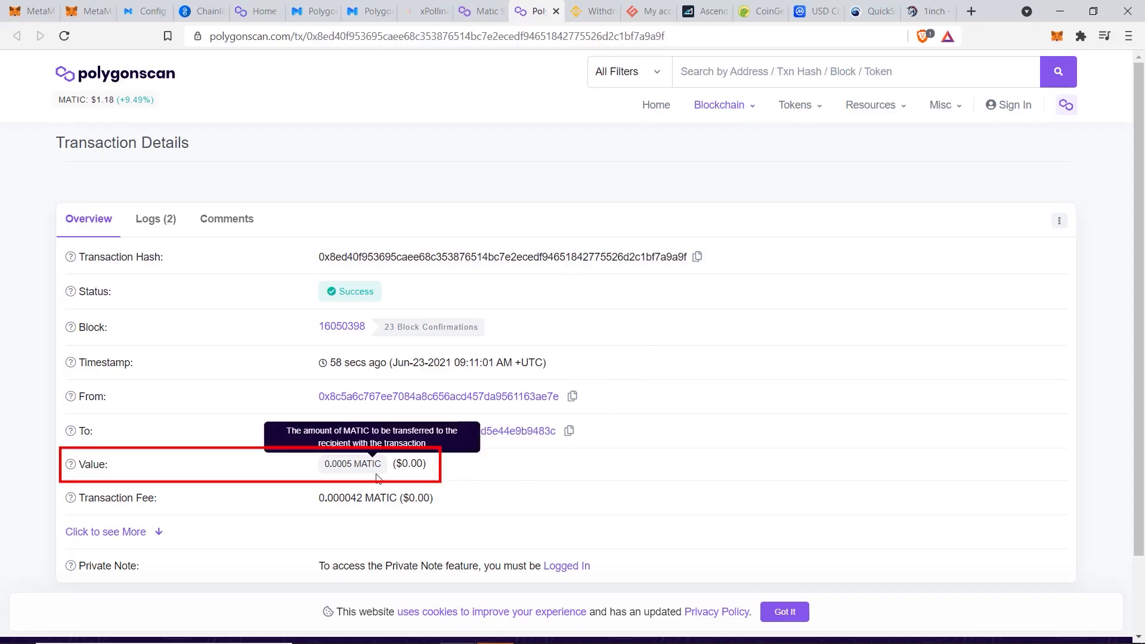
Switch to the MetaMask tab to see the 0.0005 MATIC and 0.999 USDC balance.
left_click(87, 10)
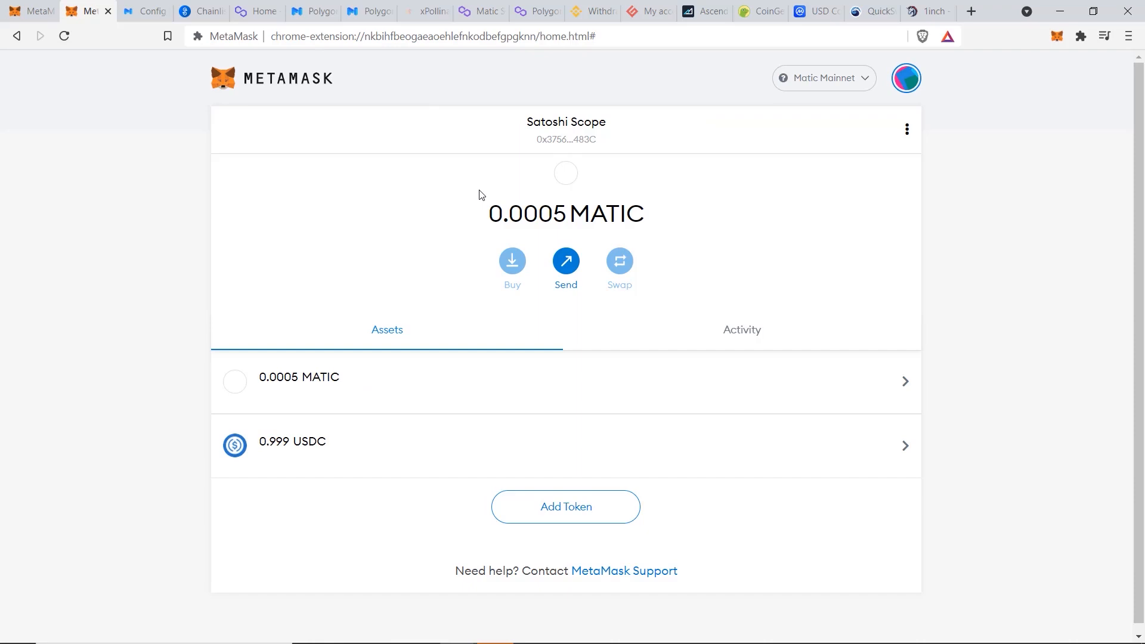
mouse_move(566, 129)
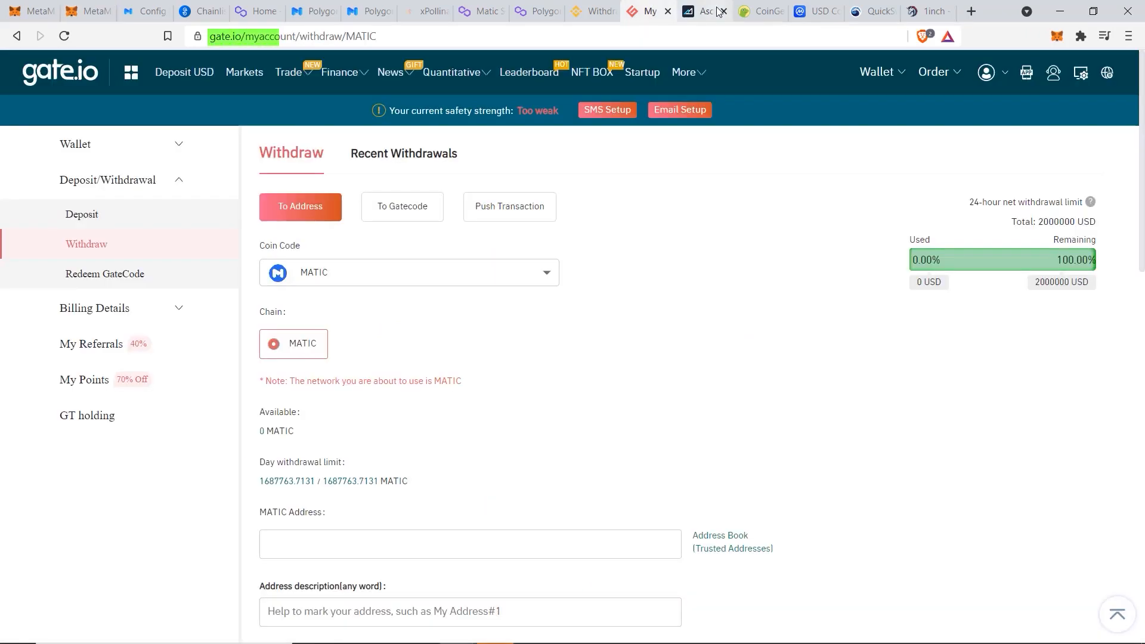
Leave gate.io's MATIC withdrawal page for the AscendEX withdrawal tab.
left_click(703, 11)
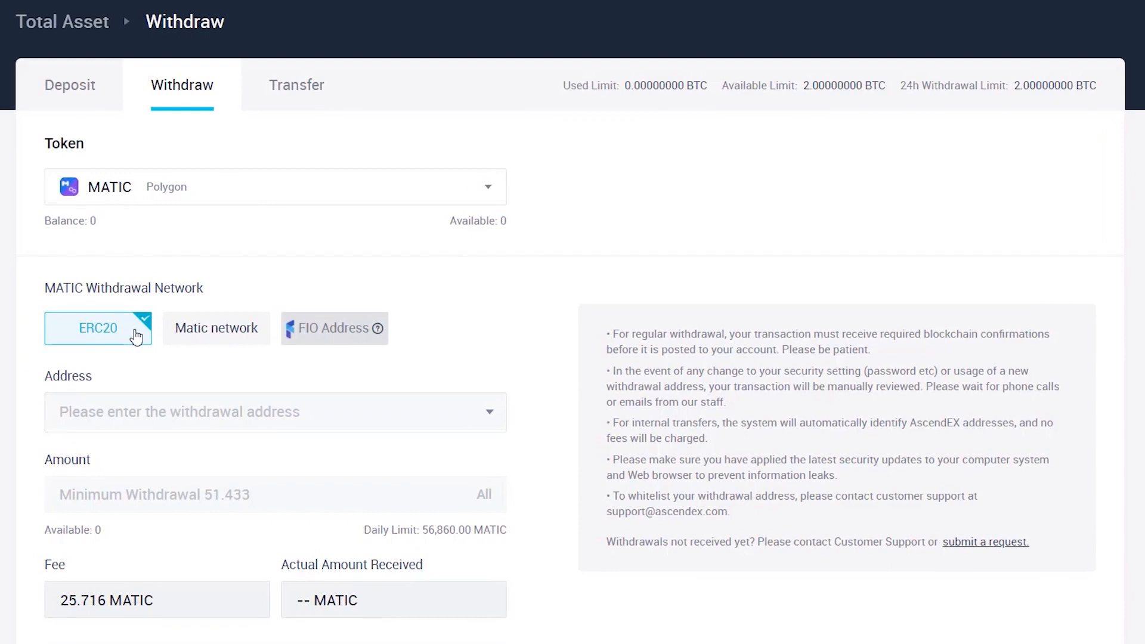
Pick Matic network for the AscendEX MATIC withdrawal, check withdrawal history, return to gate.io.
left_click(216, 328)
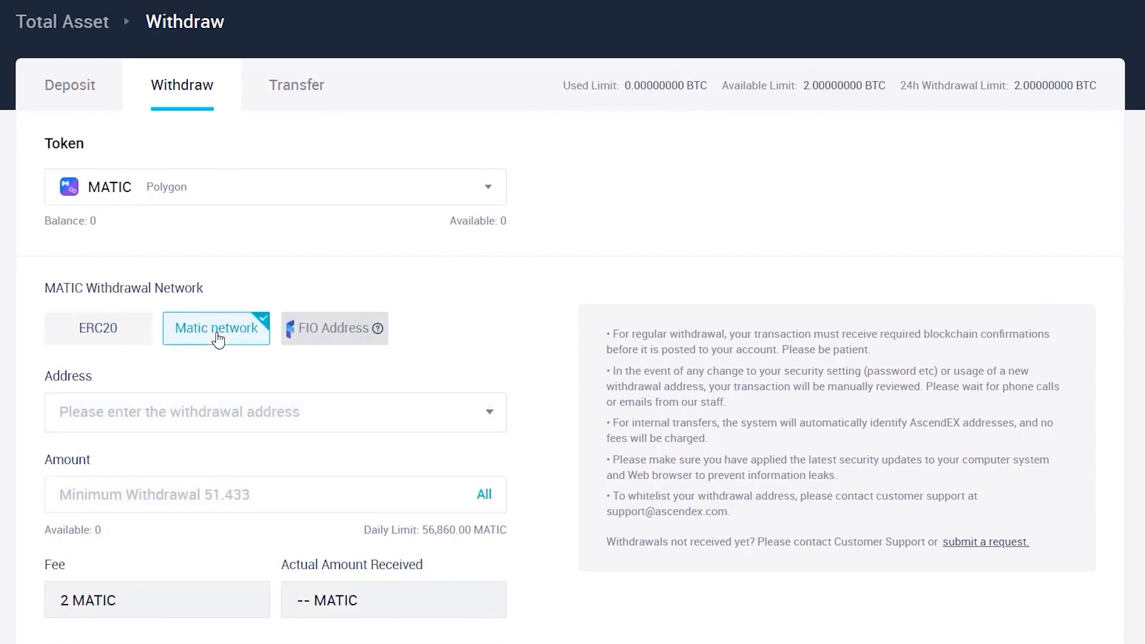
mouse_move(235, 342)
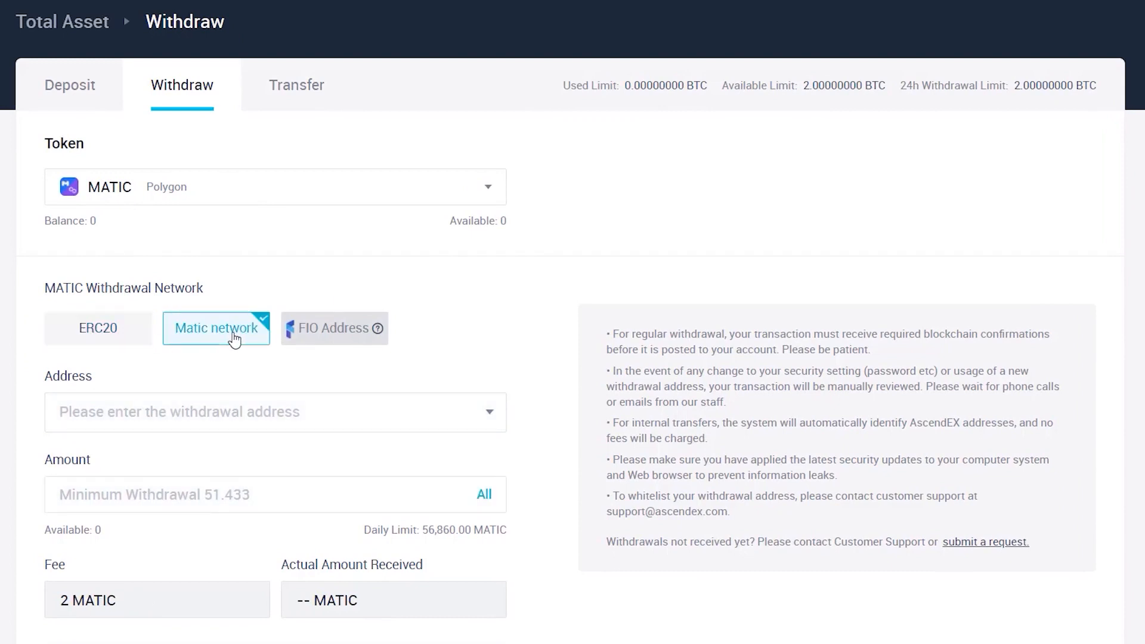
mouse_move(326, 299)
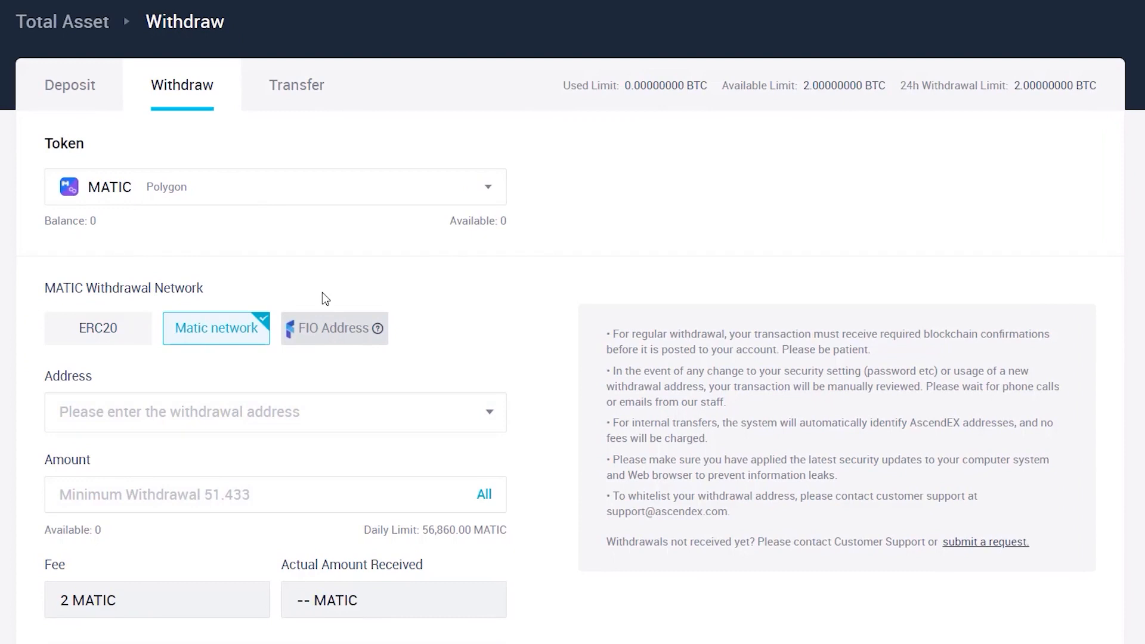
mouse_move(188, 481)
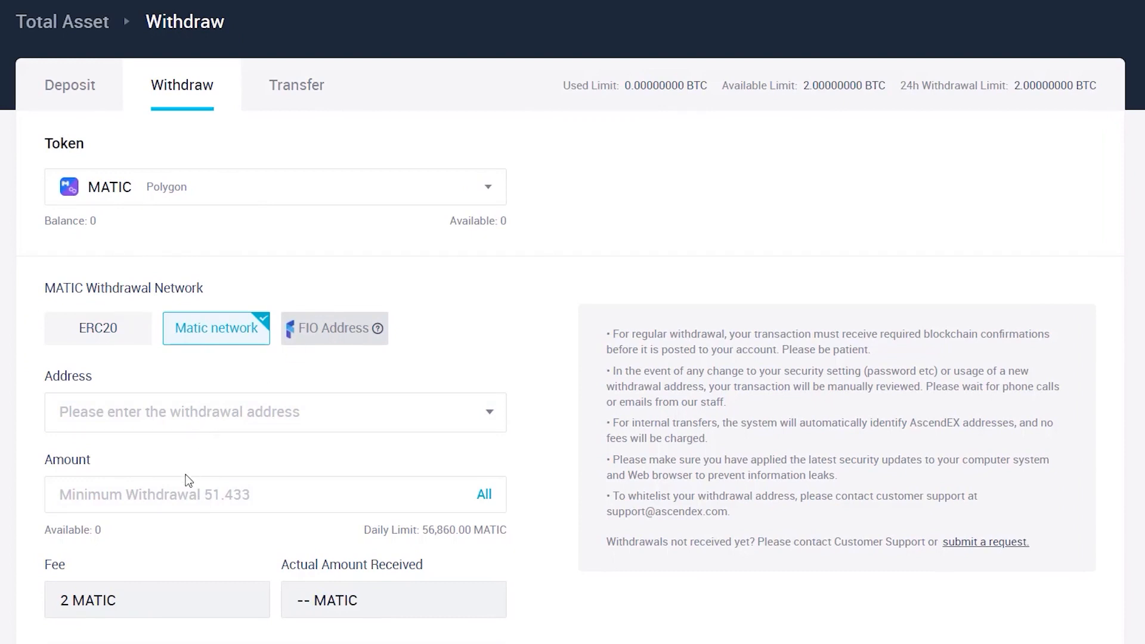
mouse_move(191, 494)
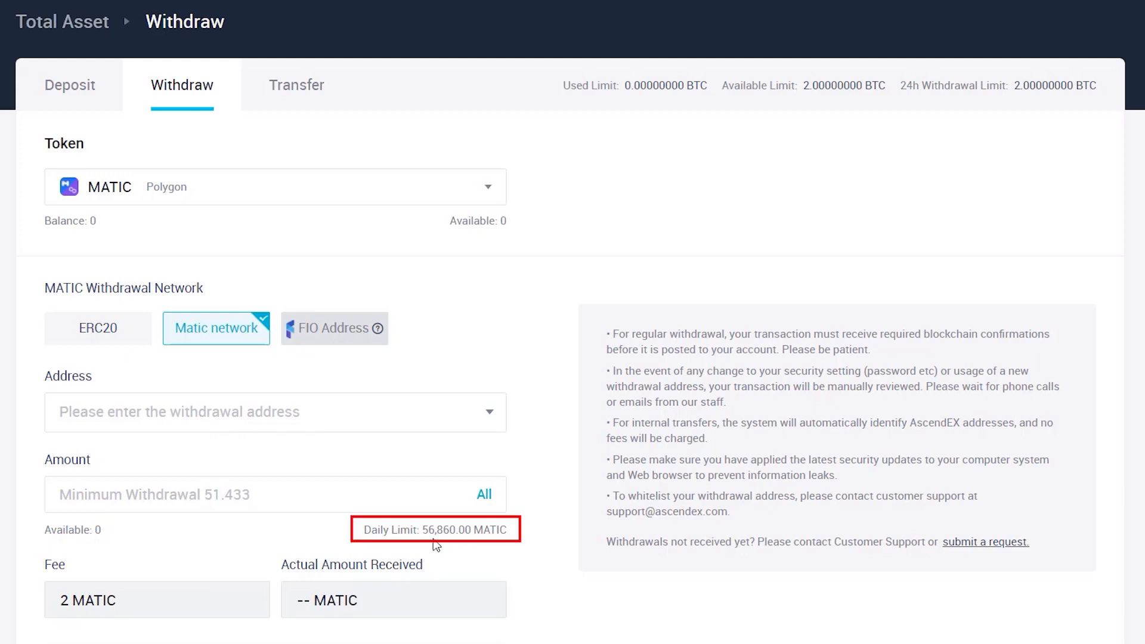
mouse_move(438, 546)
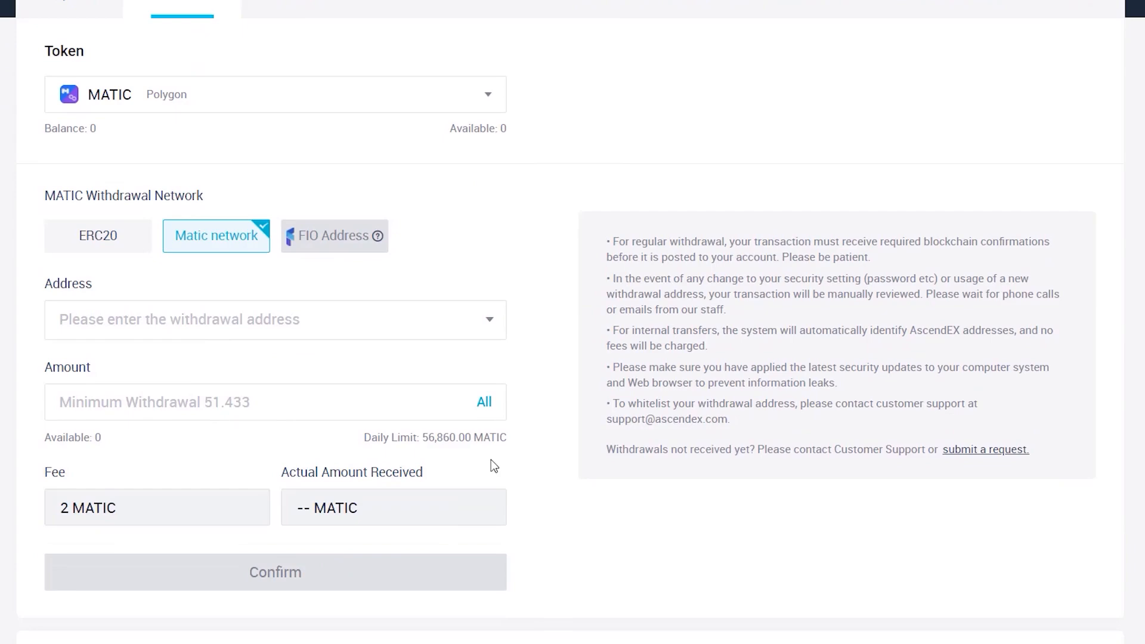
scroll("down", 3)
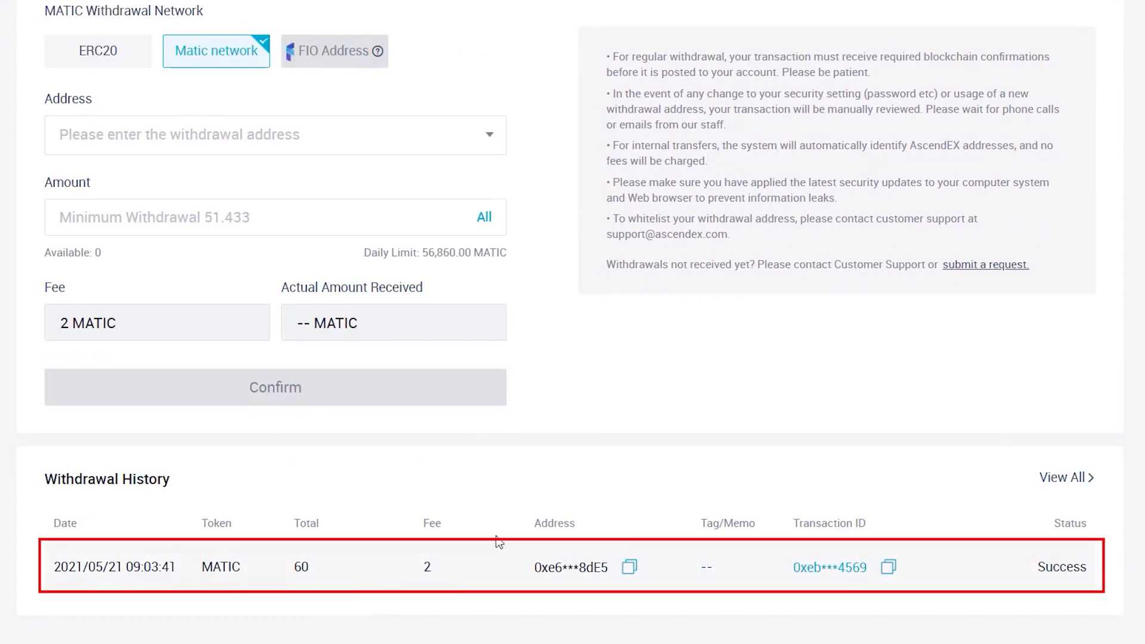
scroll("up", 3)
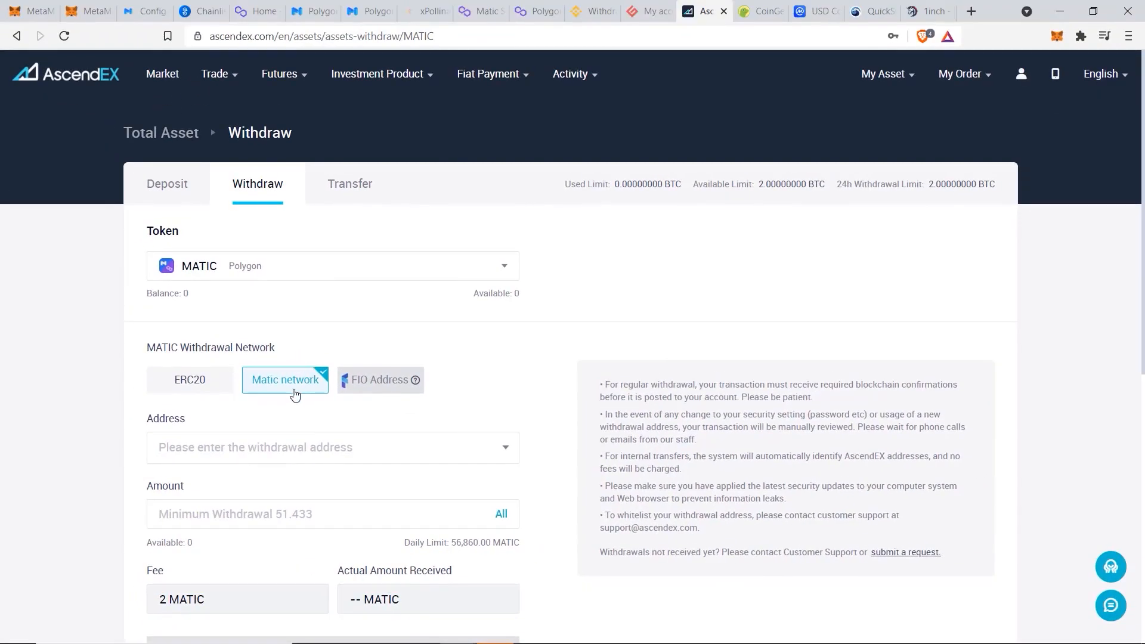
mouse_move(377, 328)
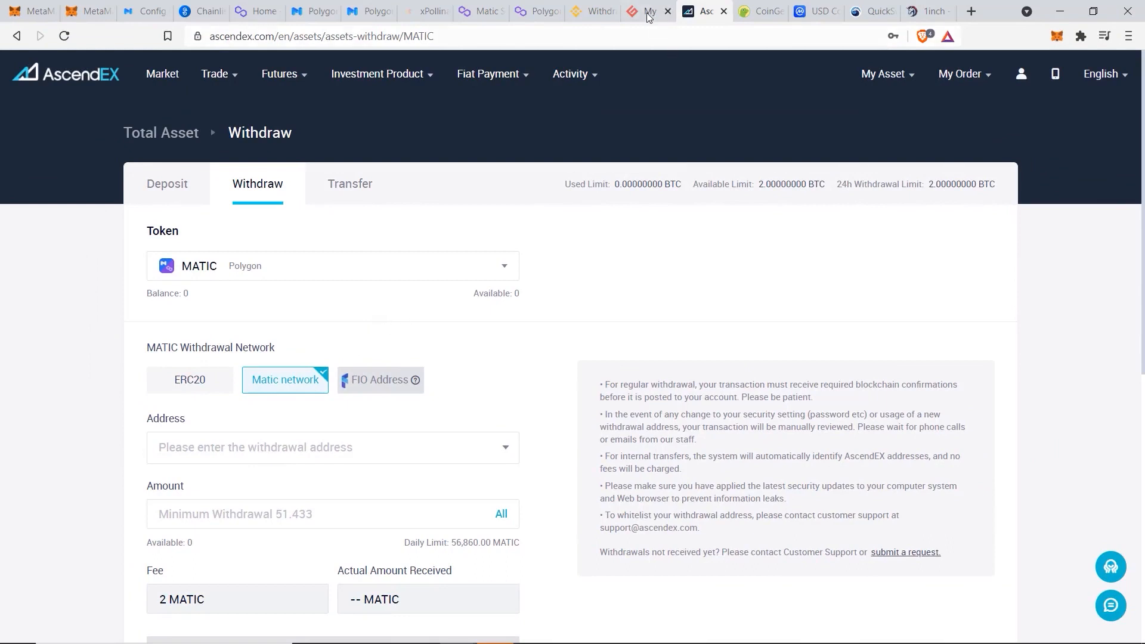
left_click(645, 11)
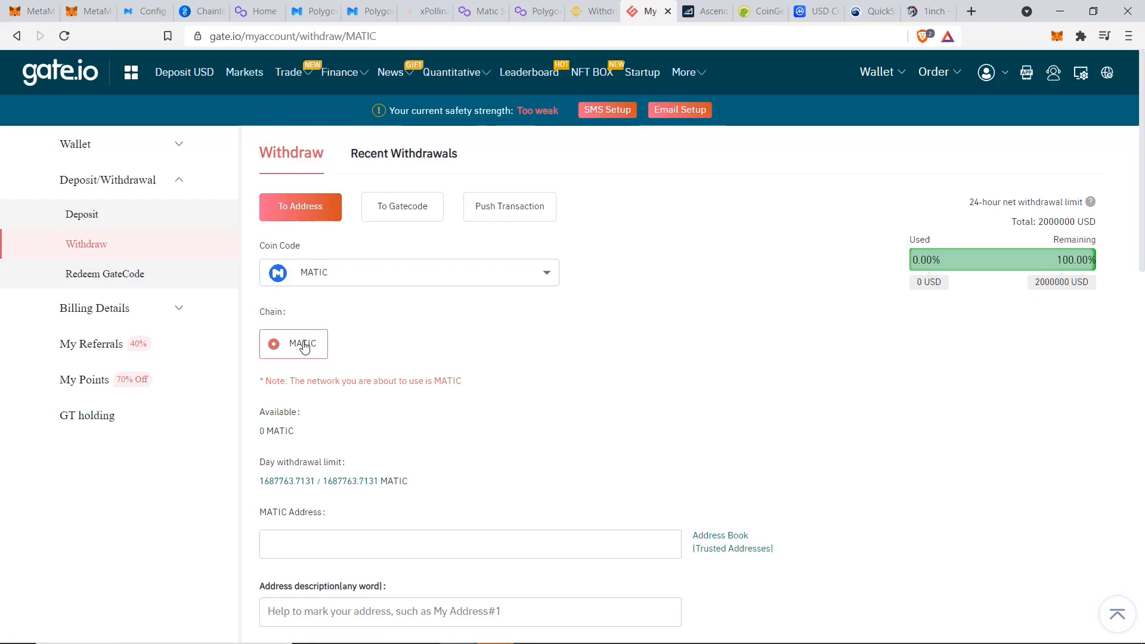
mouse_move(313, 349)
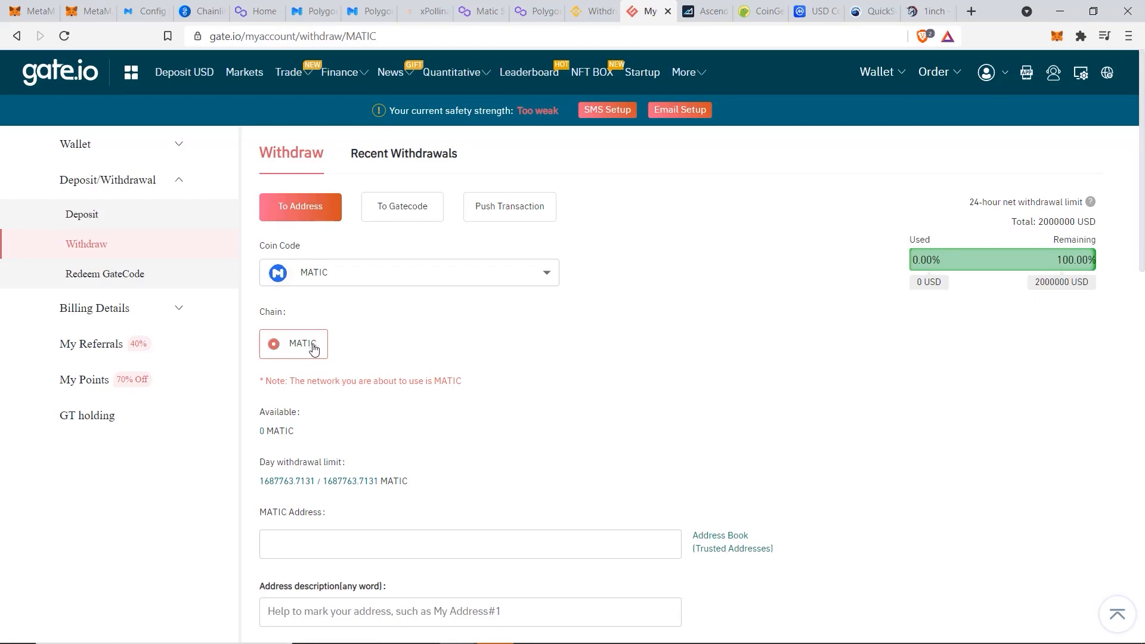
mouse_move(681, 210)
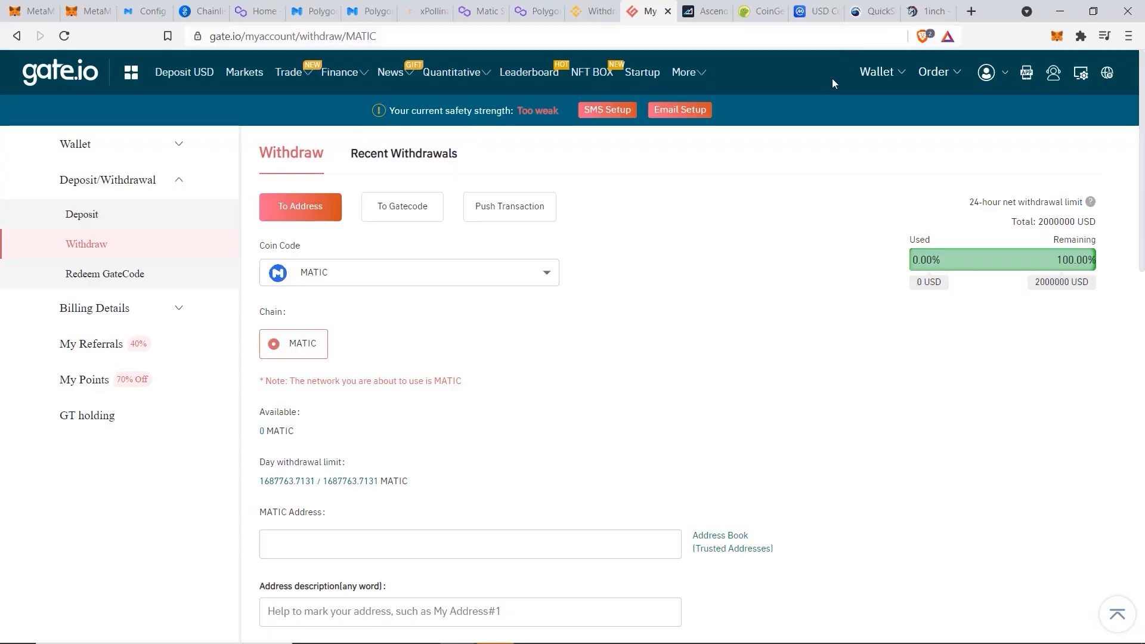
mouse_move(862, 30)
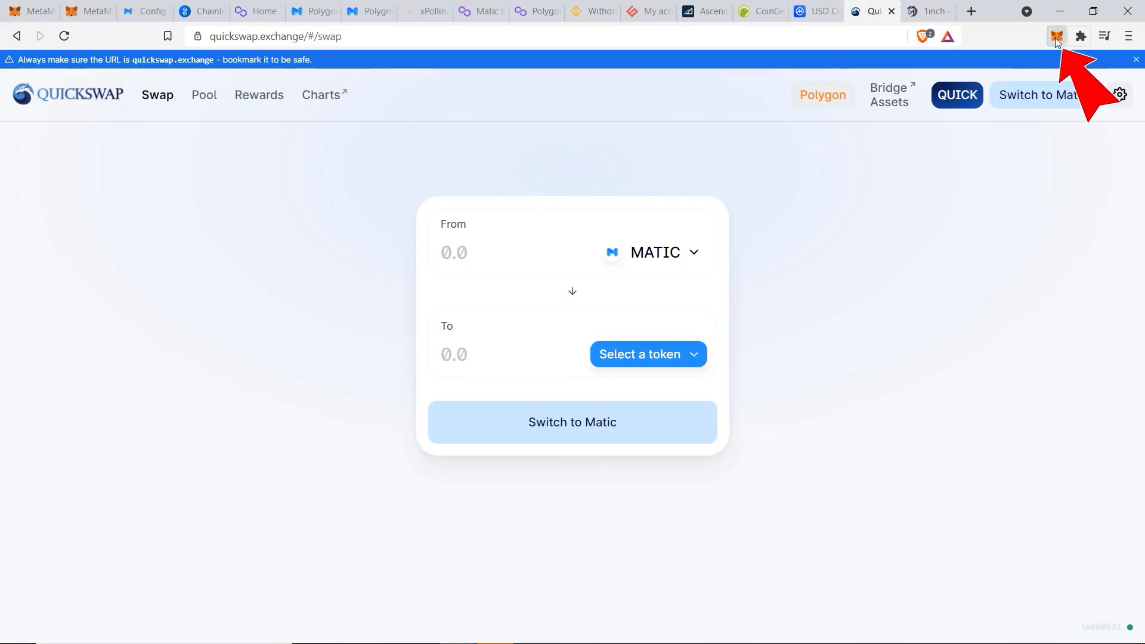
Connect the Satoshi Scope MetaMask account to QuickSwap.
left_click(1056, 36)
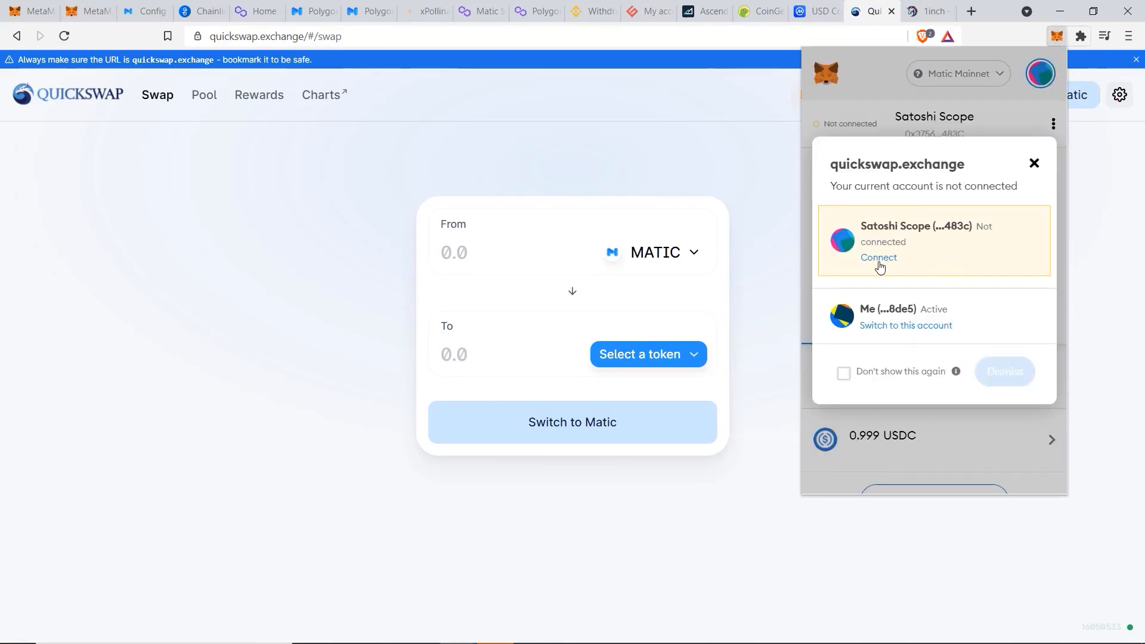
left_click(879, 257)
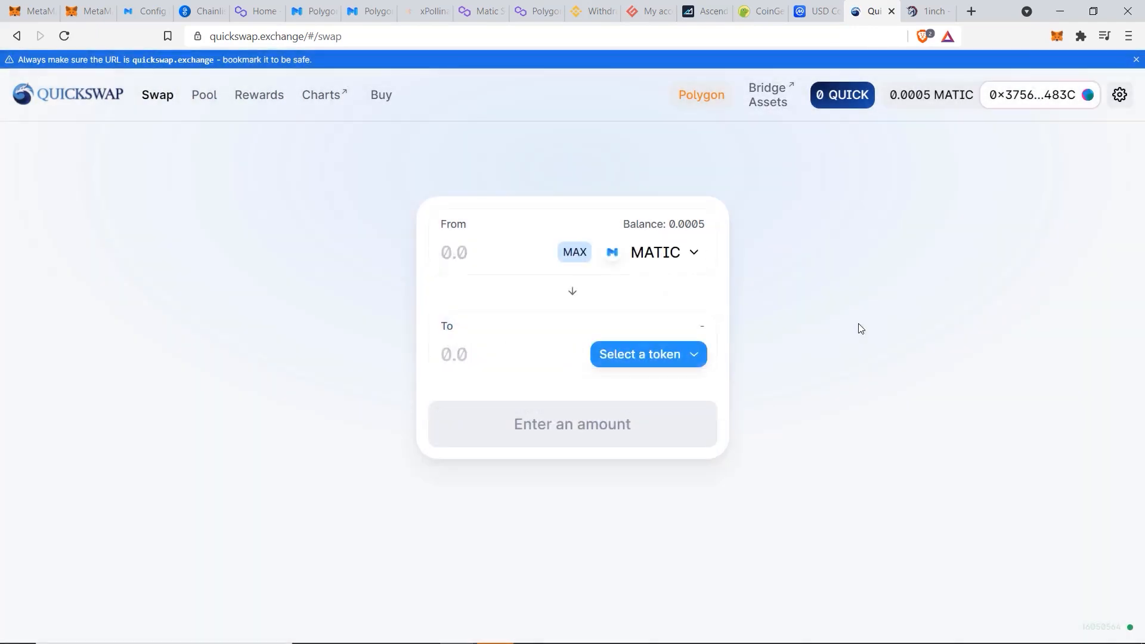
mouse_move(696, 231)
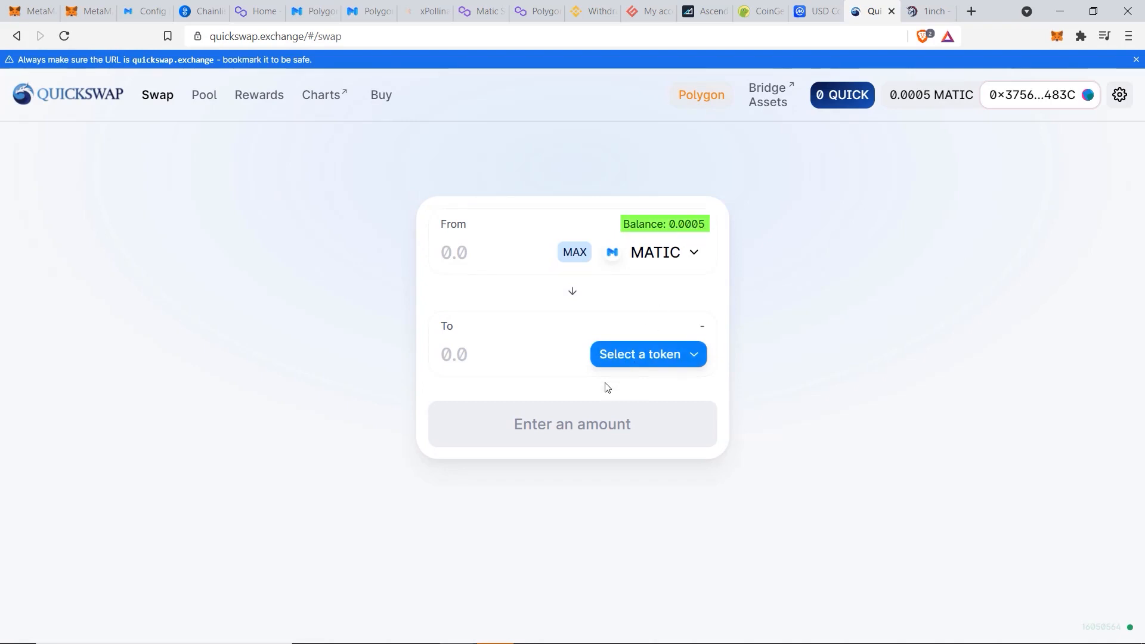
Choose AAVE as the receive token and enter 0.00001 MATIC.
left_click(646, 354)
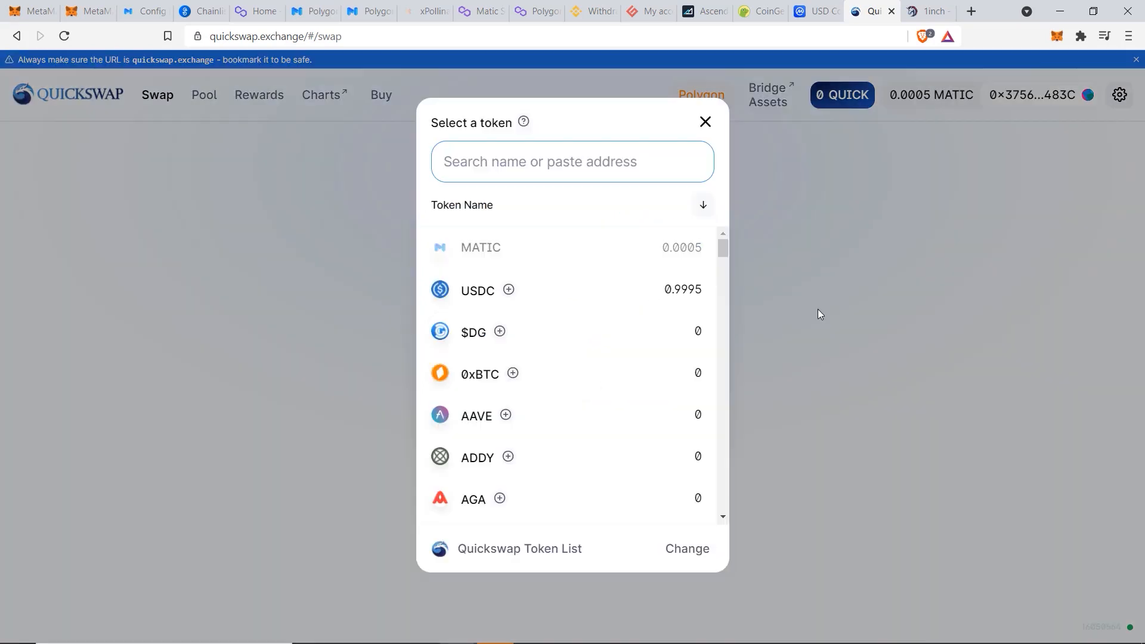
mouse_move(478, 415)
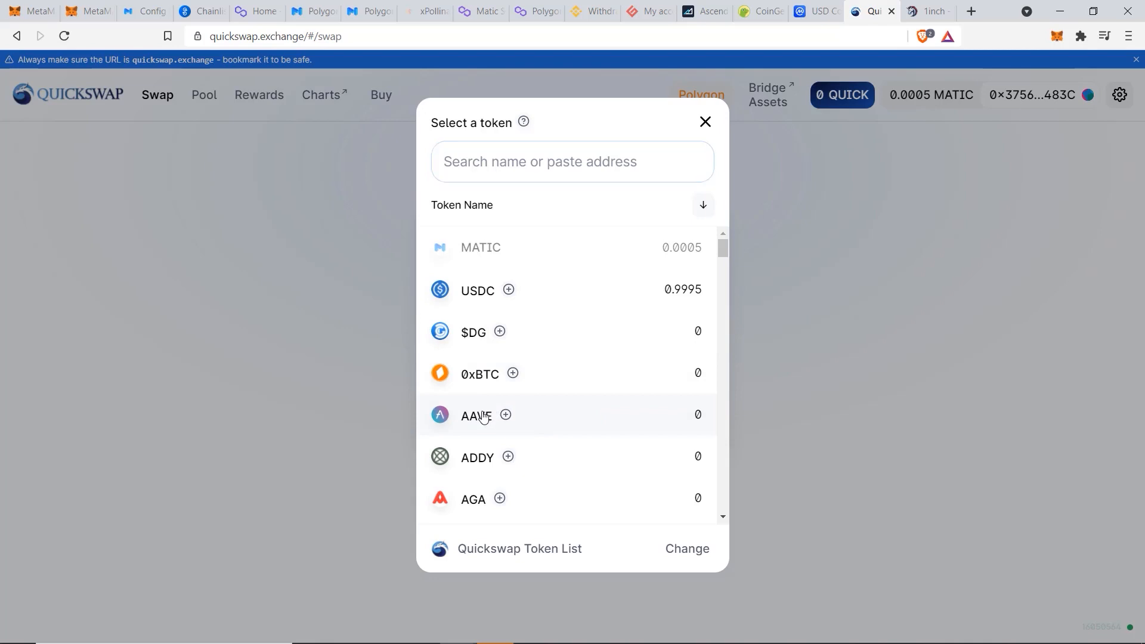
left_click(476, 415)
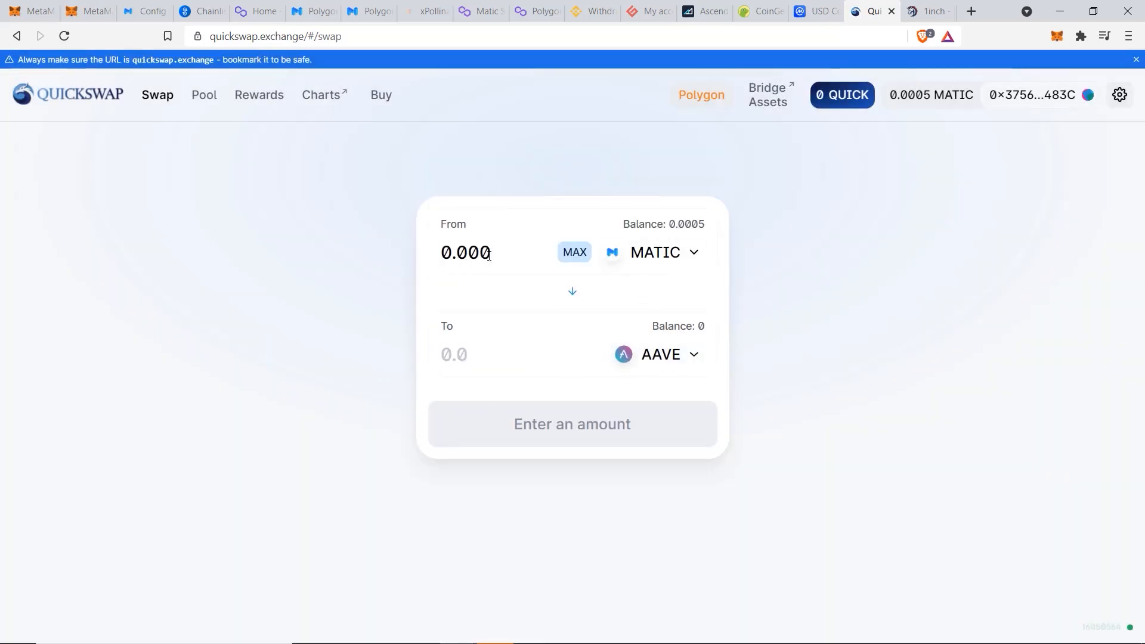
type("0.00001")
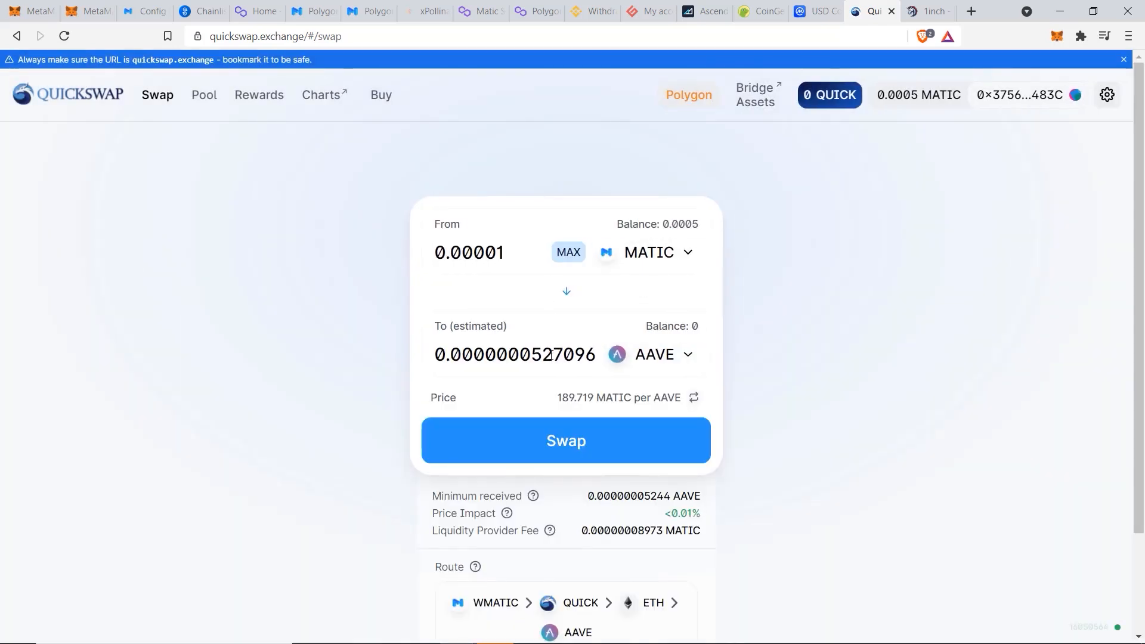
mouse_move(592, 451)
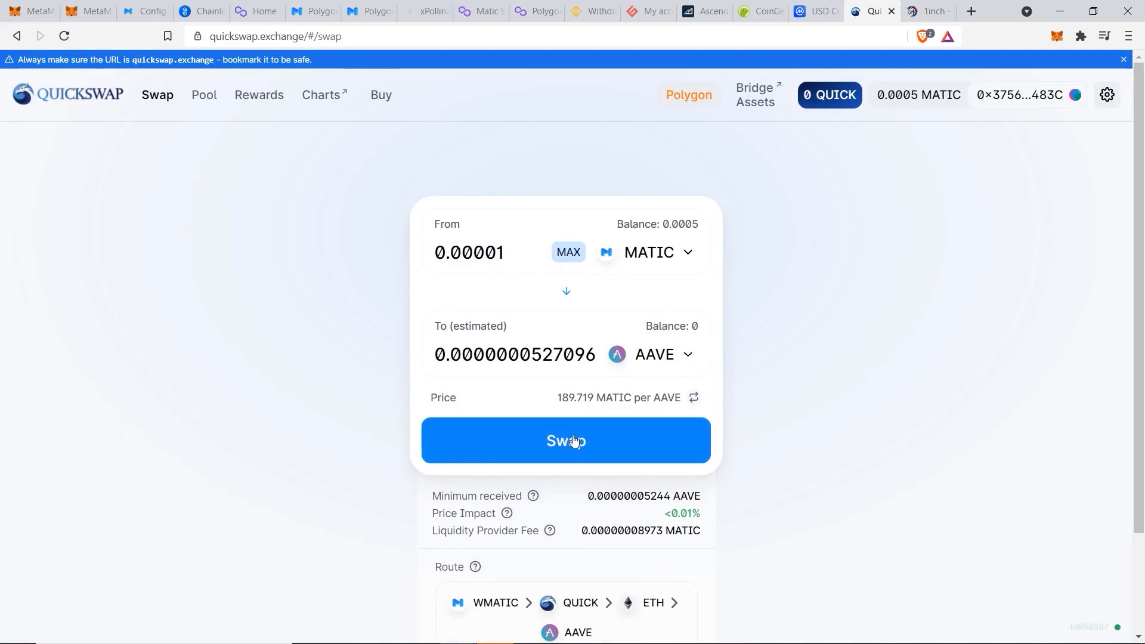
Start the 0.00001 MATIC to AAVE swap, quoting about 0.0000000526 AAVE.
left_click(565, 440)
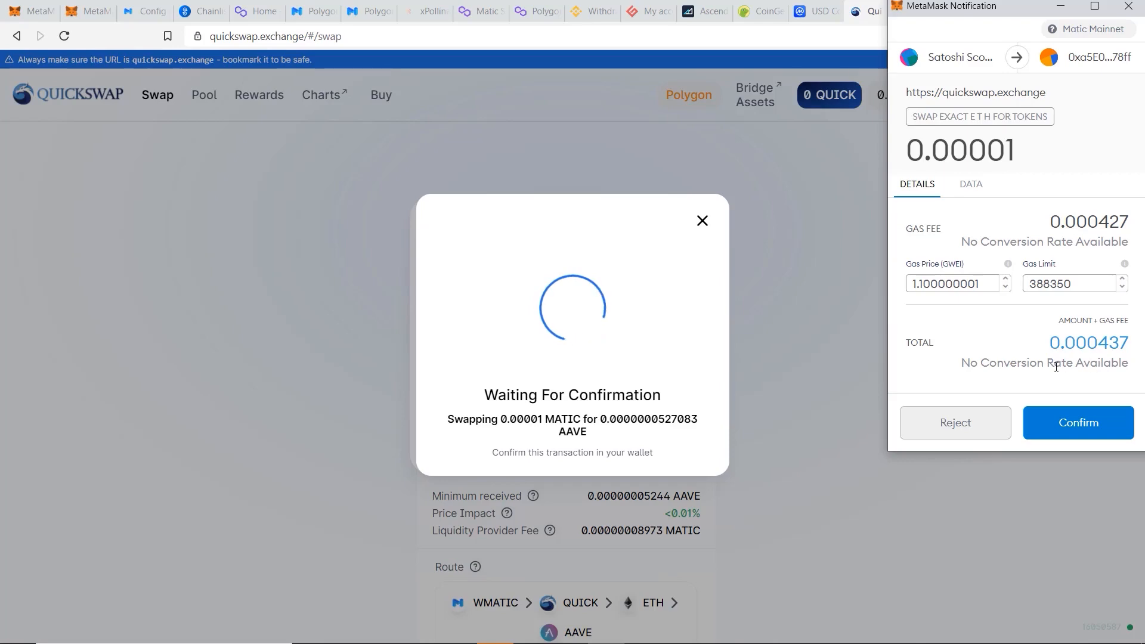
left_click(1078, 423)
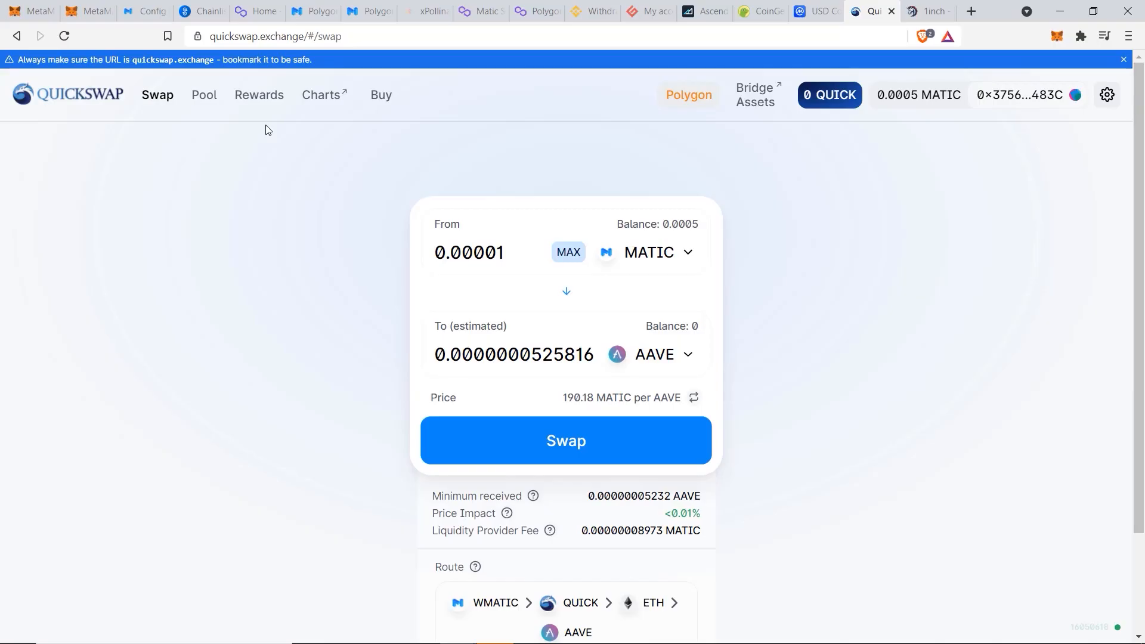
mouse_move(259, 95)
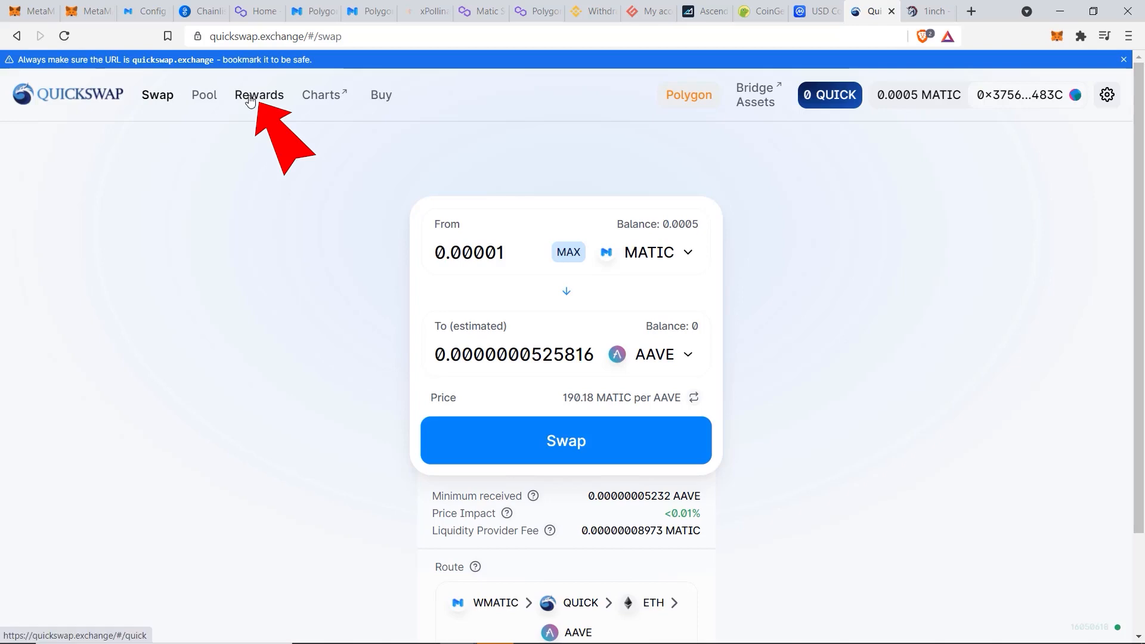
Open QuickSwap Rewards and scroll through pools like ETH-MATIC at 84.82% APY.
left_click(260, 95)
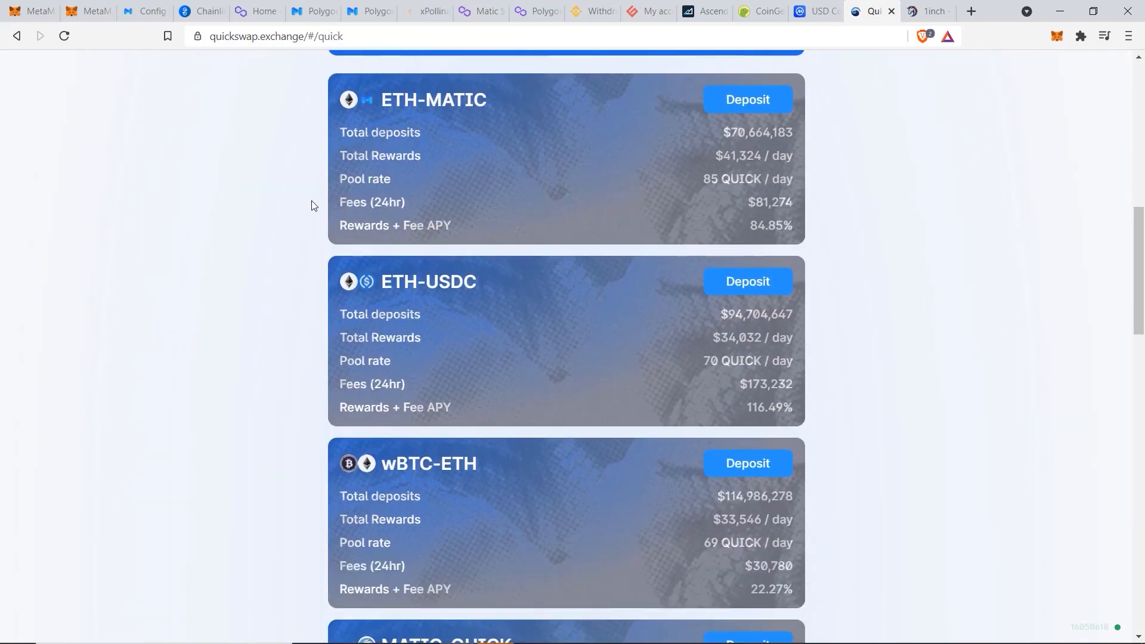
scroll("down", 3)
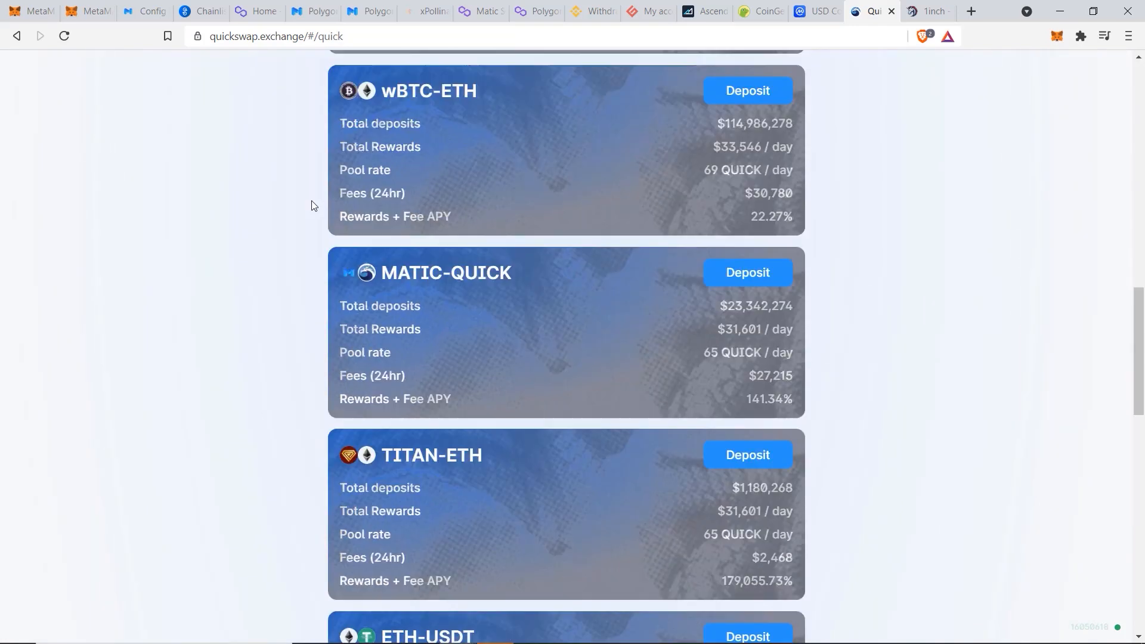
scroll("up", 3)
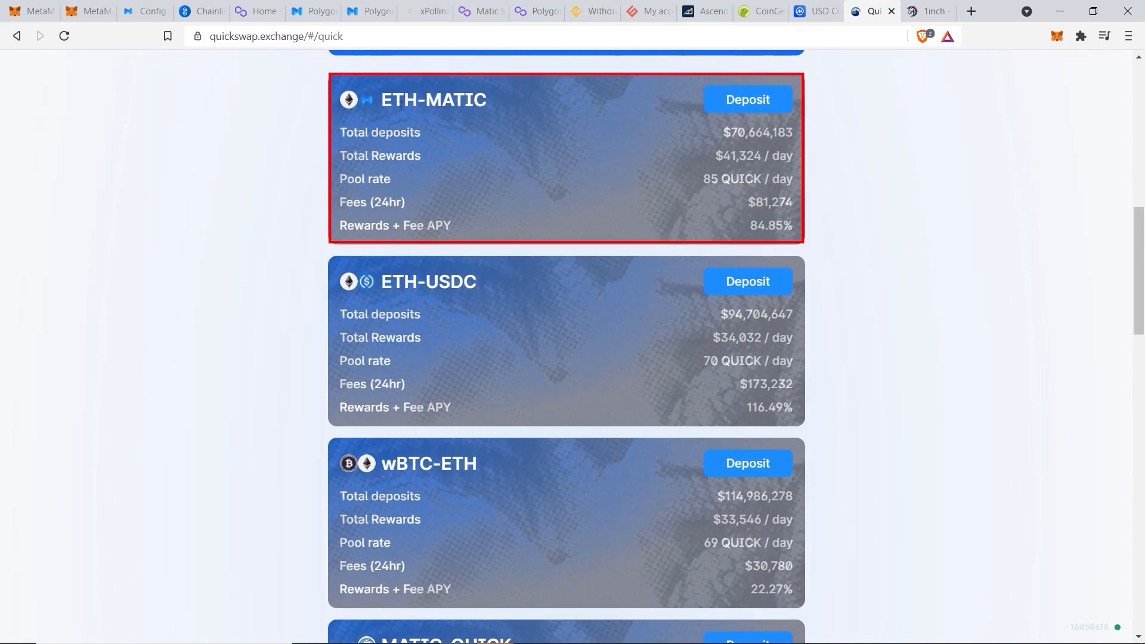
mouse_move(416, 115)
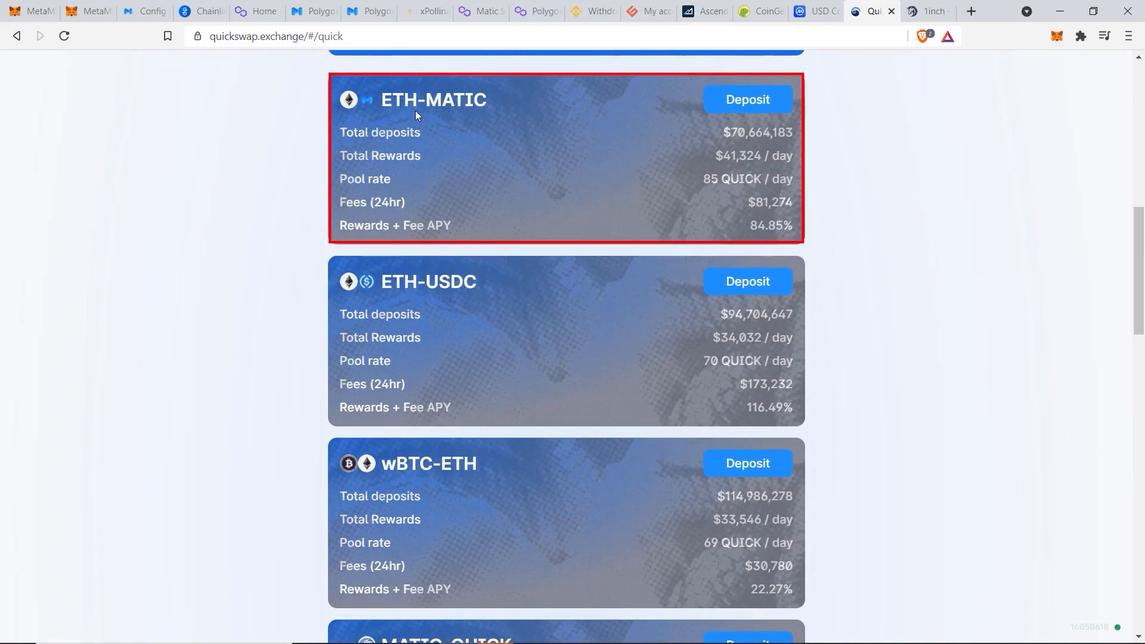
mouse_move(411, 108)
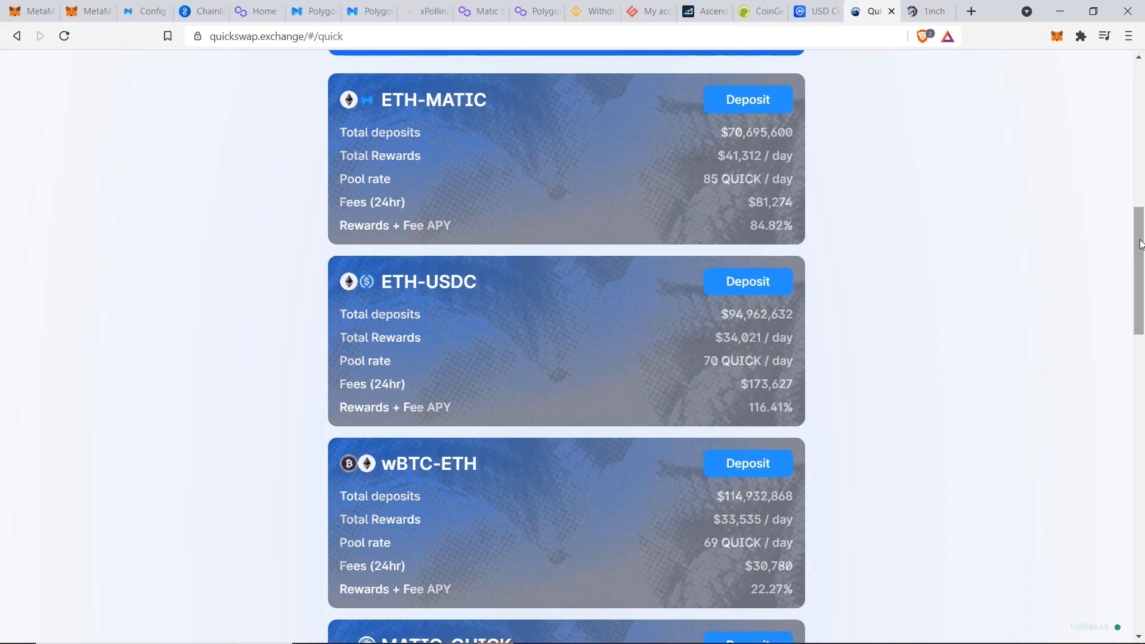
scroll("down", 3)
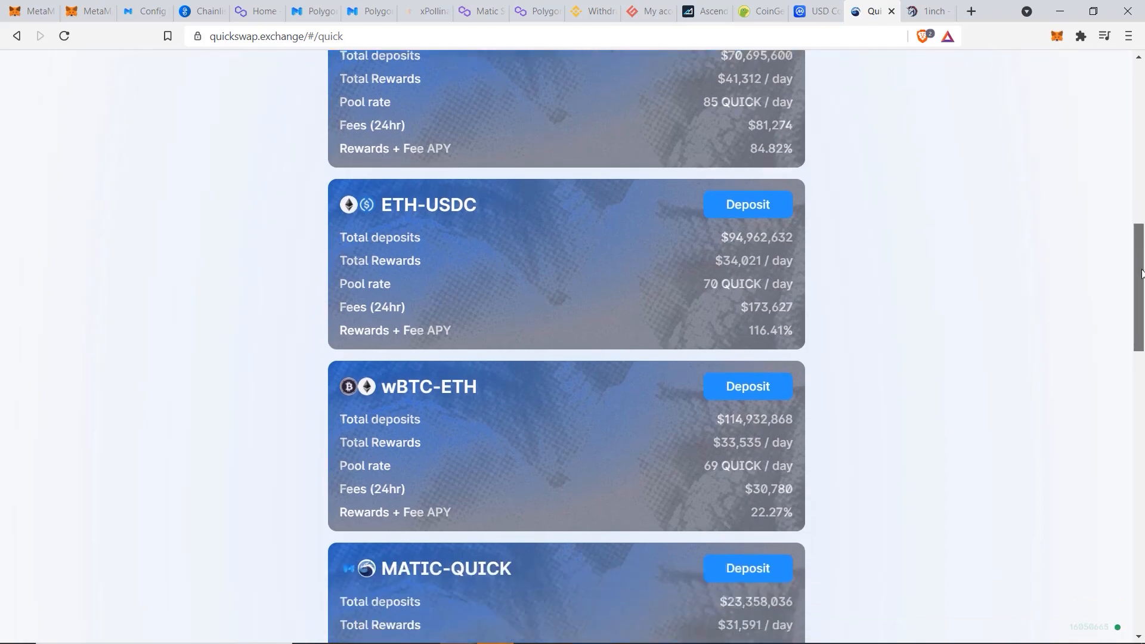
scroll("down", 3)
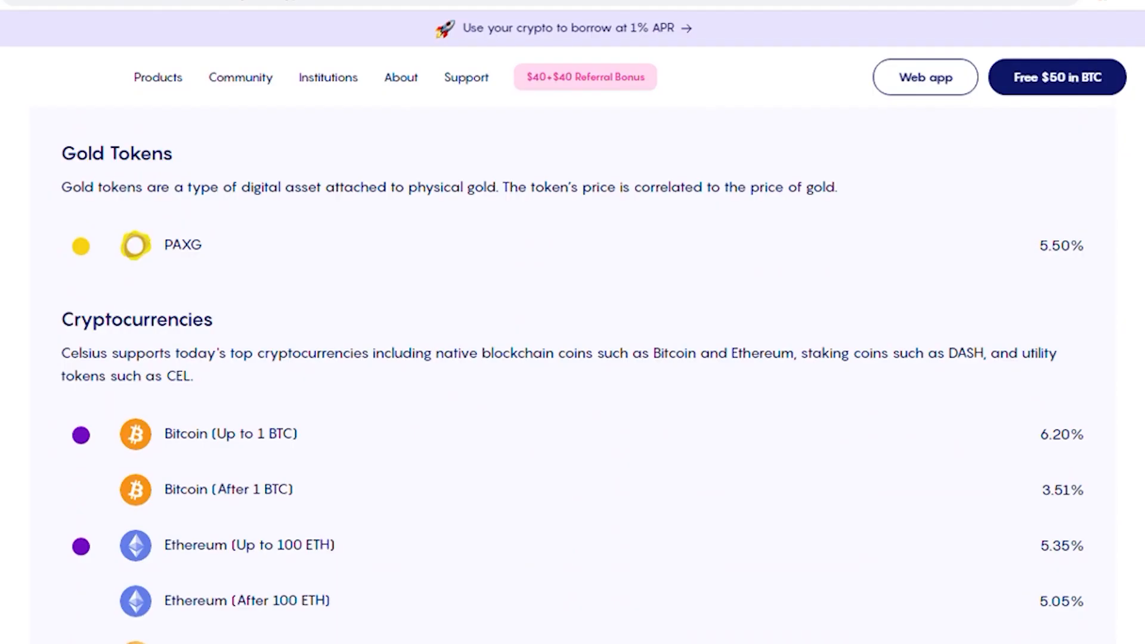
Scroll down the Celsius interest rates page.
scroll("down", 3)
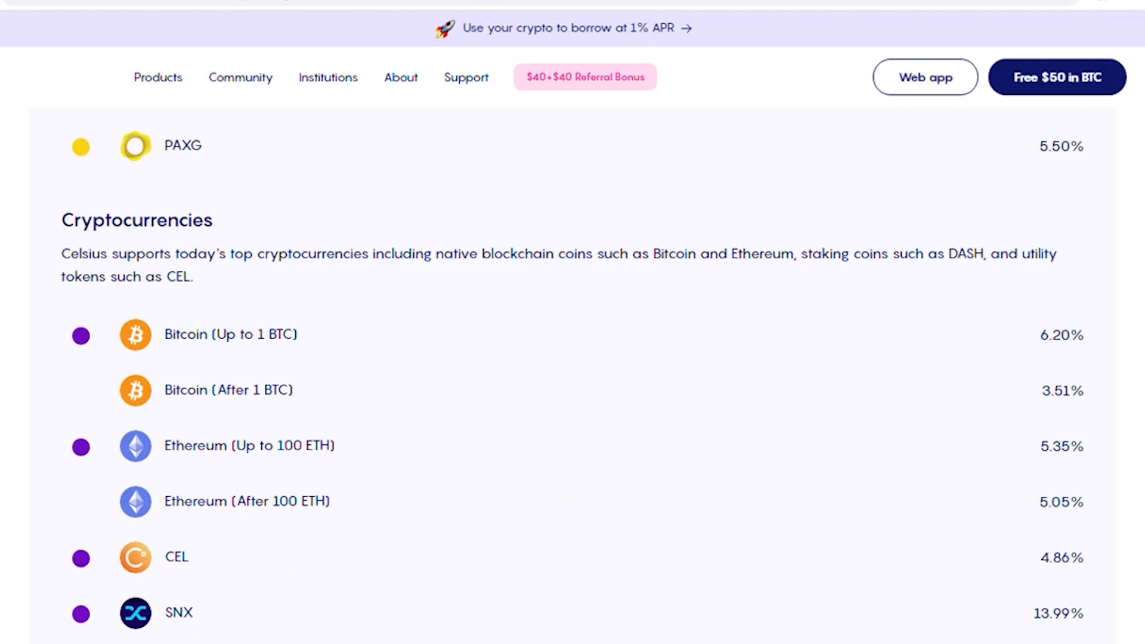
scroll("down", 3)
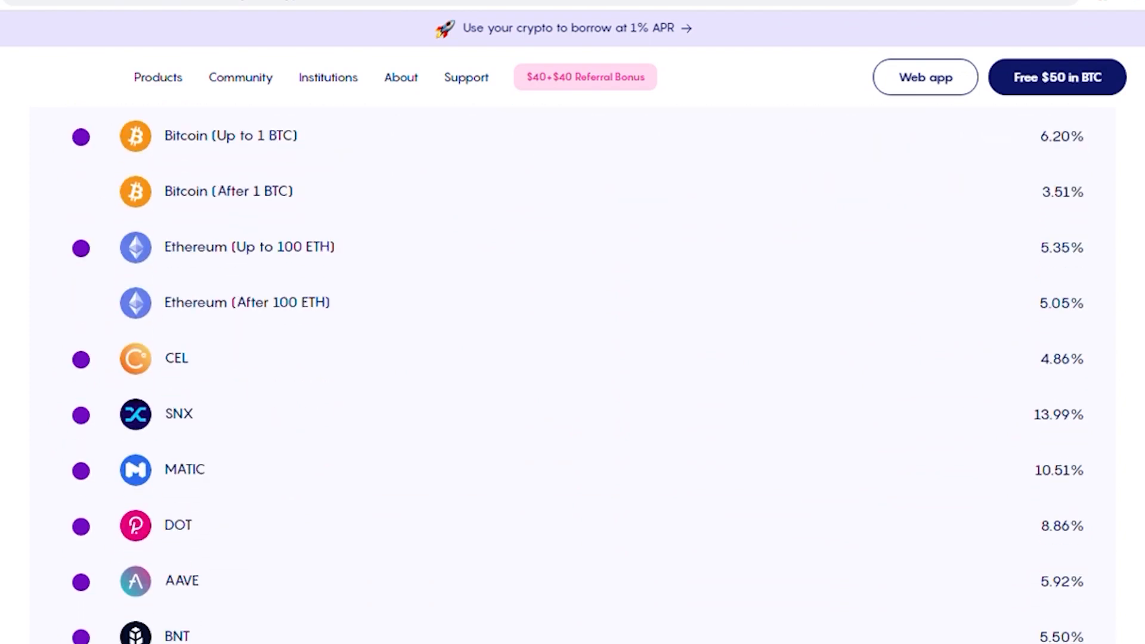
scroll("down", 3)
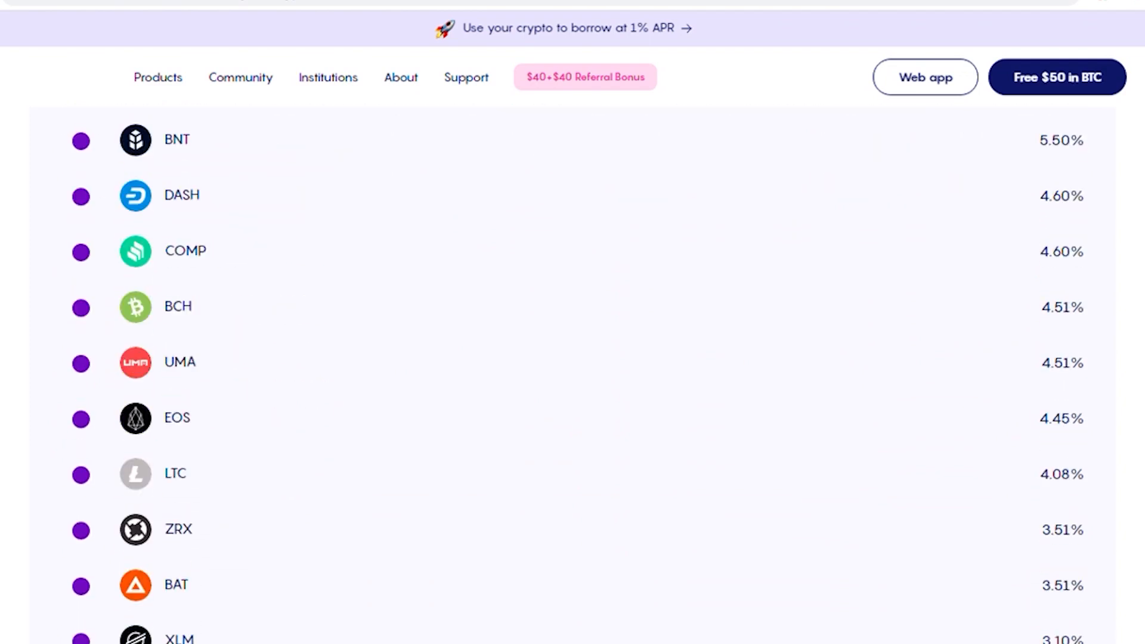
scroll("down", 3)
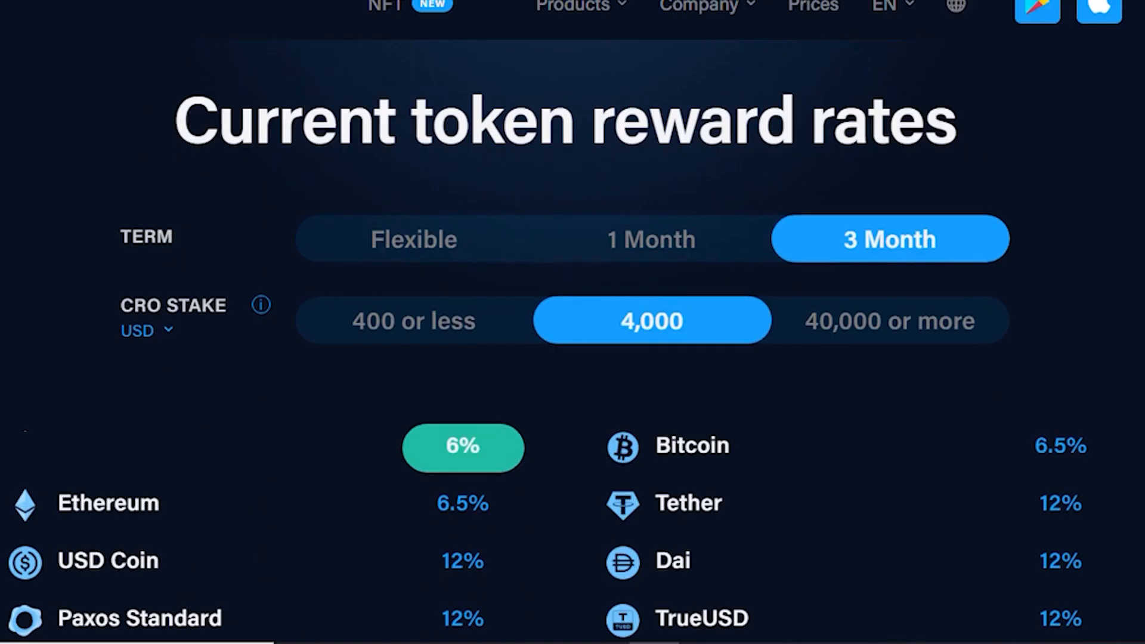
Scroll through Crypto.com's token reward rates for a 3-month, 4,000 CRO stake.
scroll("down", 3)
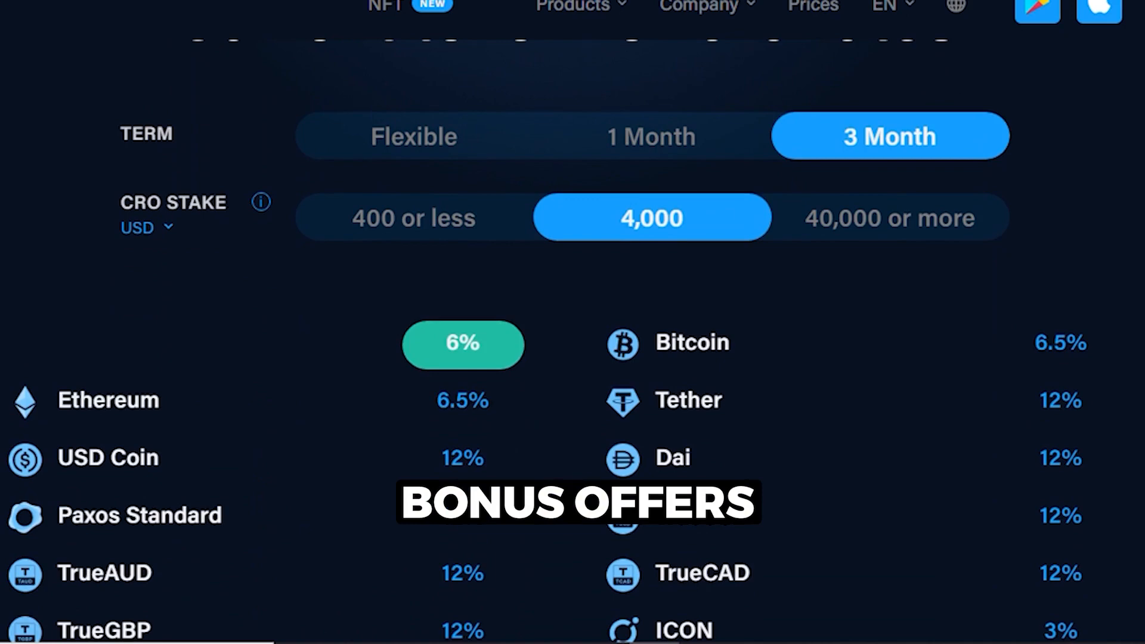
scroll("down", 3)
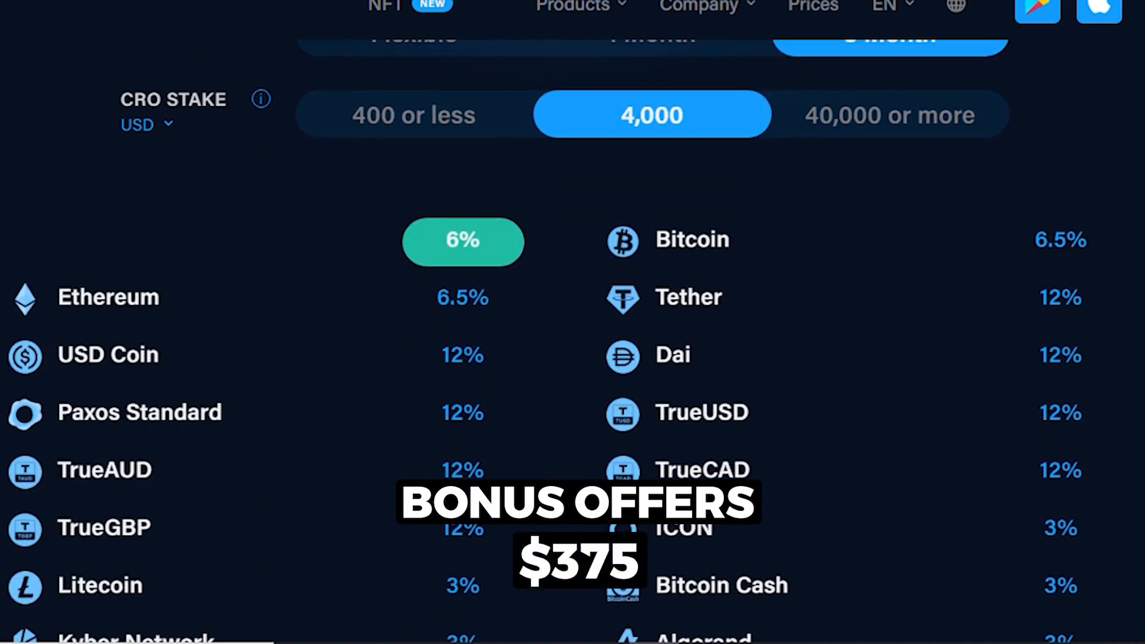
scroll("down", 3)
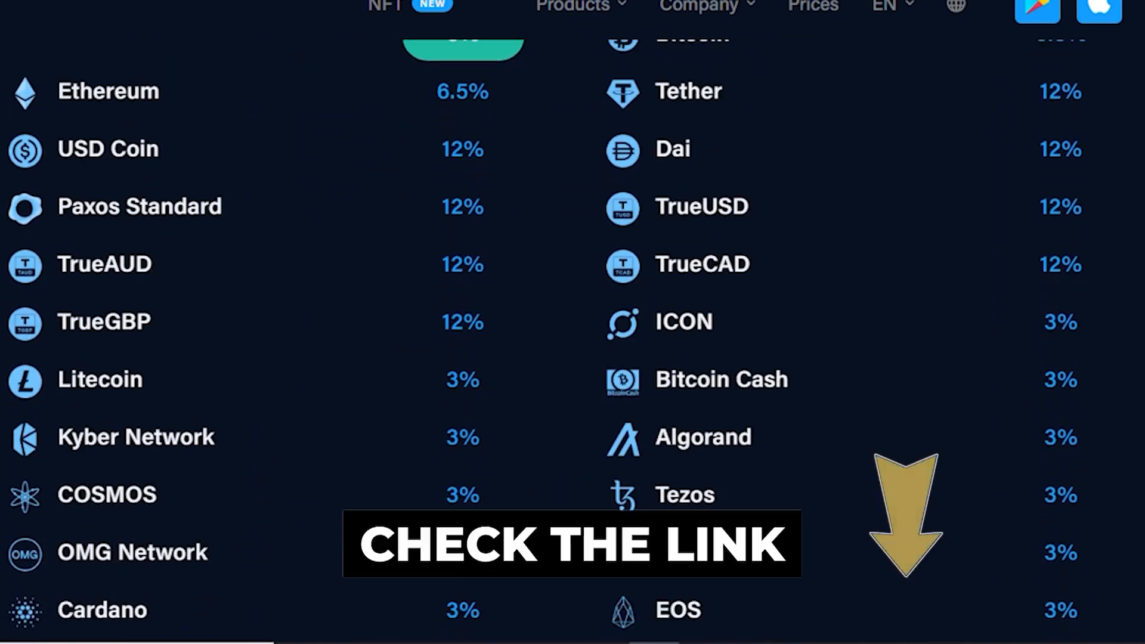
scroll("down", 3)
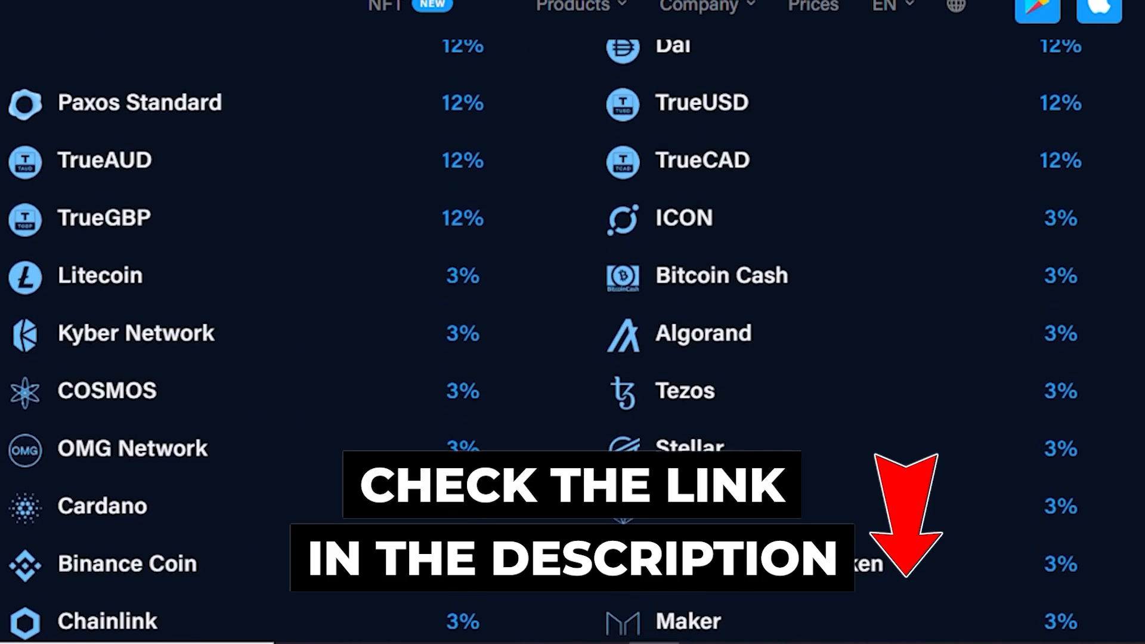
scroll("down", 3)
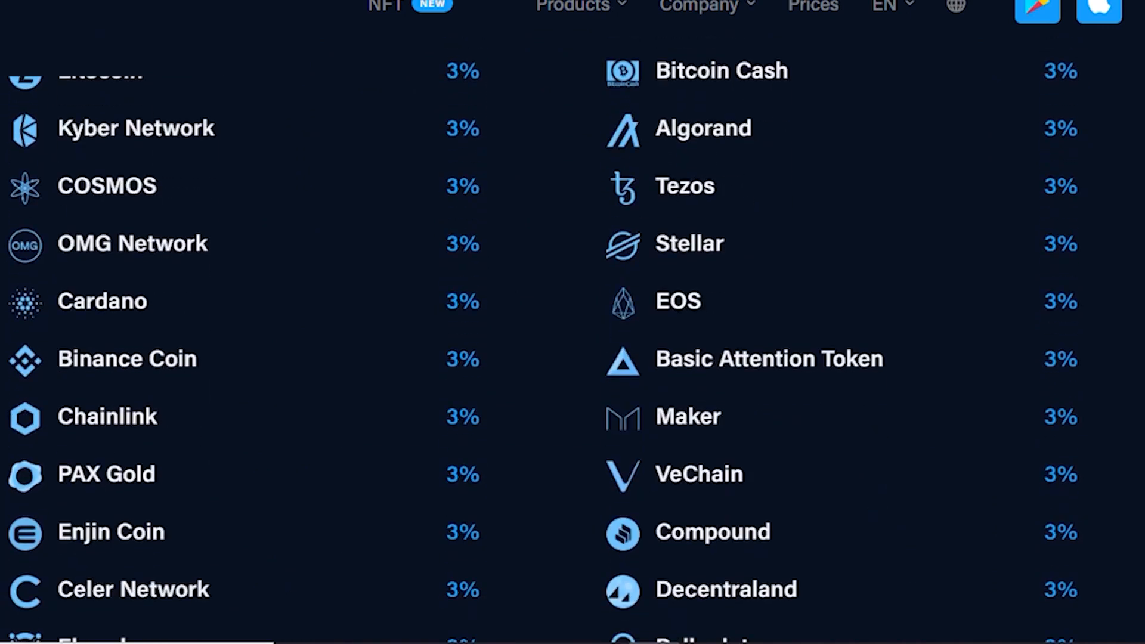
scroll("down", 3)
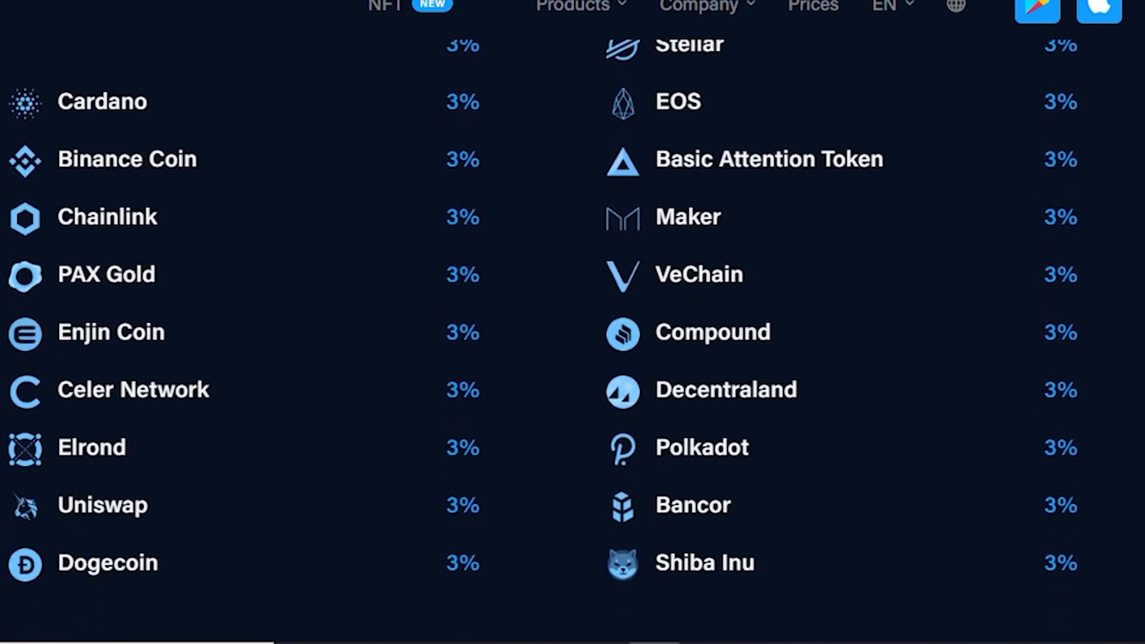
scroll("down", 3)
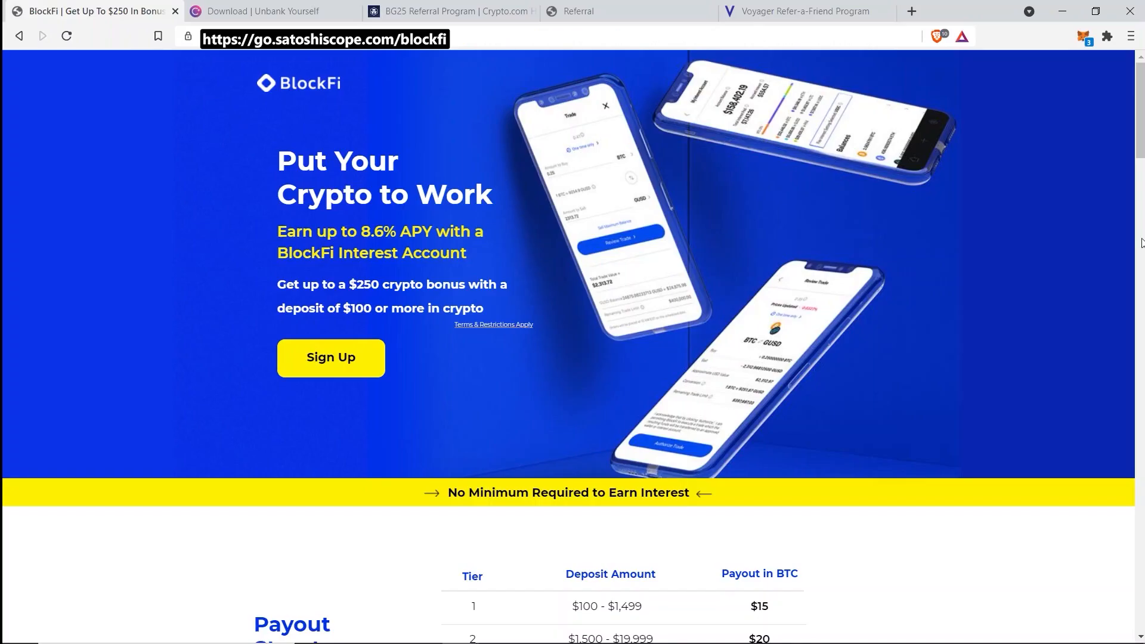
Scroll BlockFi's payout tiers, then cycle through the Ledn, Voyager and BlockFi referral tabs, ending on Voyager.
scroll("down", 3)
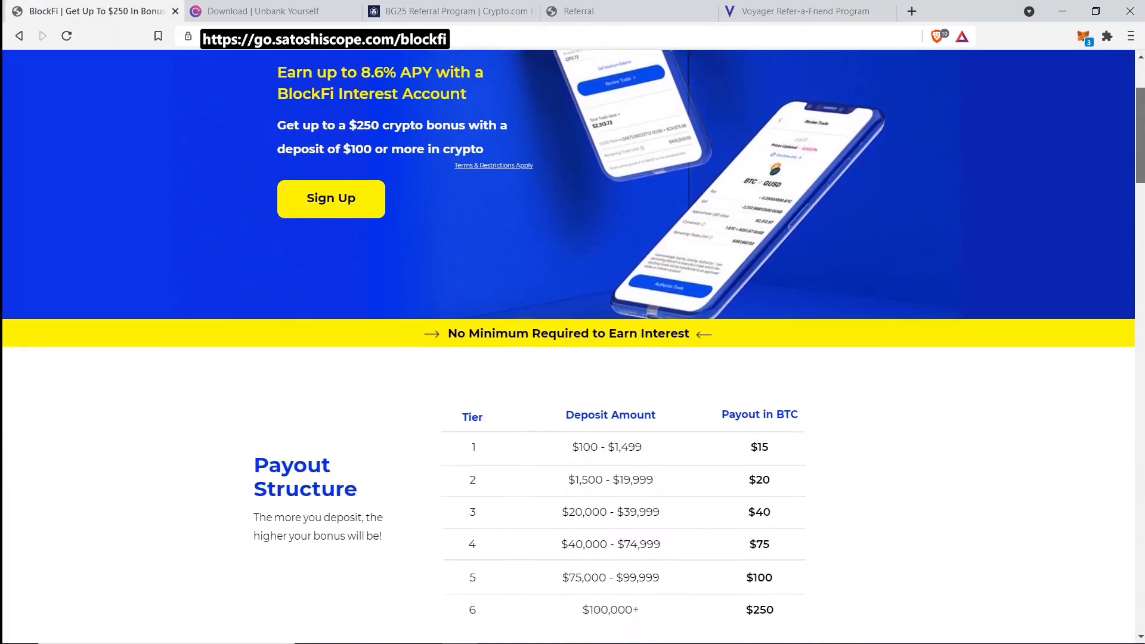
scroll("down", 3)
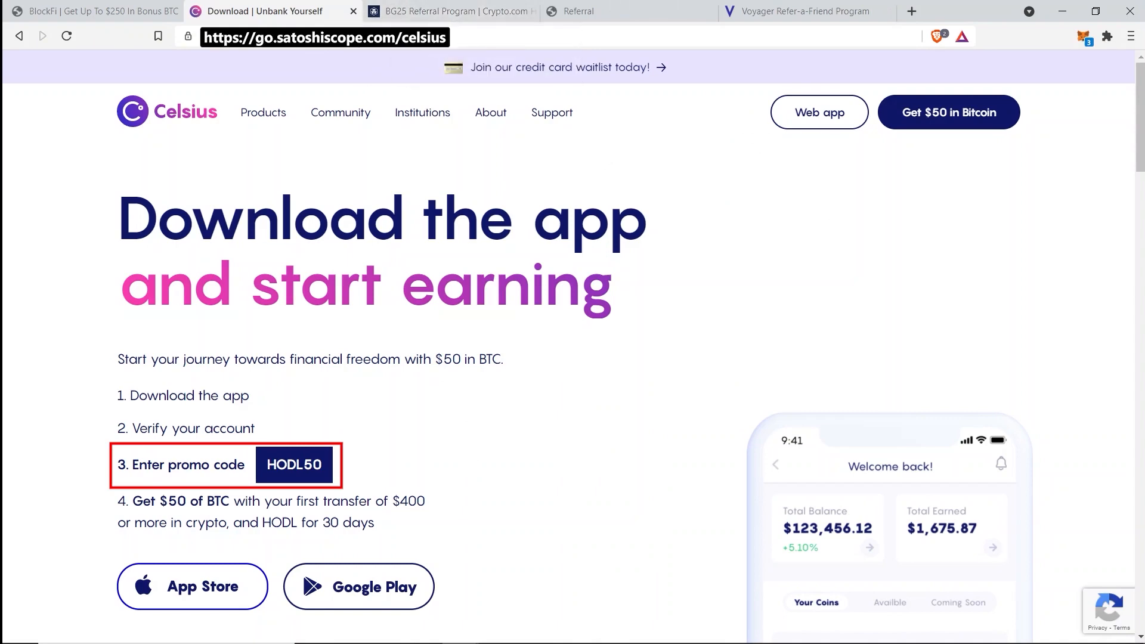
left_click(445, 11)
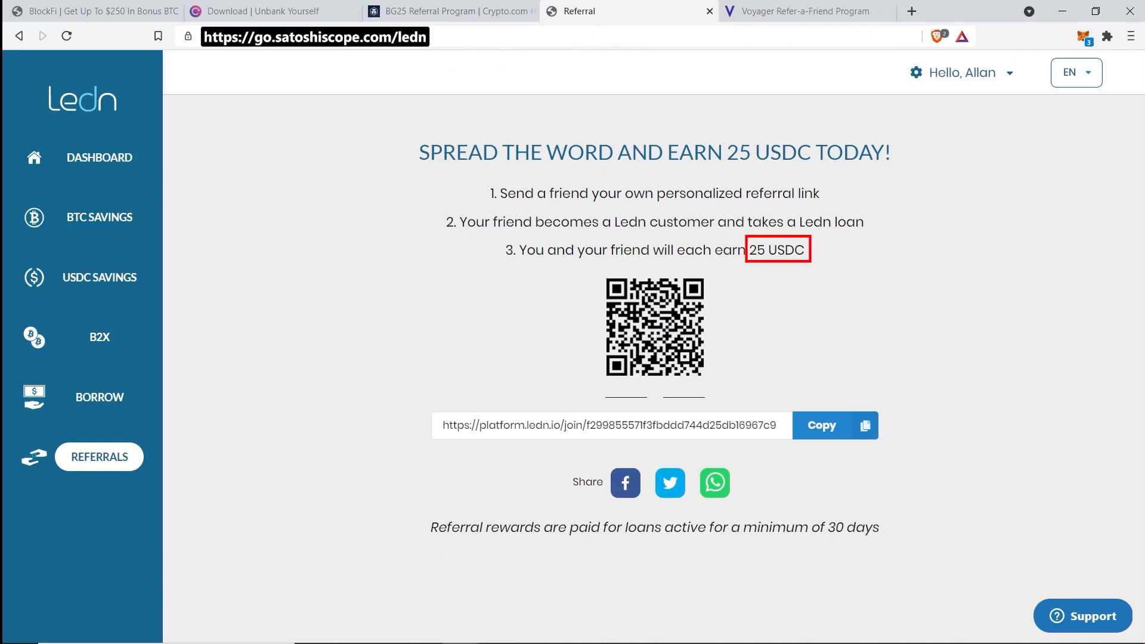
left_click(806, 11)
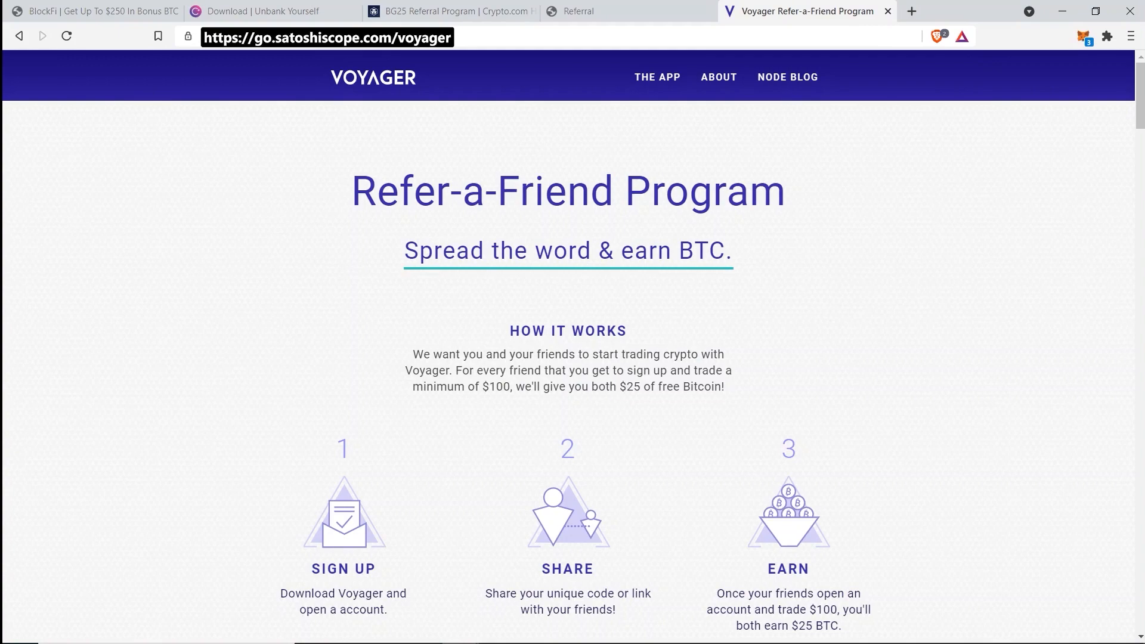
left_click(94, 11)
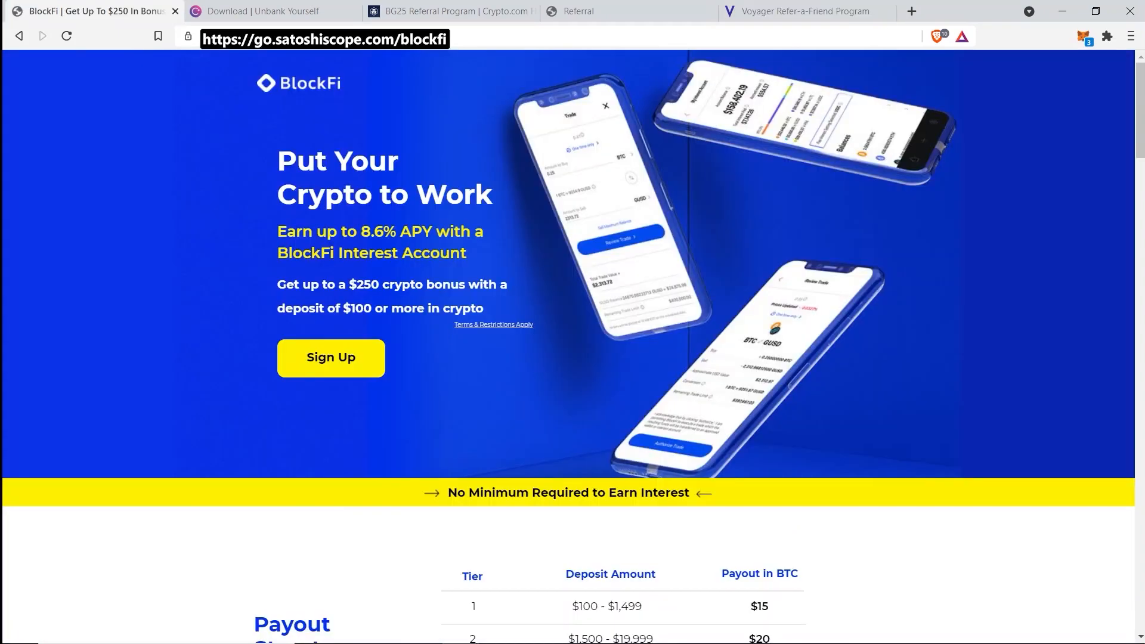
left_click(449, 10)
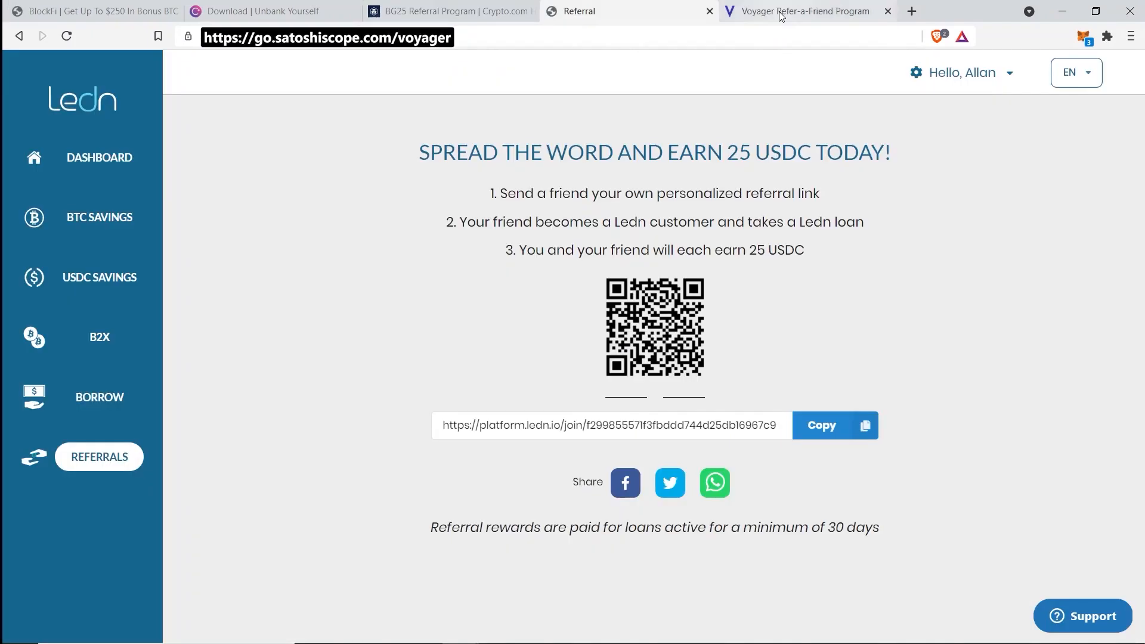
left_click(807, 11)
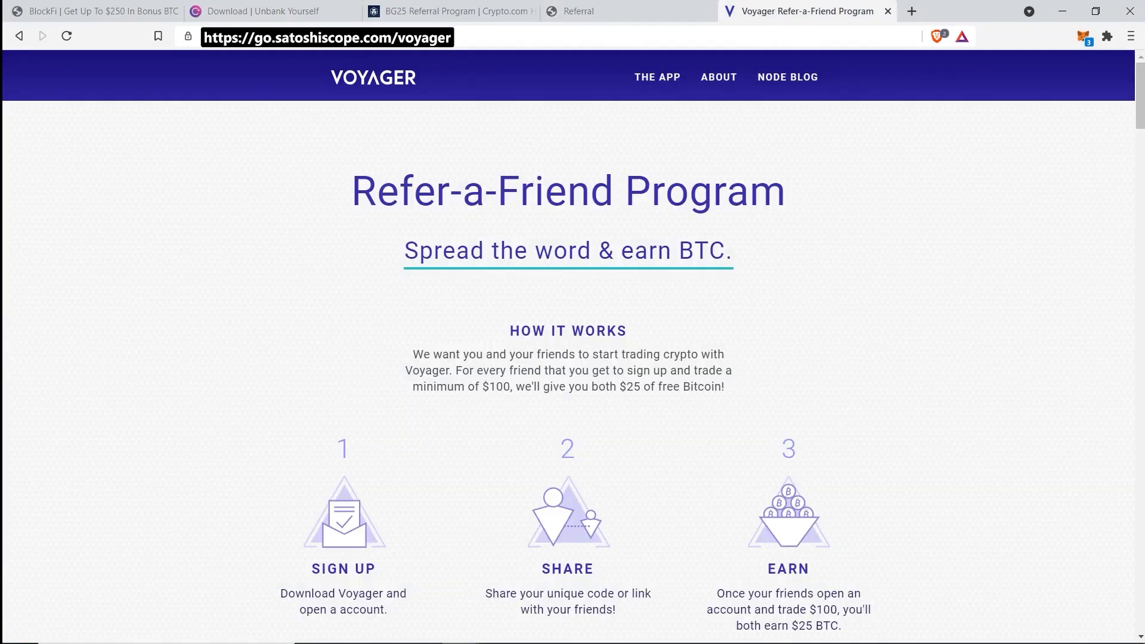